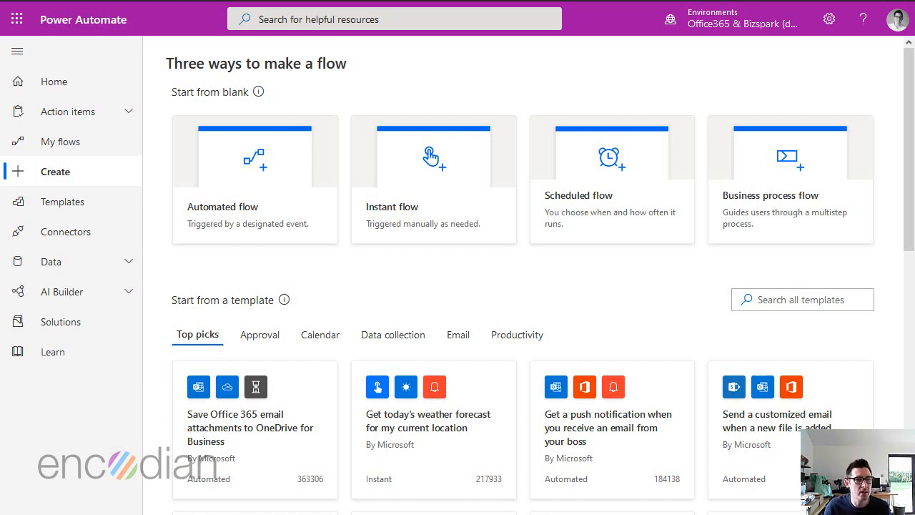
mouse_move(471, 307)
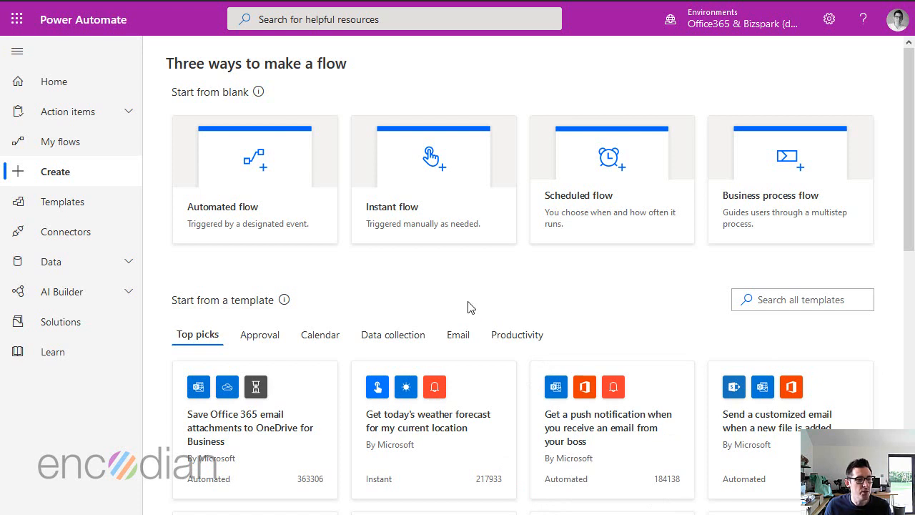
mouse_move(464, 316)
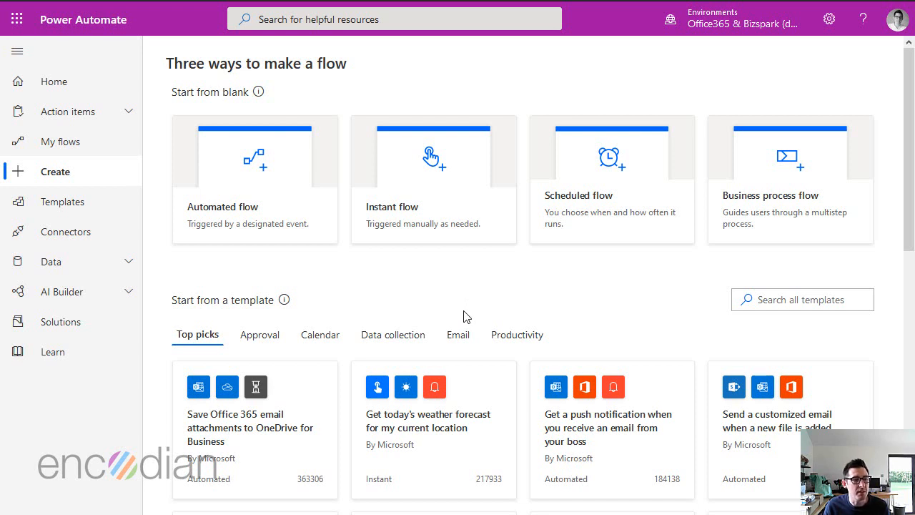
mouse_move(457, 281)
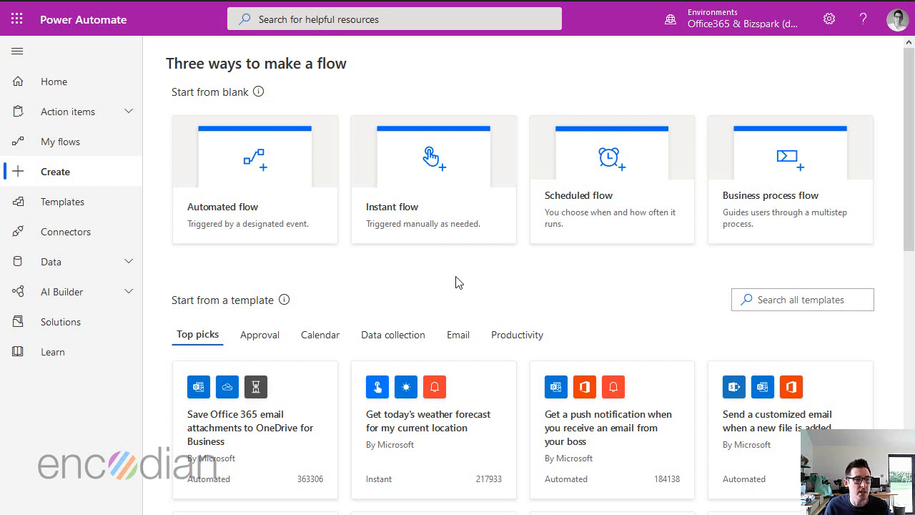
mouse_move(285, 196)
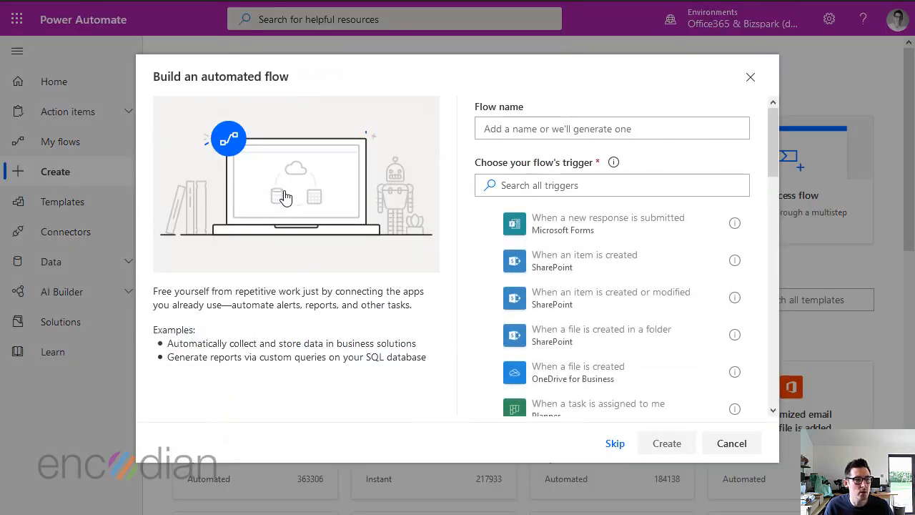
Create automated flow 'BLOG POST Video - QR Code' with SharePoint file created or modified (properties only) trigger
left_click(612, 129)
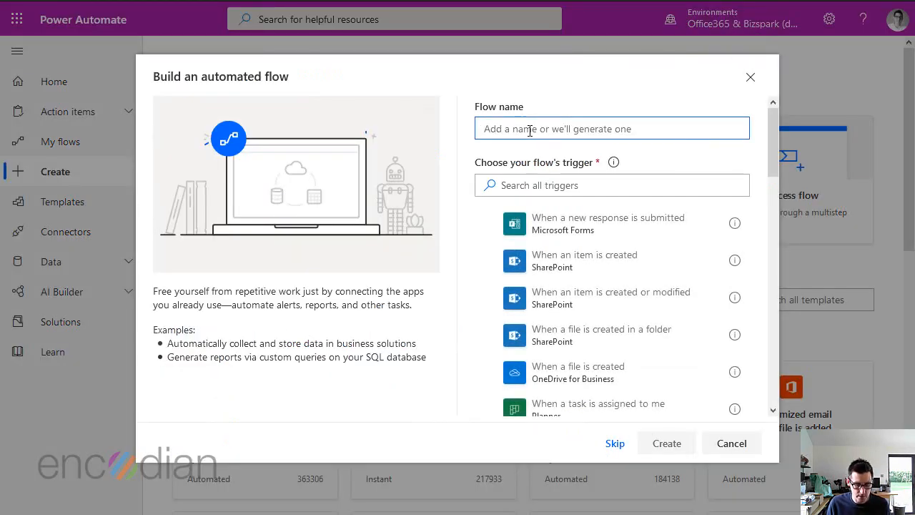
type("BLOG P")
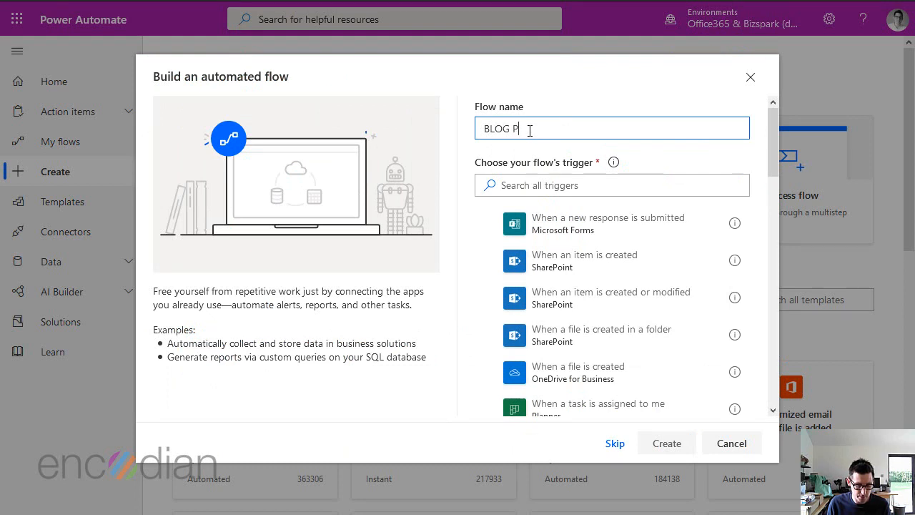
type("OST Video -")
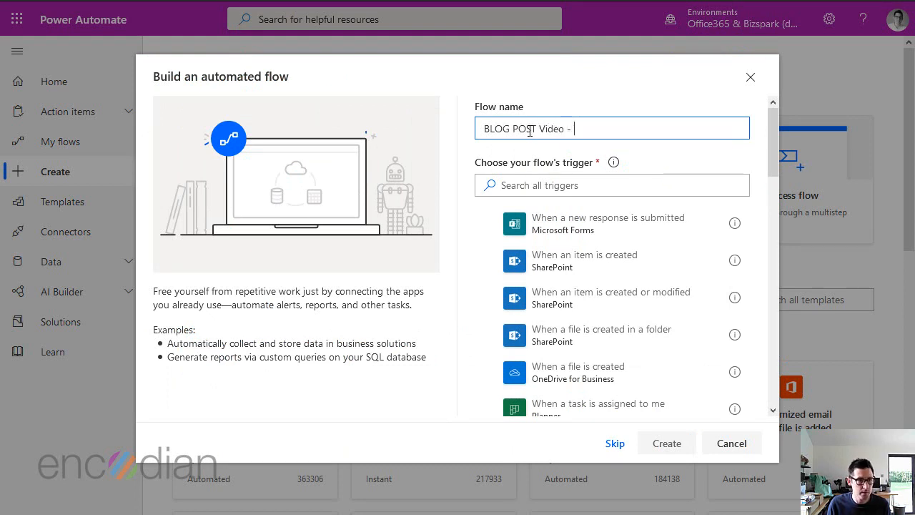
type("QR Code")
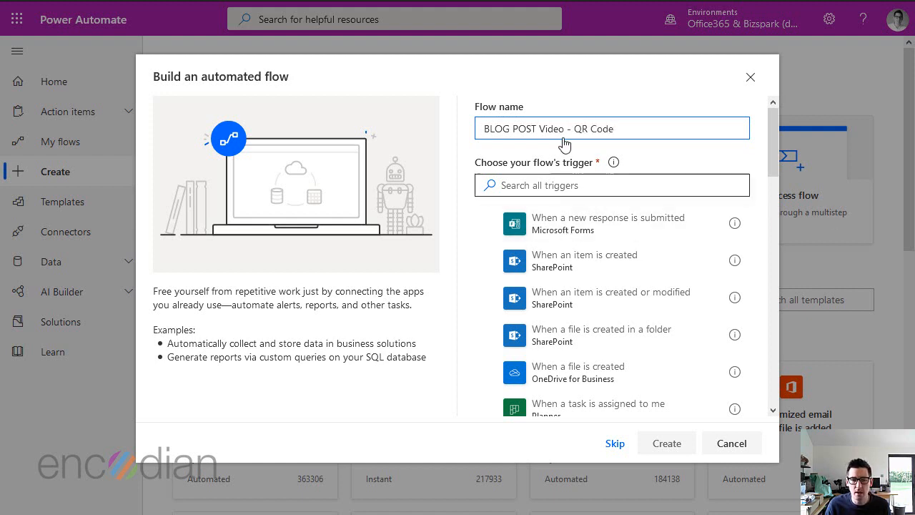
type("when a file created")
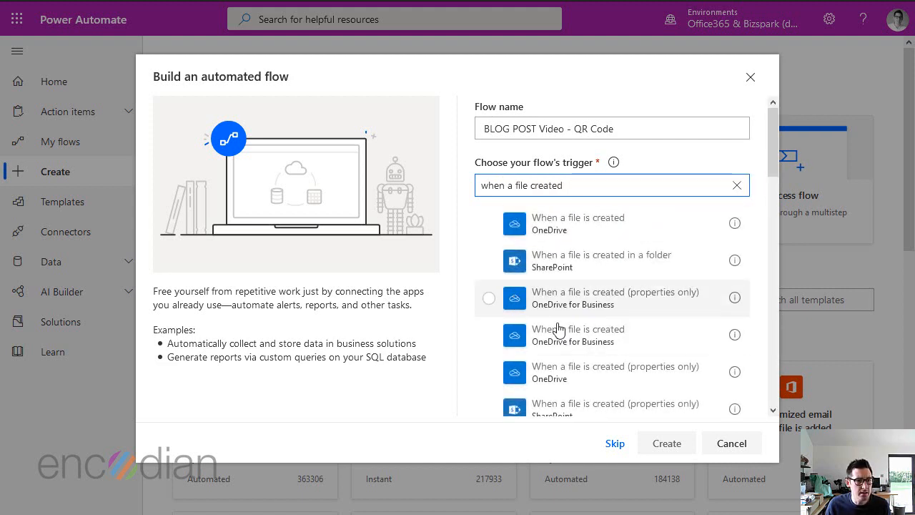
scroll("down", 3)
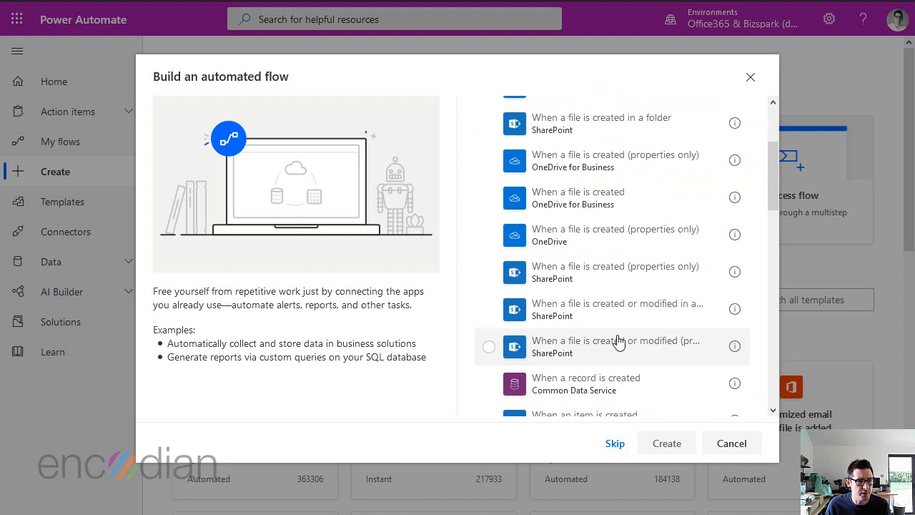
mouse_move(564, 352)
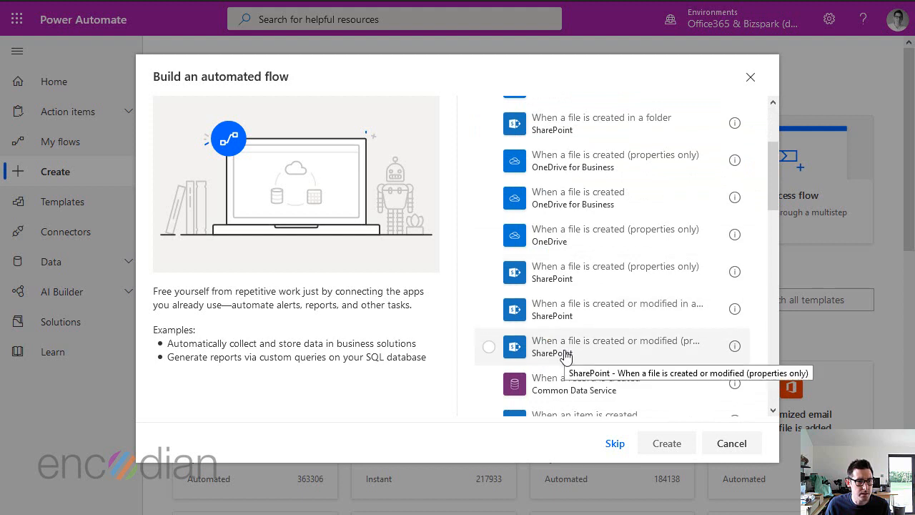
left_click(489, 347)
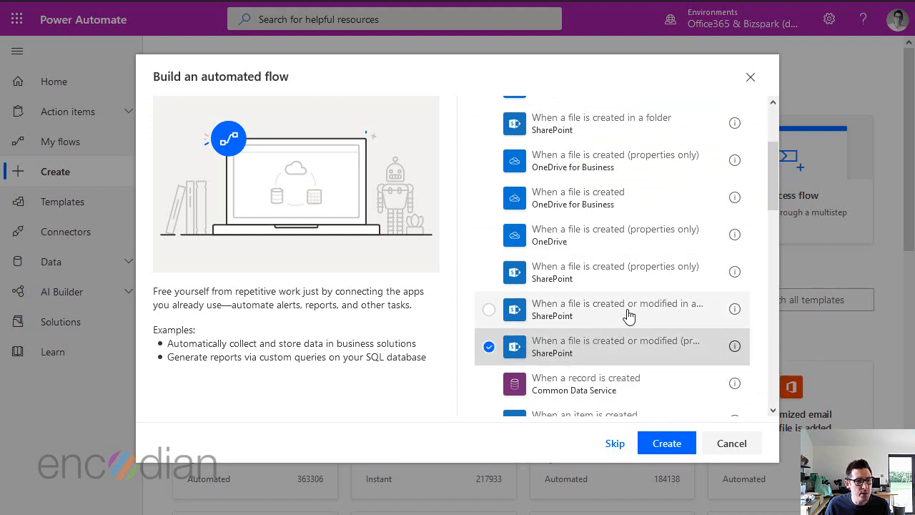
left_click(666, 443)
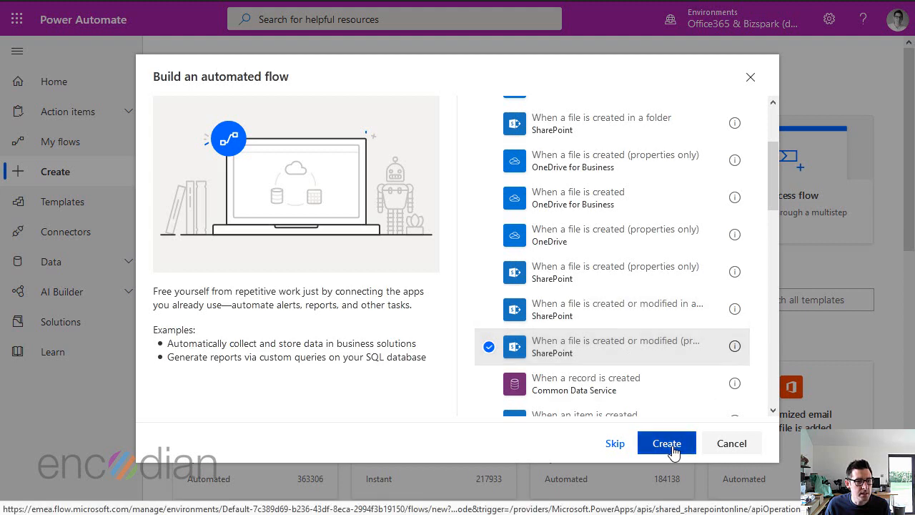
left_click(665, 442)
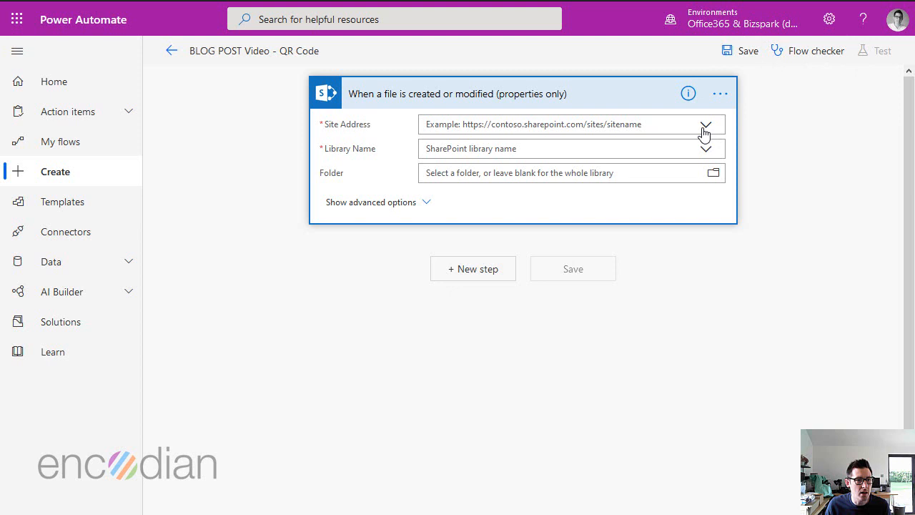
Set the trigger to PDF Converter for SPO Demo site, Encodian Documents library, Blog - QR Code folder
left_click(704, 124)
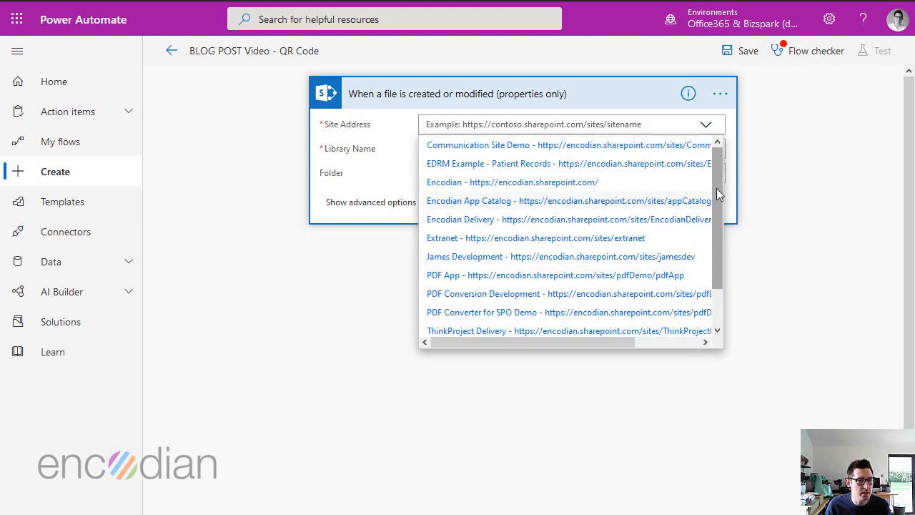
scroll("down", 3)
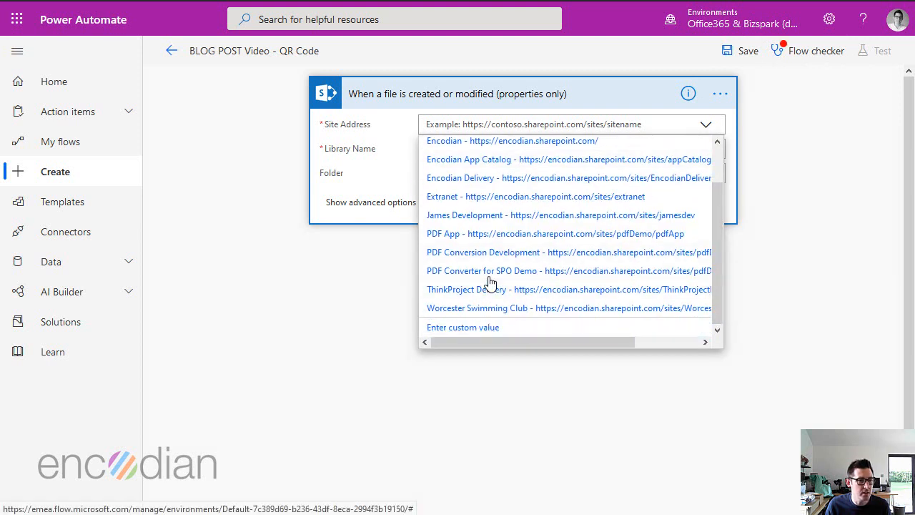
left_click(481, 271)
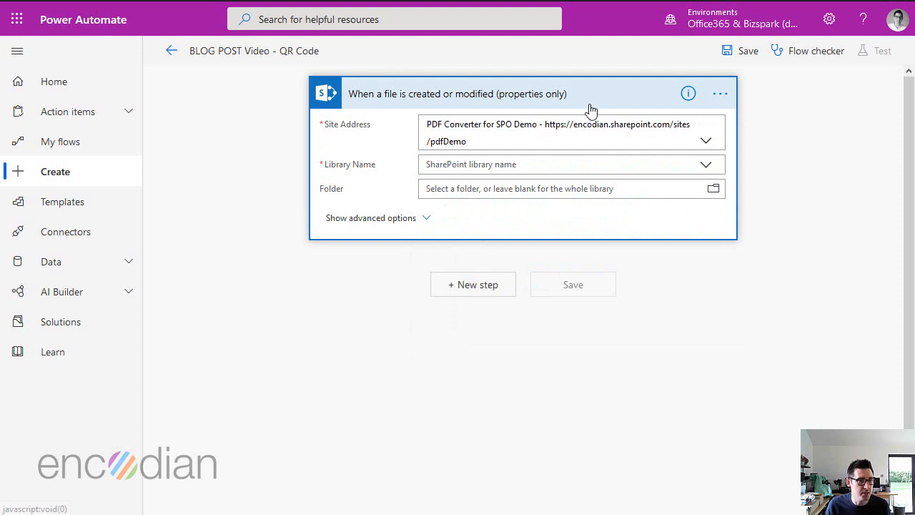
mouse_move(533, 100)
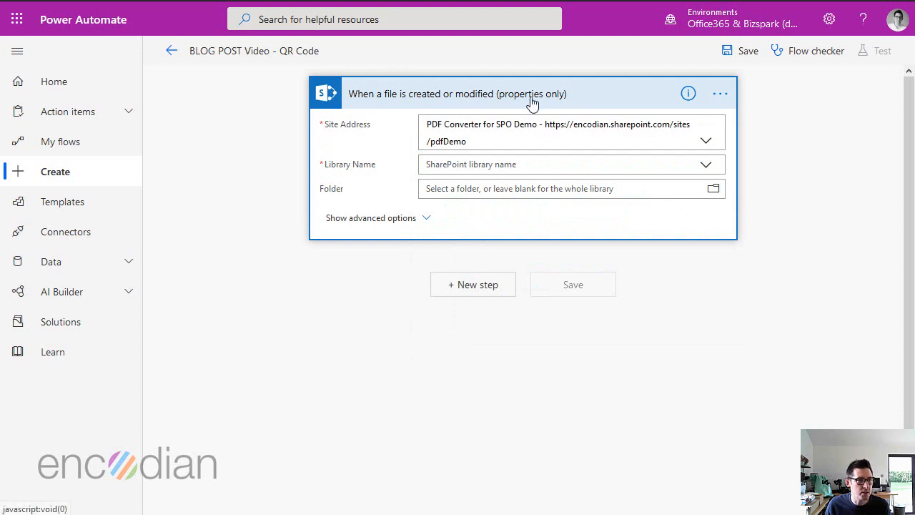
left_click(706, 164)
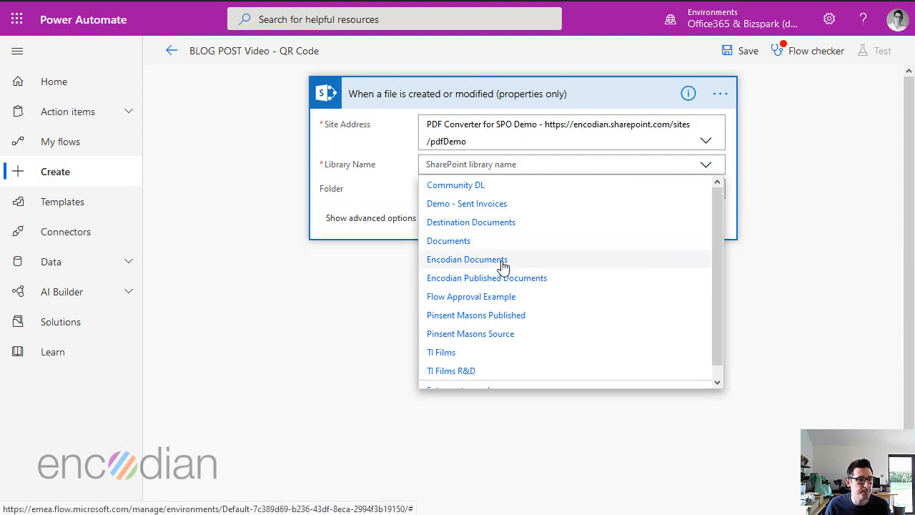
left_click(466, 259)
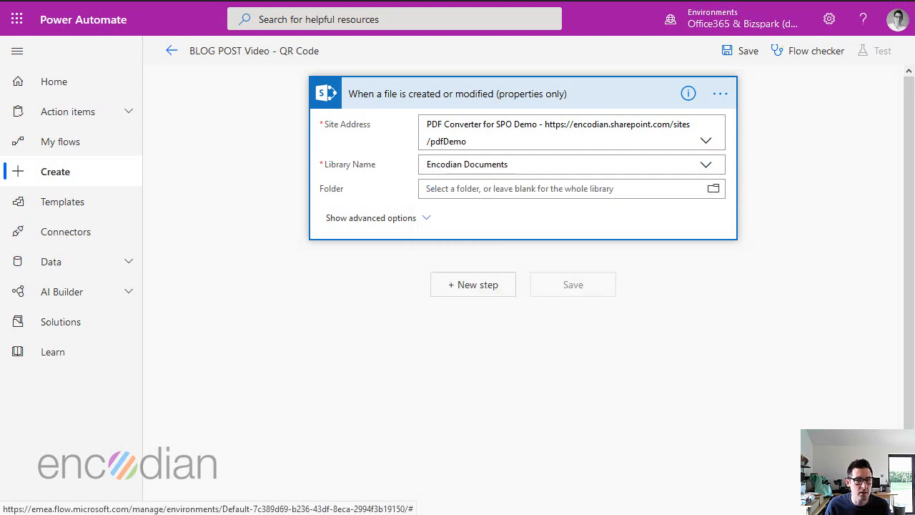
mouse_move(750, 131)
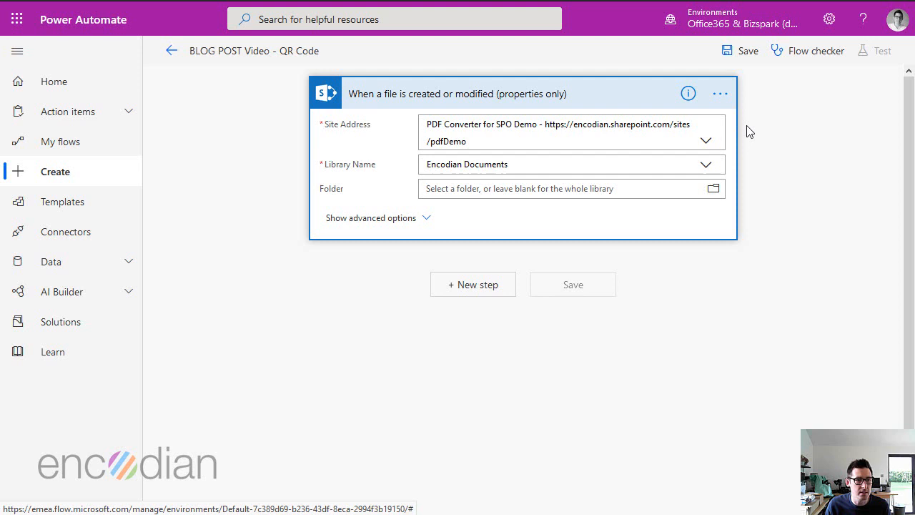
left_click(712, 188)
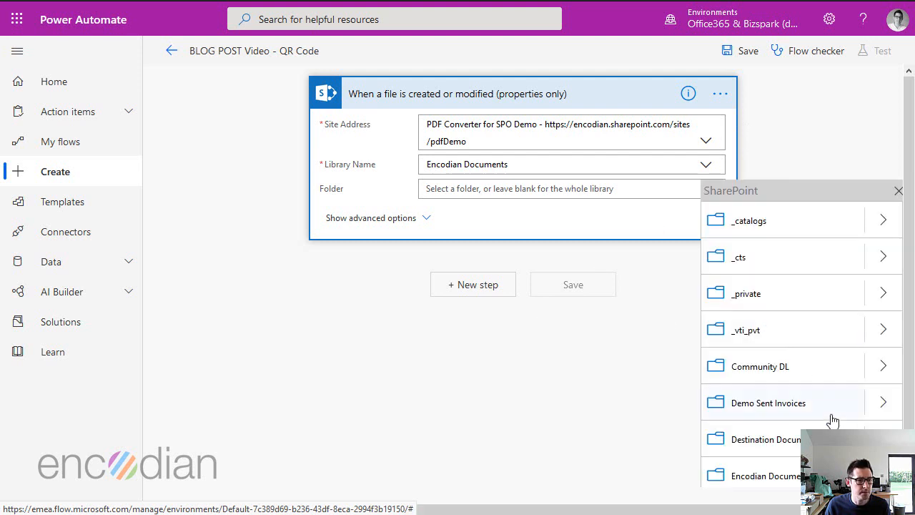
left_click(765, 475)
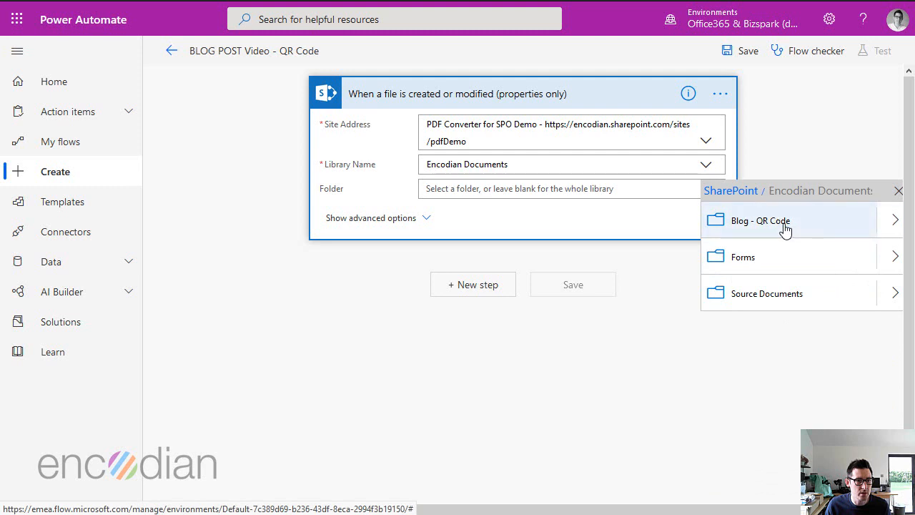
left_click(760, 220)
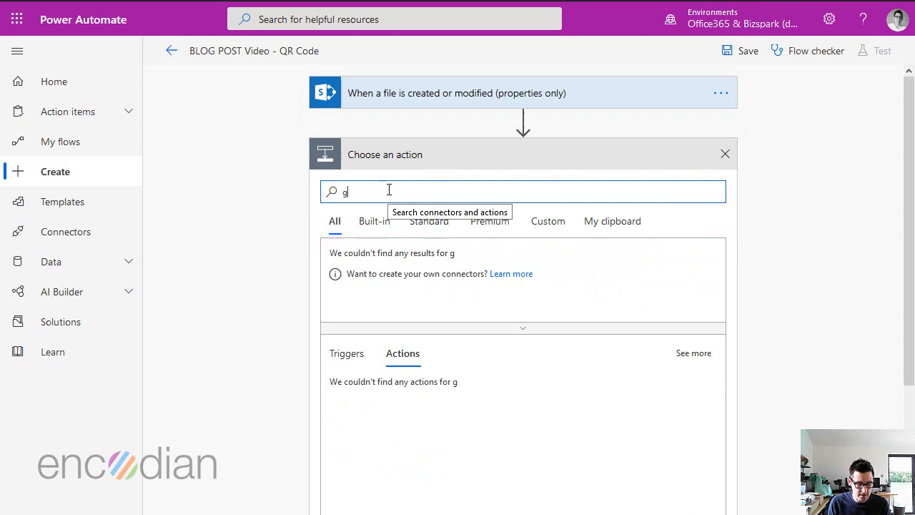
Add SharePoint Get file content on PDF Converter for SPO Demo, reading the trigger's Identifier
type("et file content action")
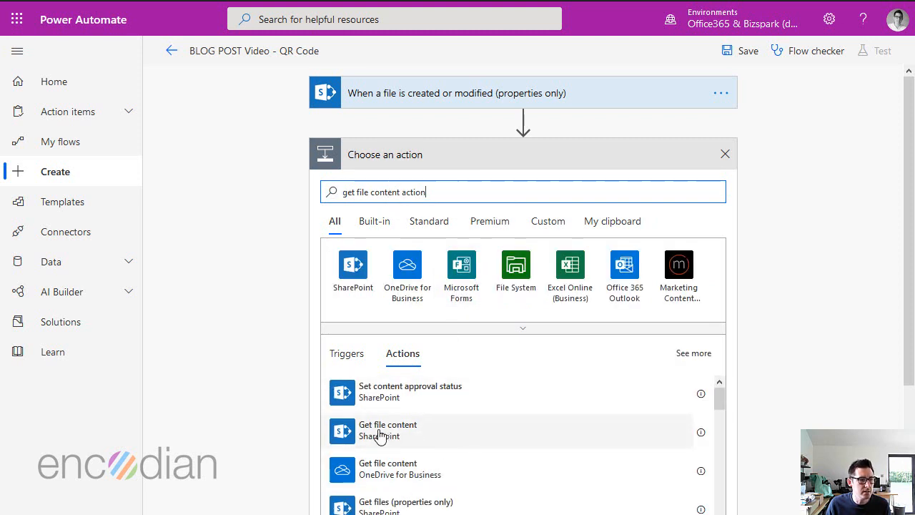
left_click(387, 429)
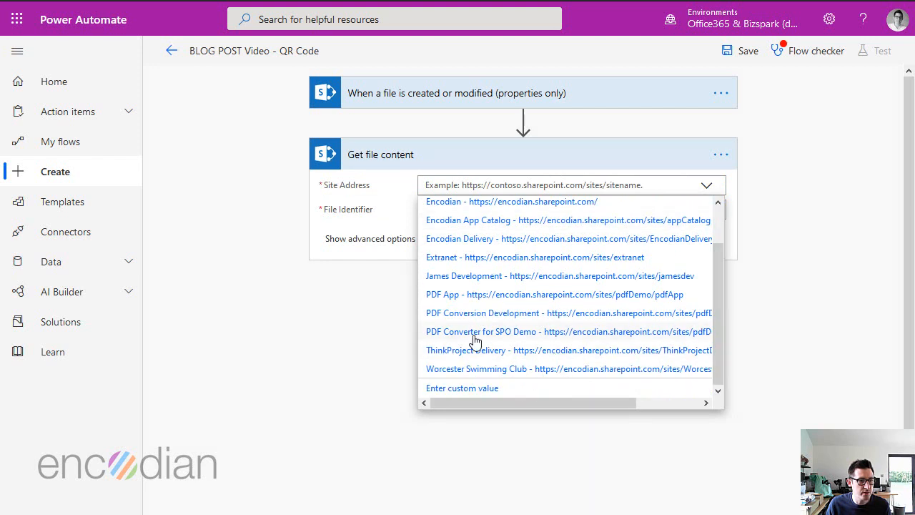
left_click(481, 331)
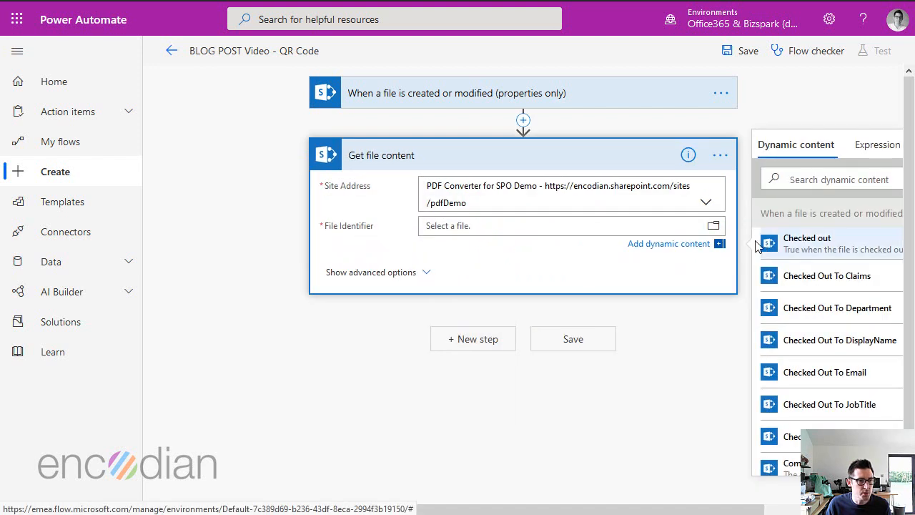
mouse_move(798, 303)
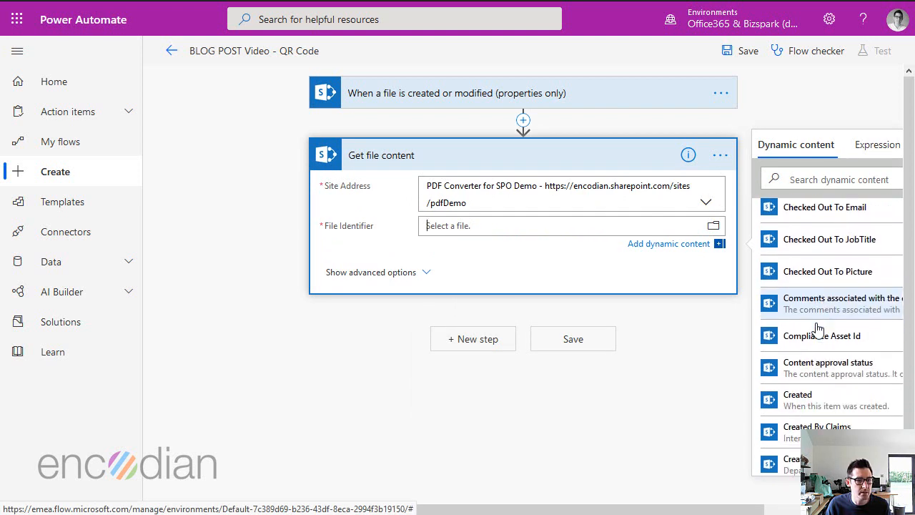
scroll("down", 3)
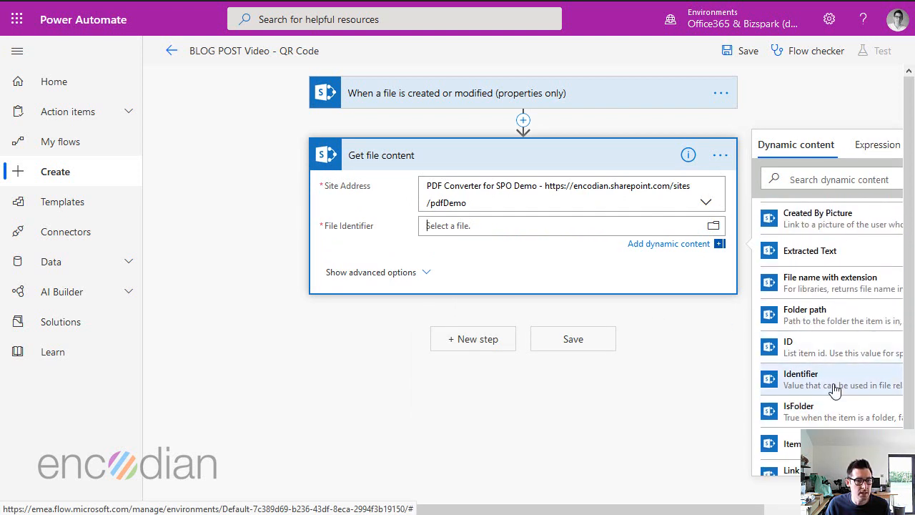
left_click(801, 379)
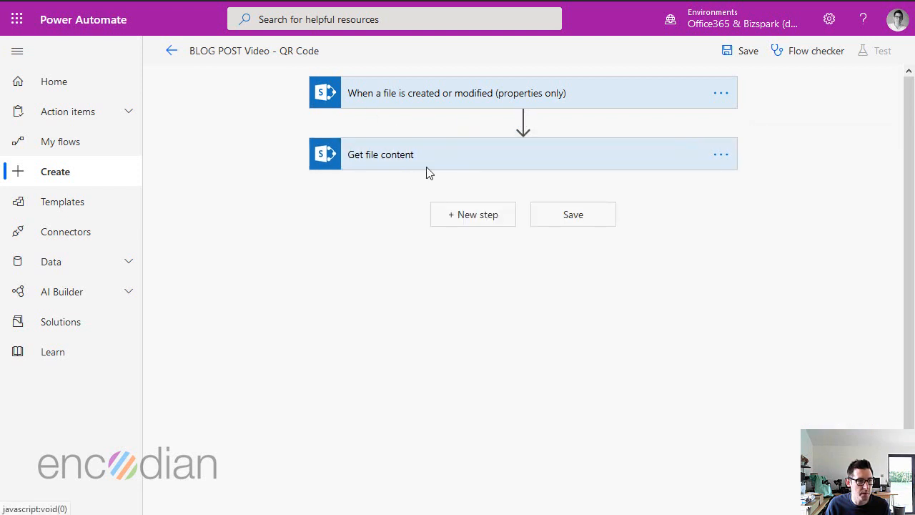
mouse_move(406, 172)
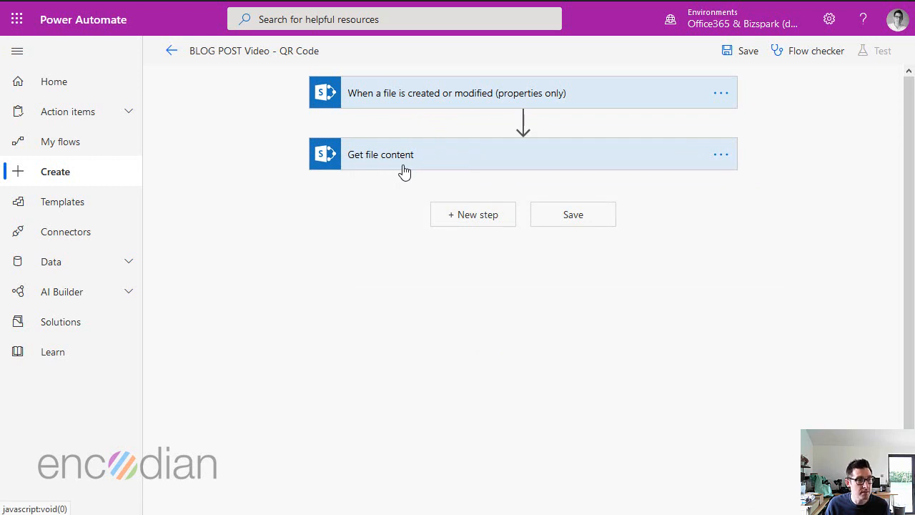
Add Encodian Create QR Code with Barcode Data set to the file URL and PNG image format
left_click(473, 214)
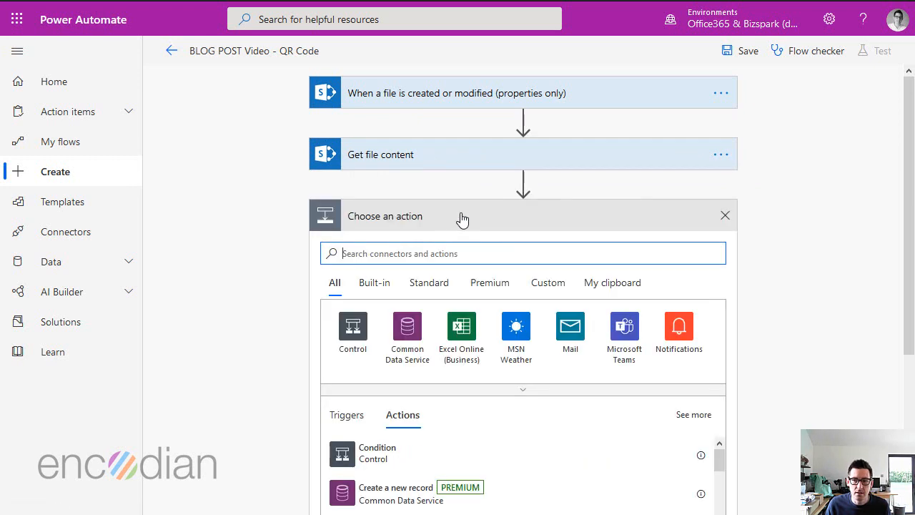
type("Create QR Code")
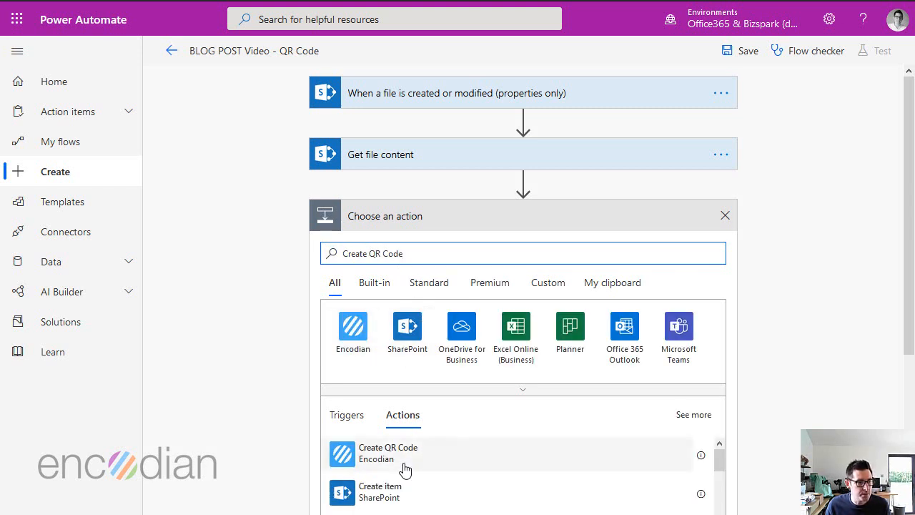
left_click(388, 453)
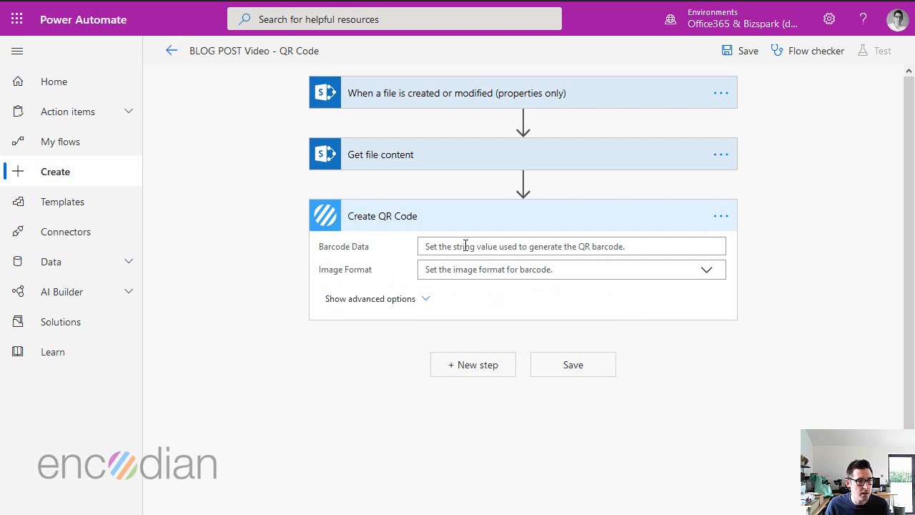
left_click(570, 246)
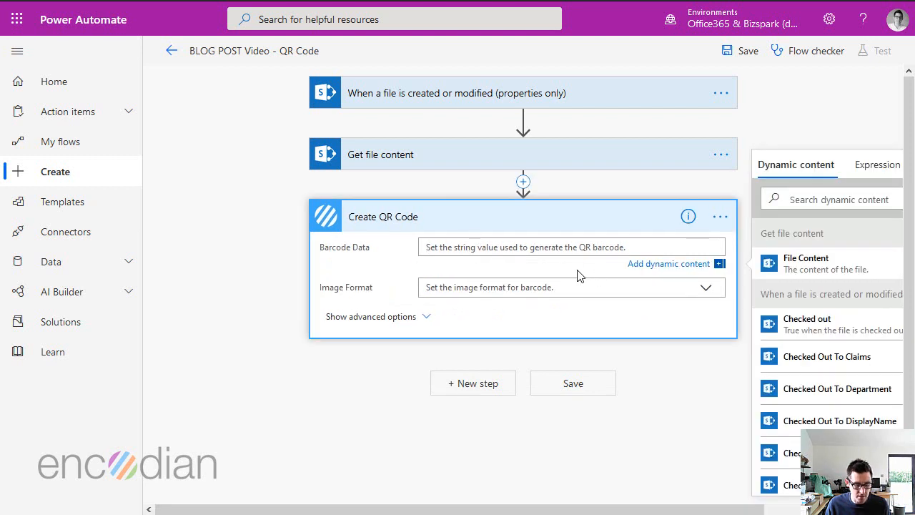
type("https://ss")
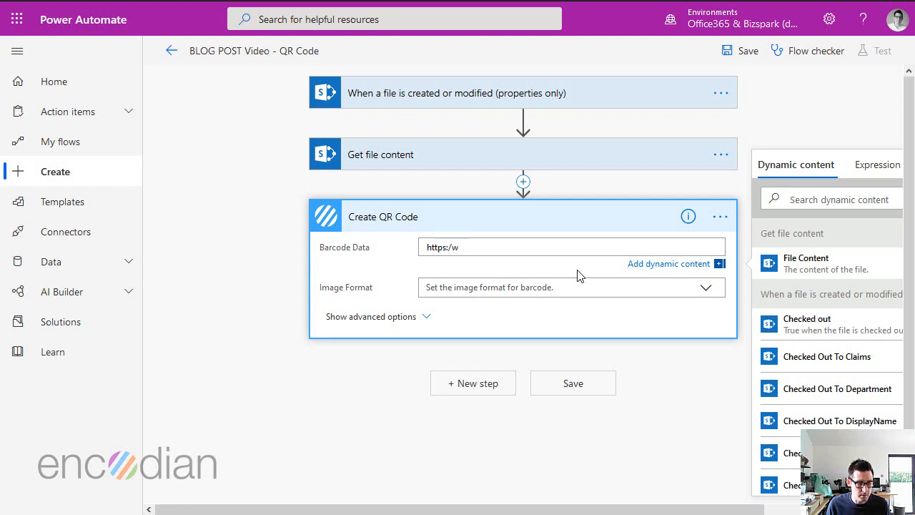
type("h")
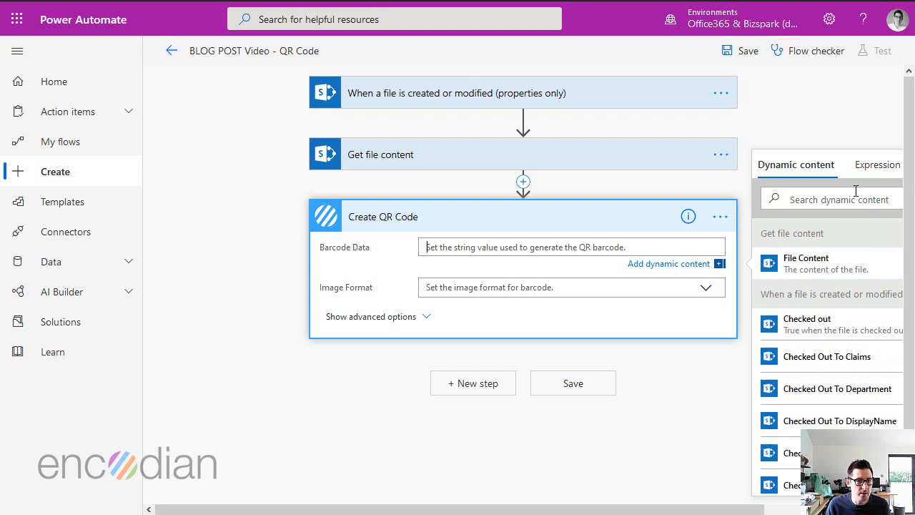
type("url")
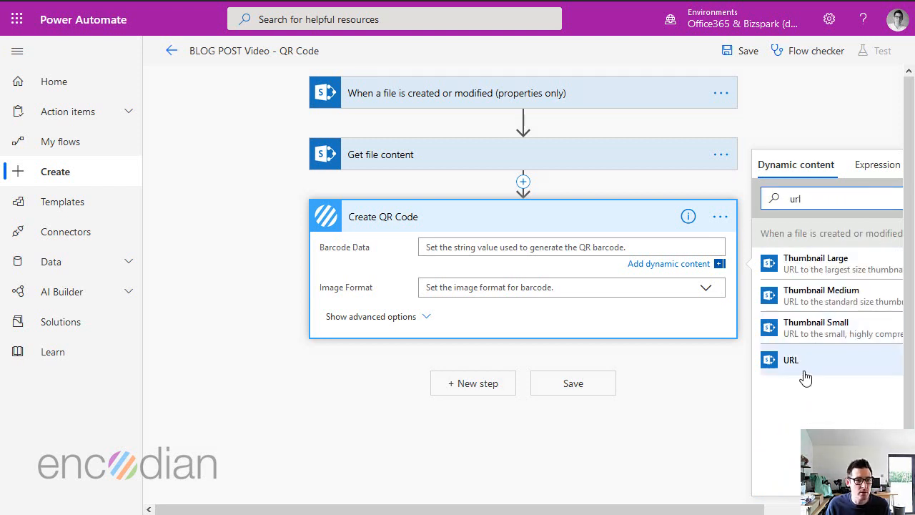
left_click(790, 359)
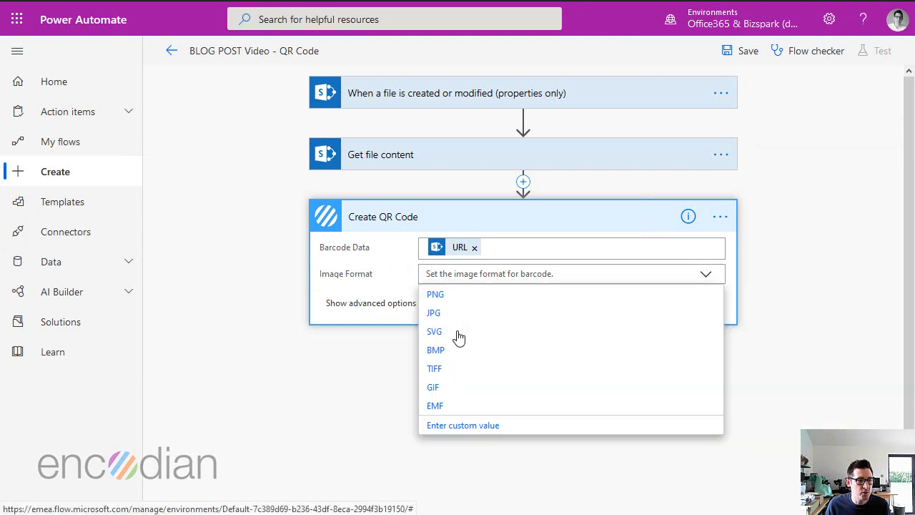
left_click(435, 294)
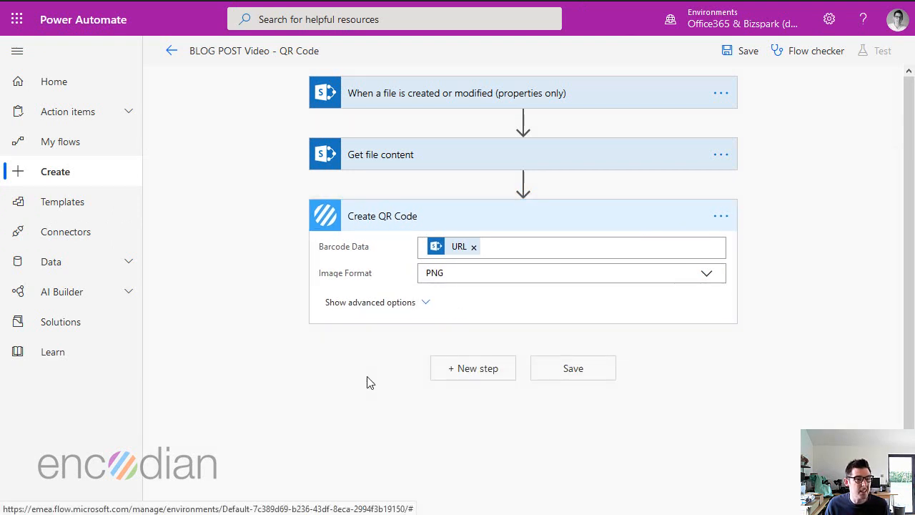
mouse_move(461, 368)
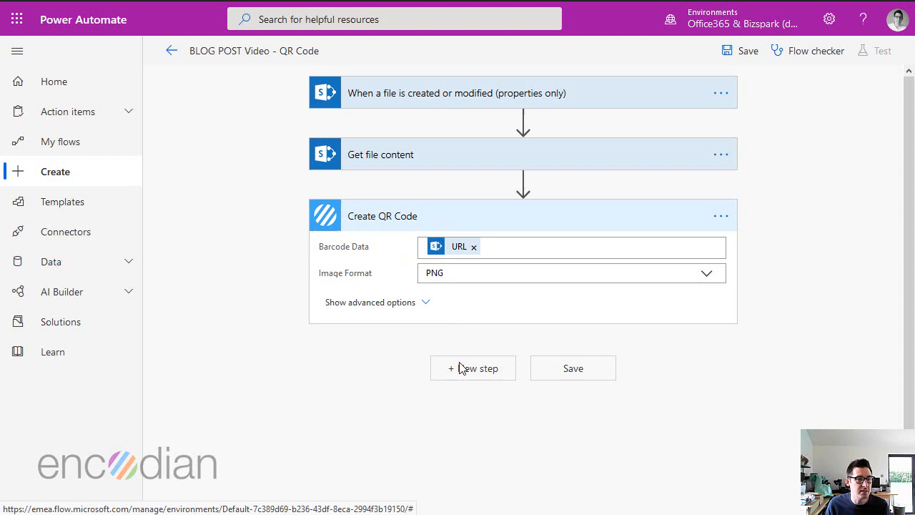
mouse_move(479, 371)
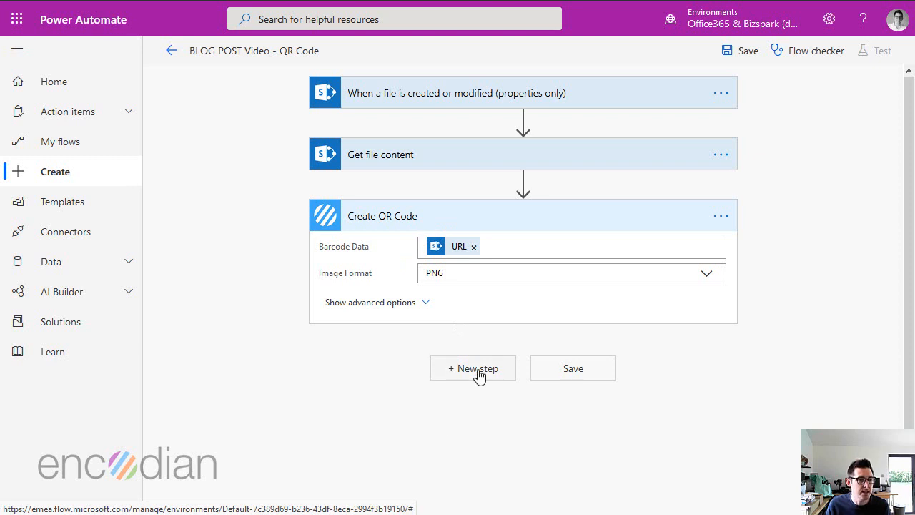
Search the Encodian connector for 'water' to list its watermark actions in a new step
left_click(472, 368)
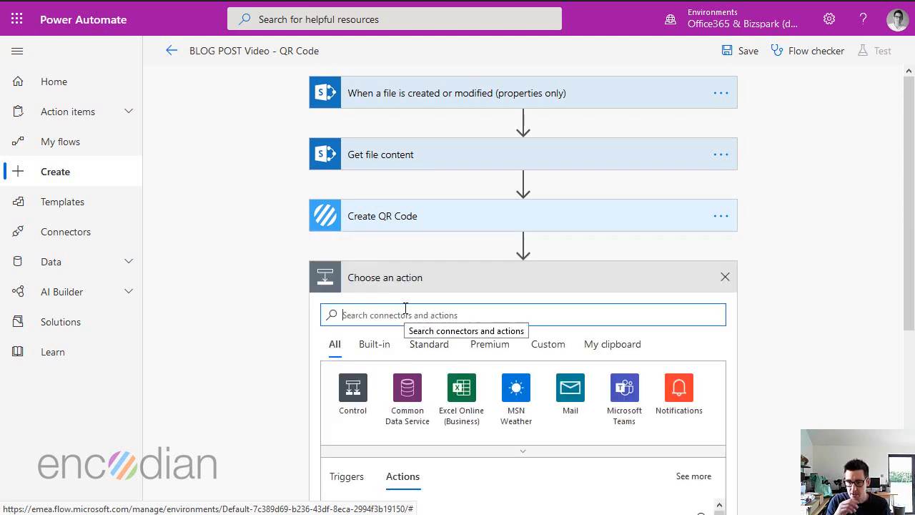
type("Add image")
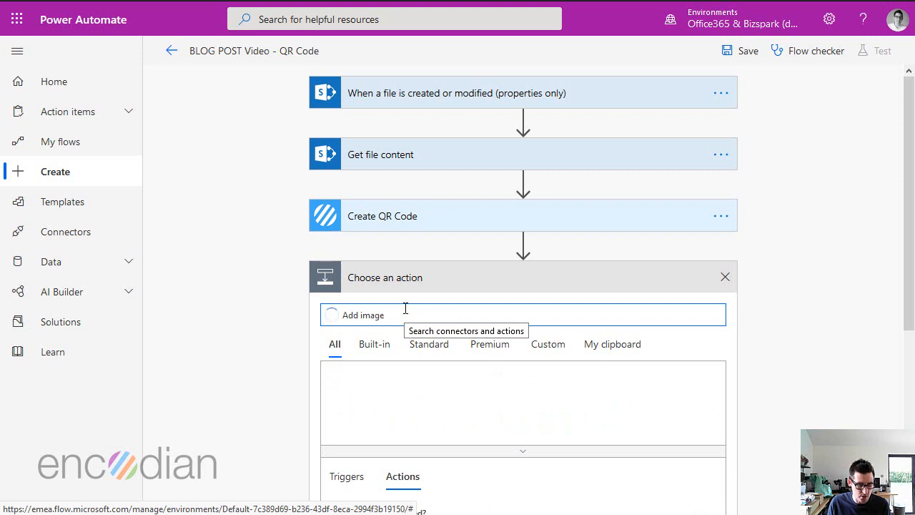
type("water")
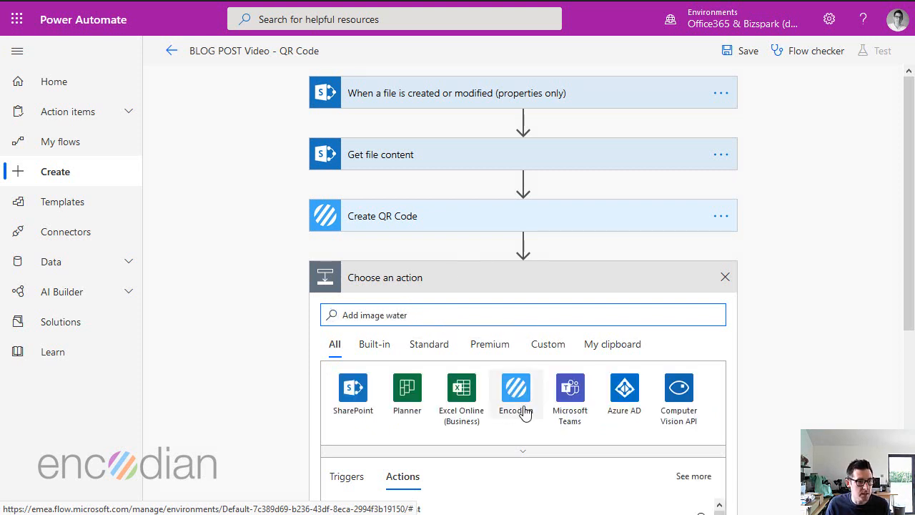
left_click(515, 387)
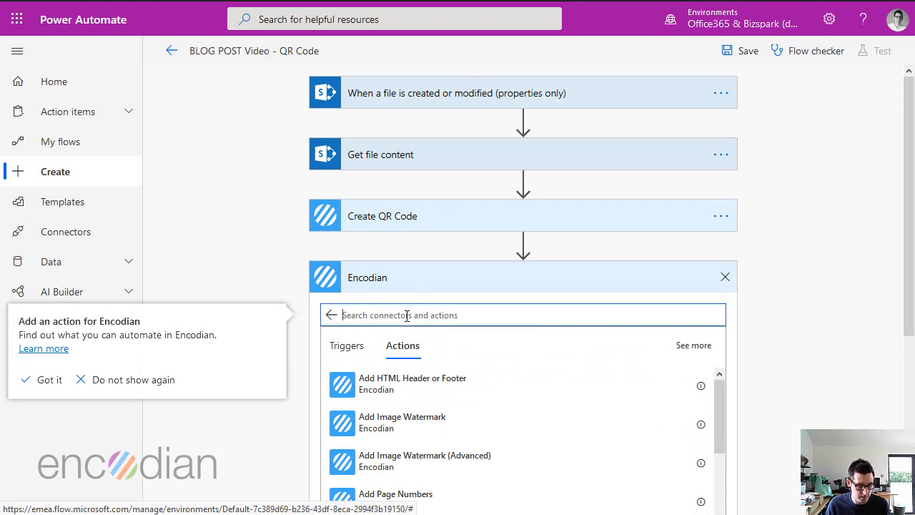
type("water")
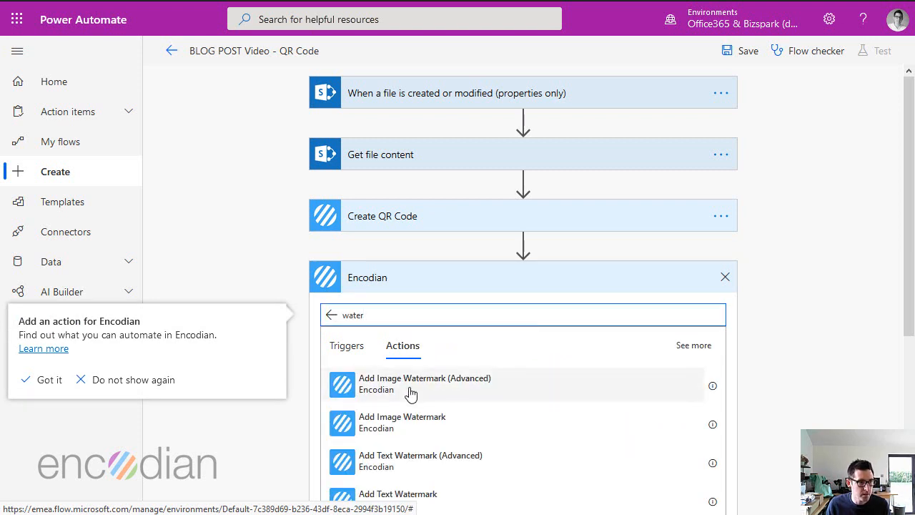
Add Image Watermark (Advanced) using the trigger file's name and content plus the QR code's filename and image
left_click(424, 383)
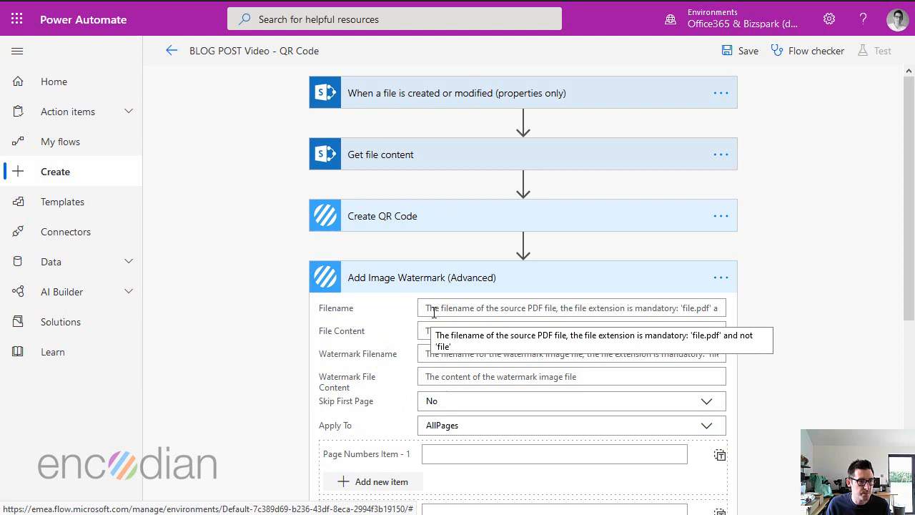
scroll("down", 3)
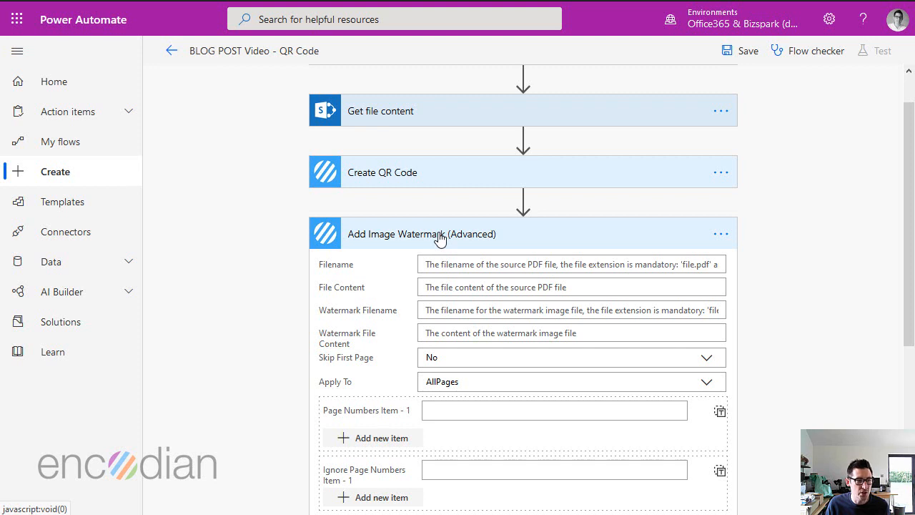
left_click(570, 263)
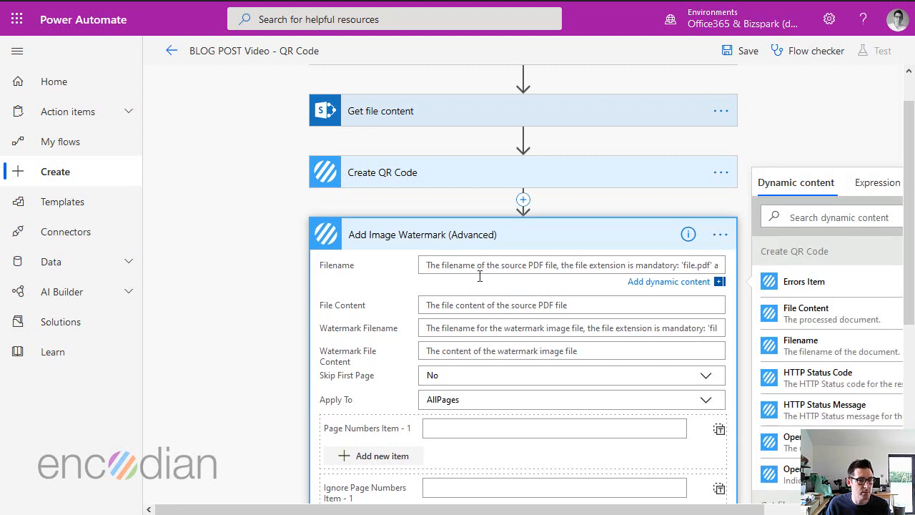
type("filename")
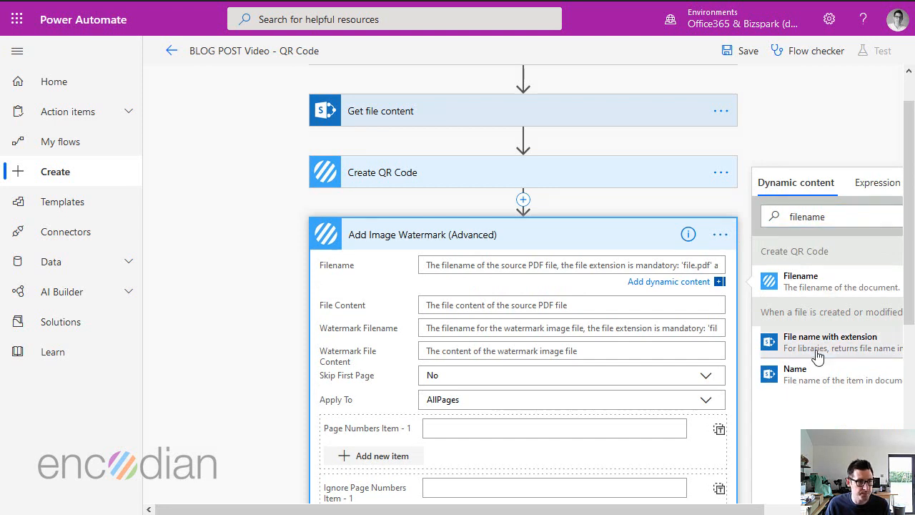
left_click(829, 341)
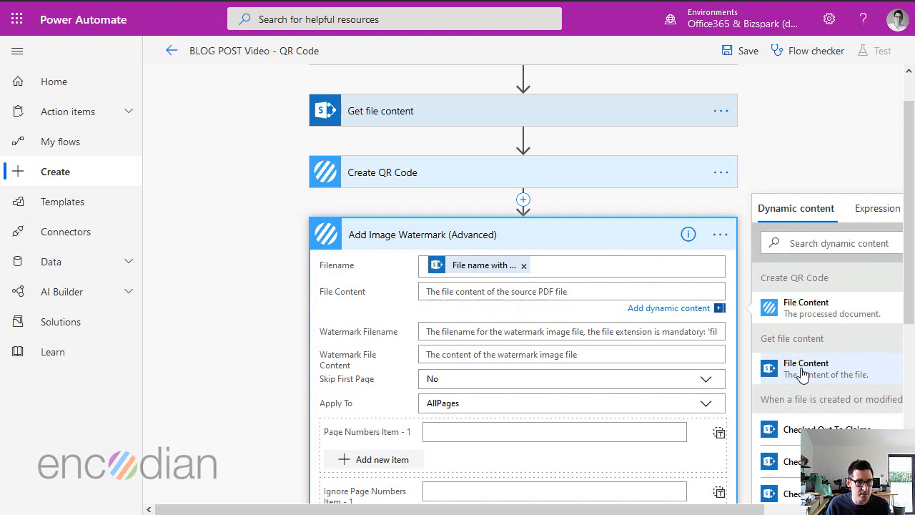
left_click(806, 368)
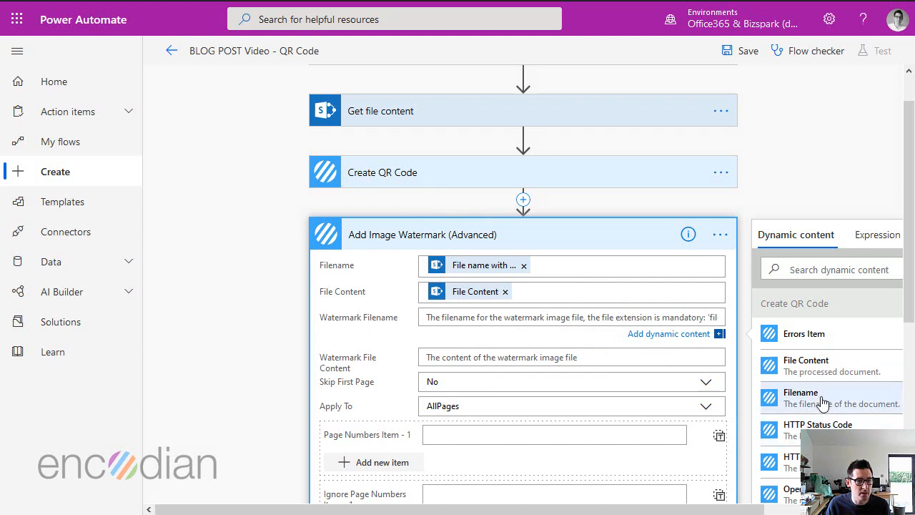
left_click(801, 396)
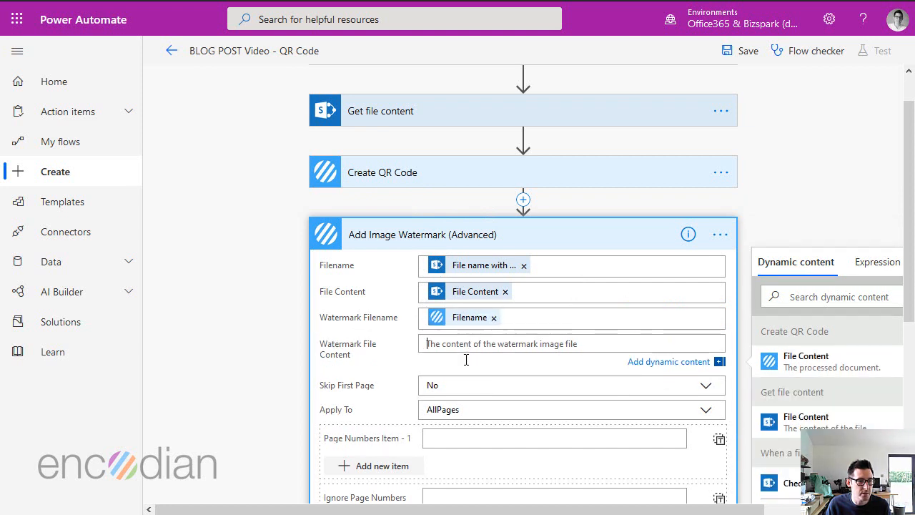
mouse_move(346, 361)
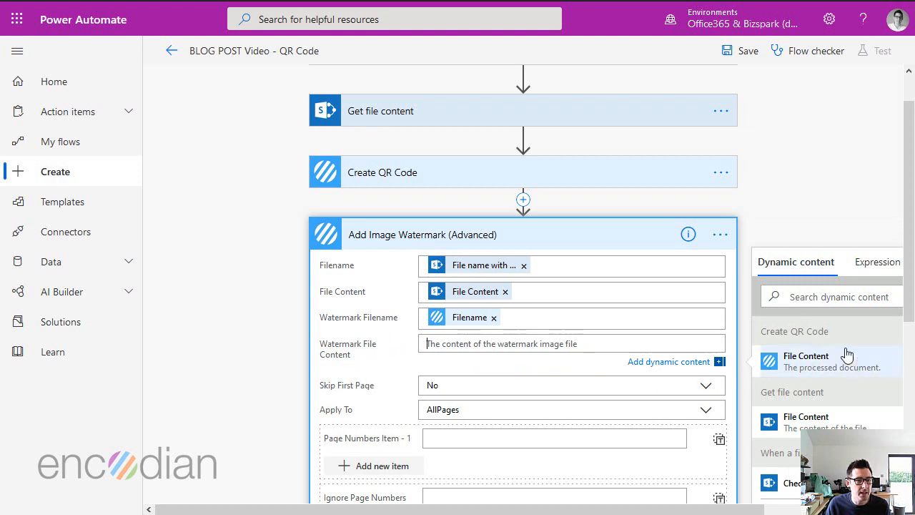
left_click(806, 361)
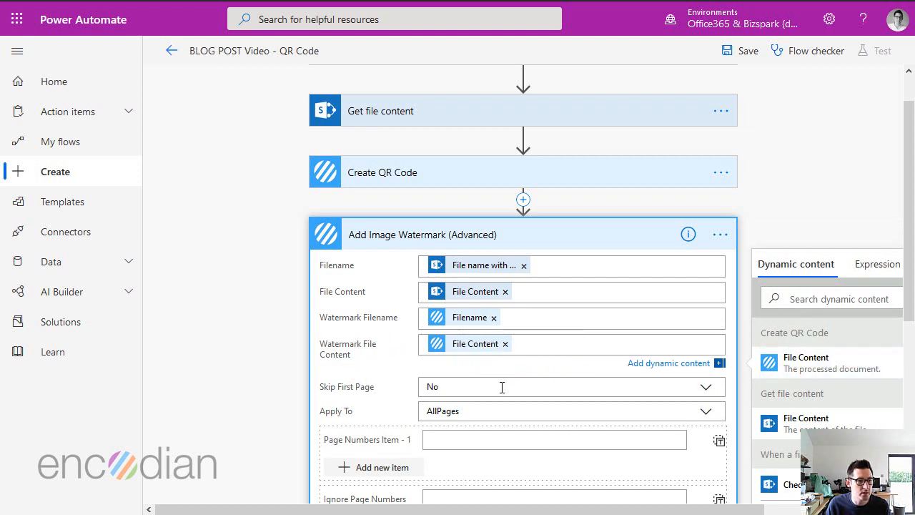
mouse_move(419, 380)
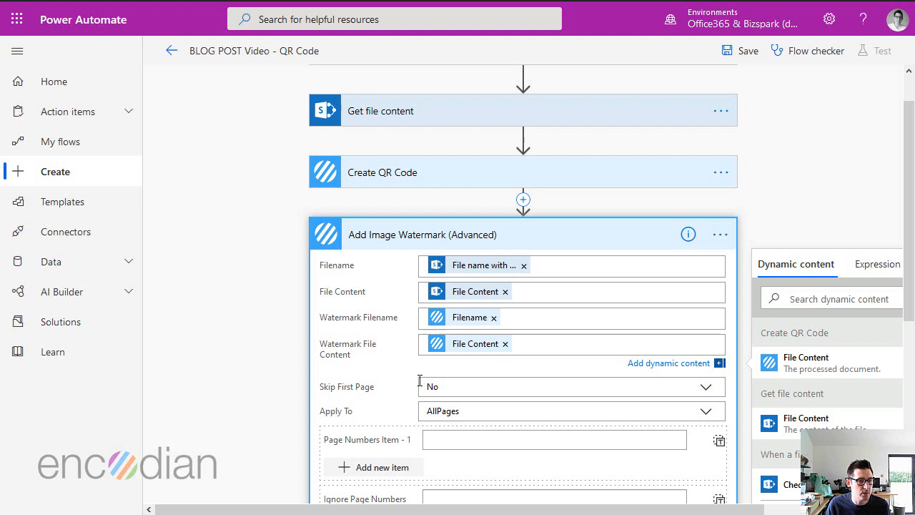
scroll("down", 3)
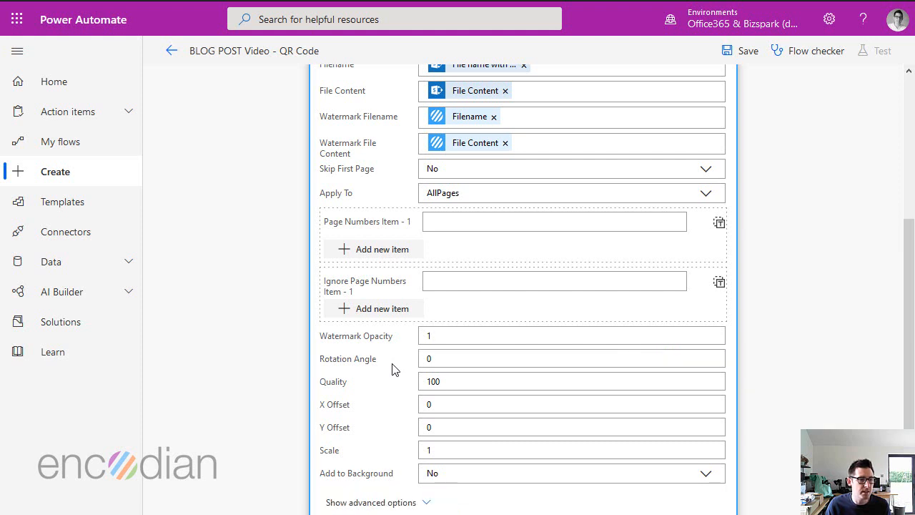
Scroll down through the Encodian Documents library
scroll("down", 3)
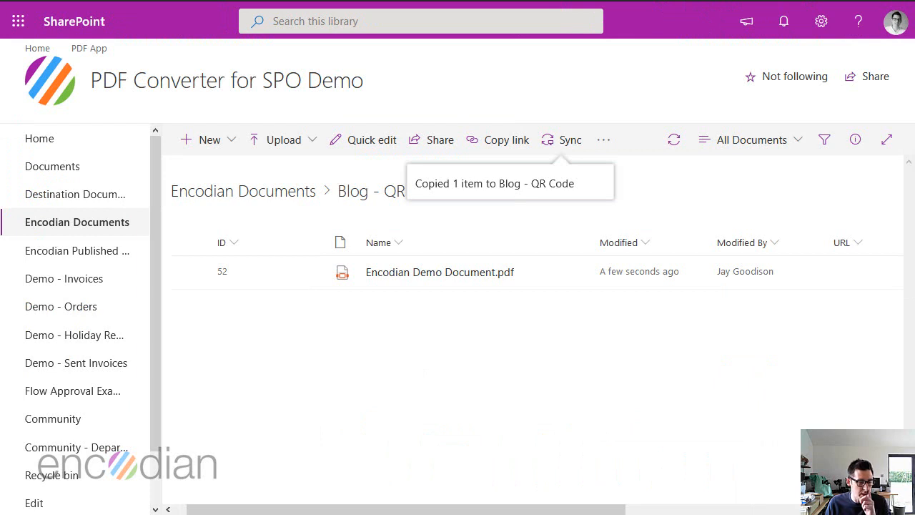
mouse_move(610, 367)
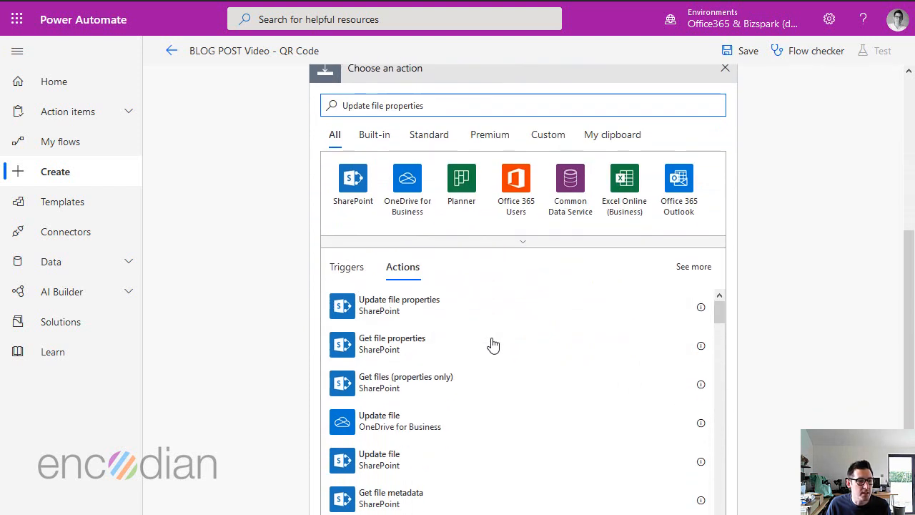
Add SharePoint Update file properties on Encodian Documents, setting QR Code Added to Yes
left_click(399, 305)
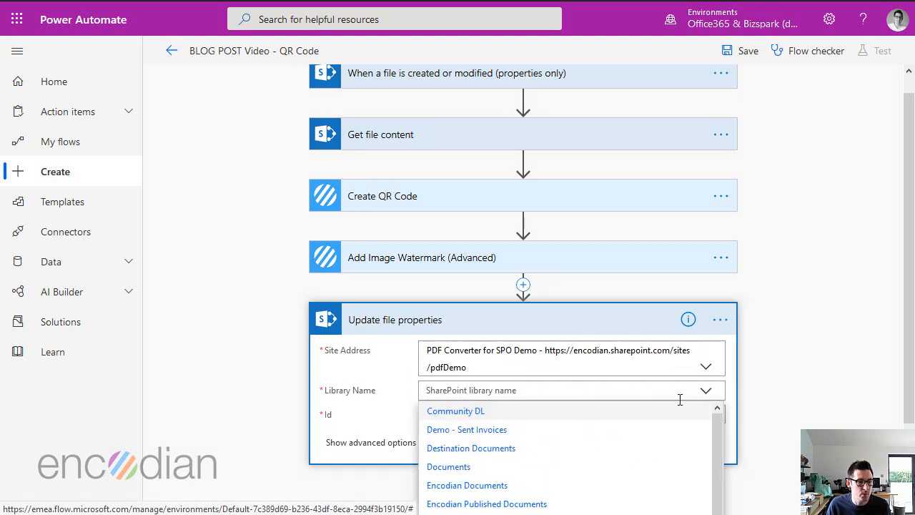
left_click(466, 484)
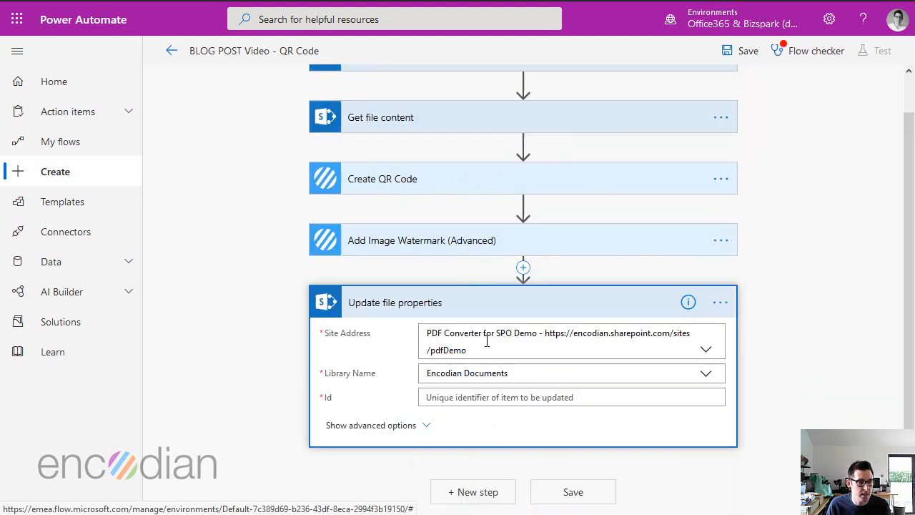
left_click(570, 396)
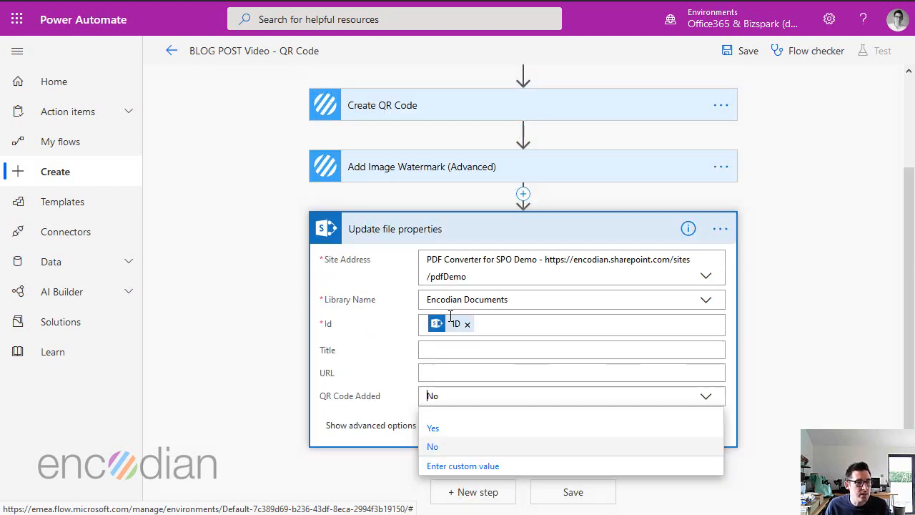
left_click(432, 428)
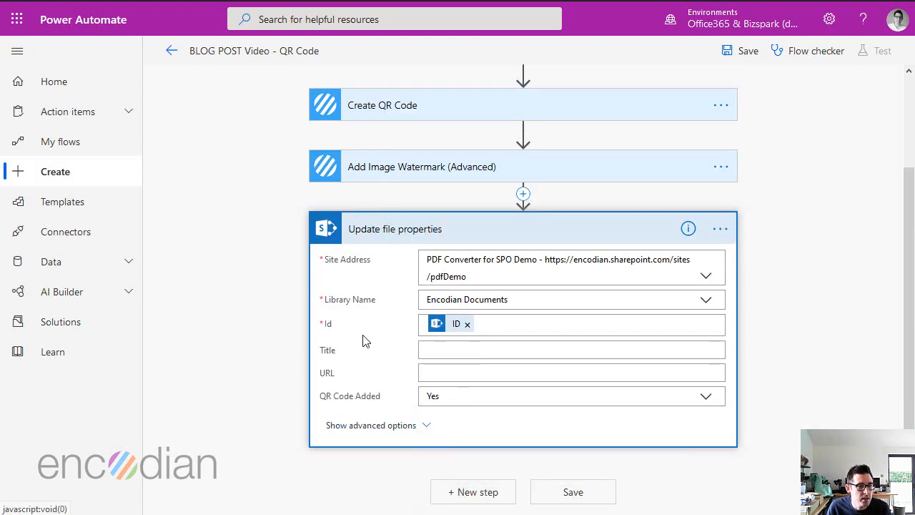
mouse_move(436, 229)
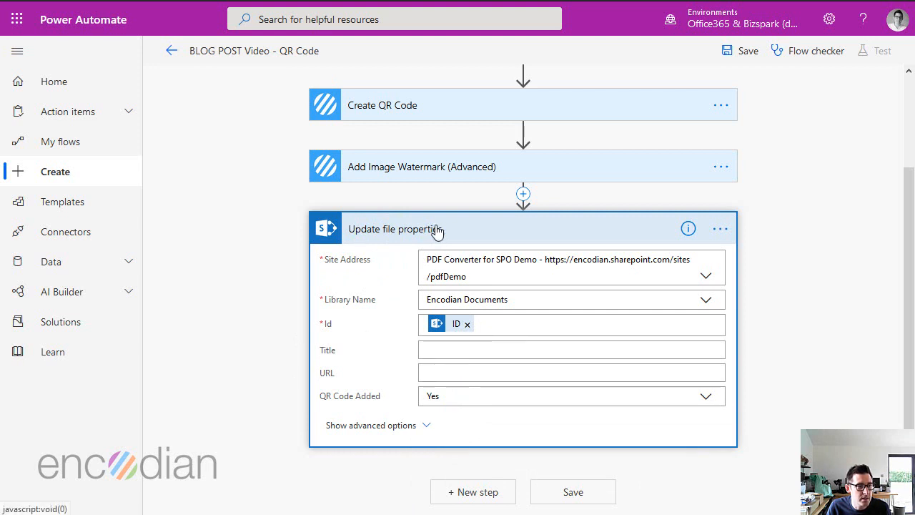
mouse_move(416, 405)
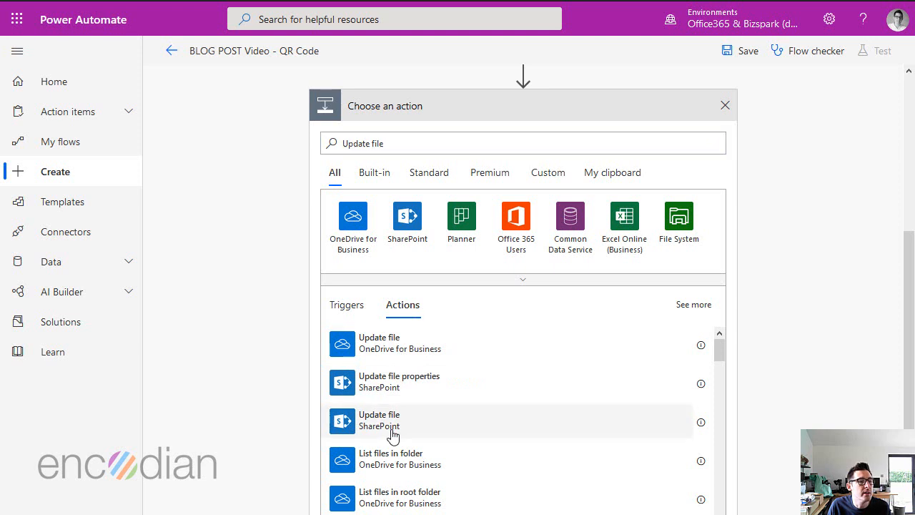
Add SharePoint Update file with File Identifier = Identifier and the watermark step's File Content
left_click(379, 420)
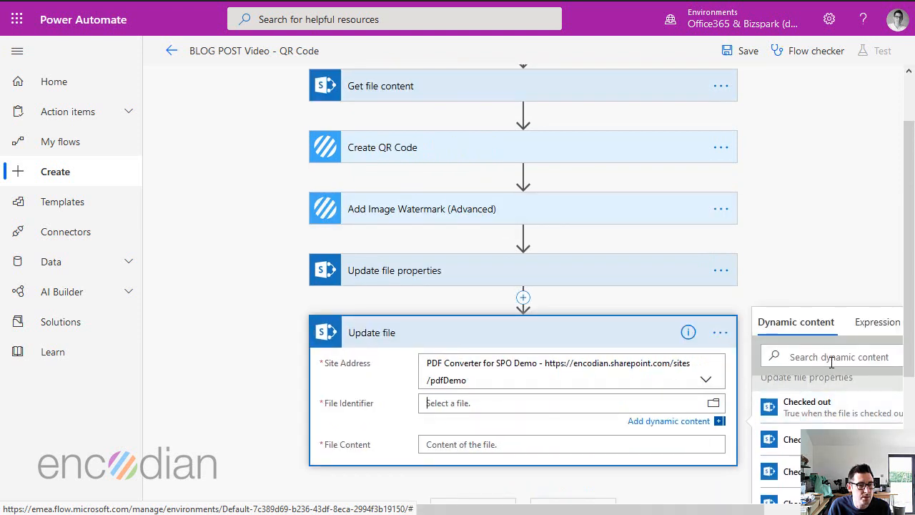
type("ident")
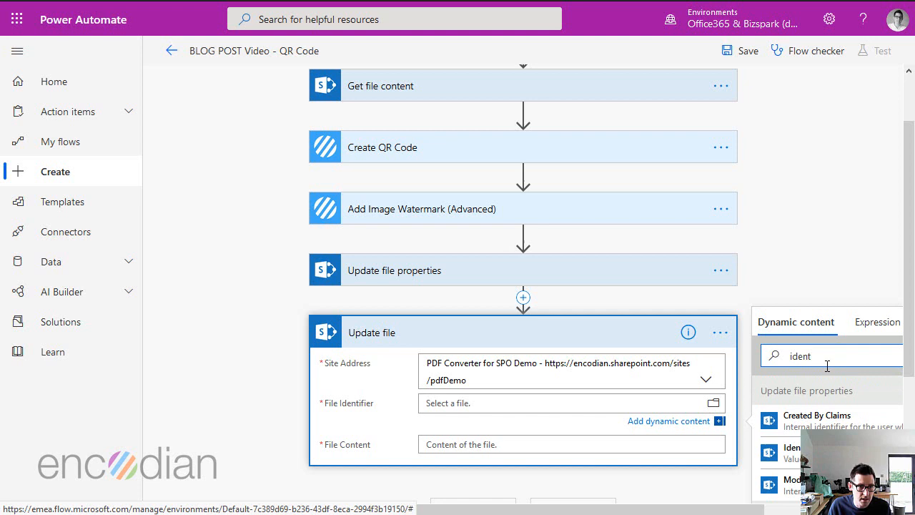
left_click(792, 452)
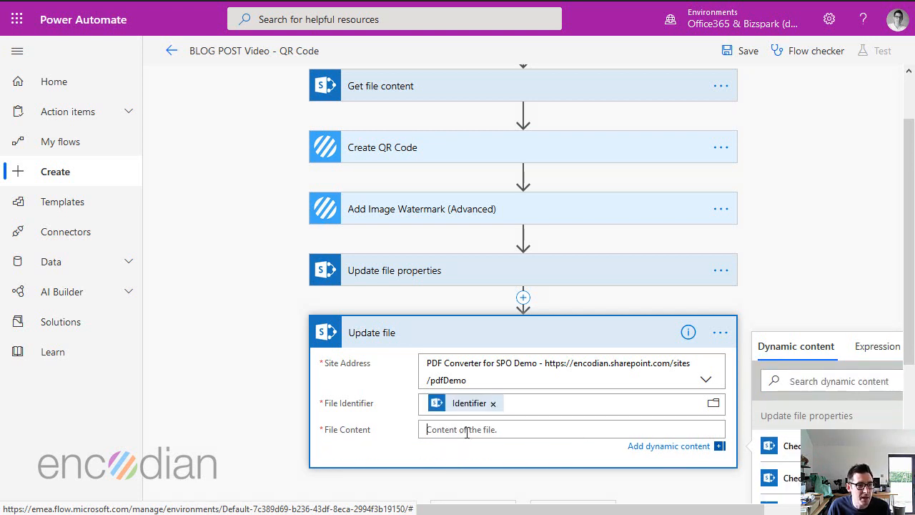
type("f")
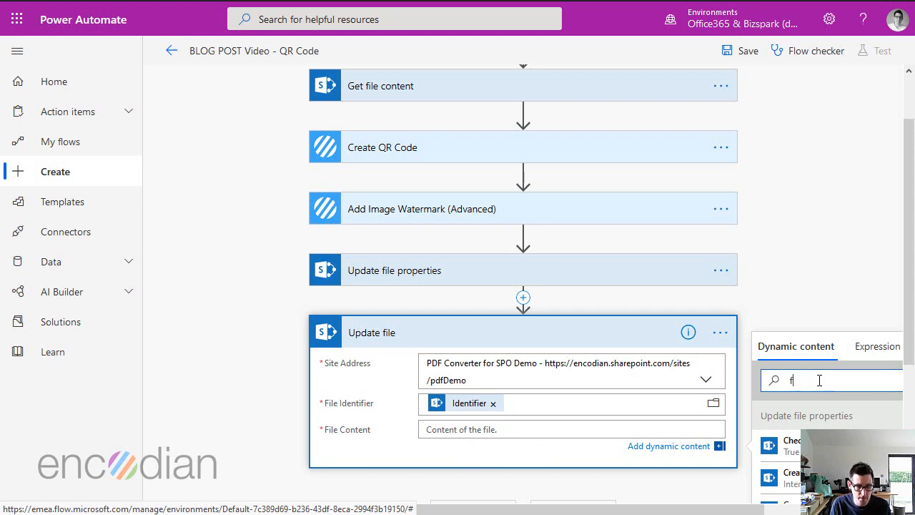
type("file cont")
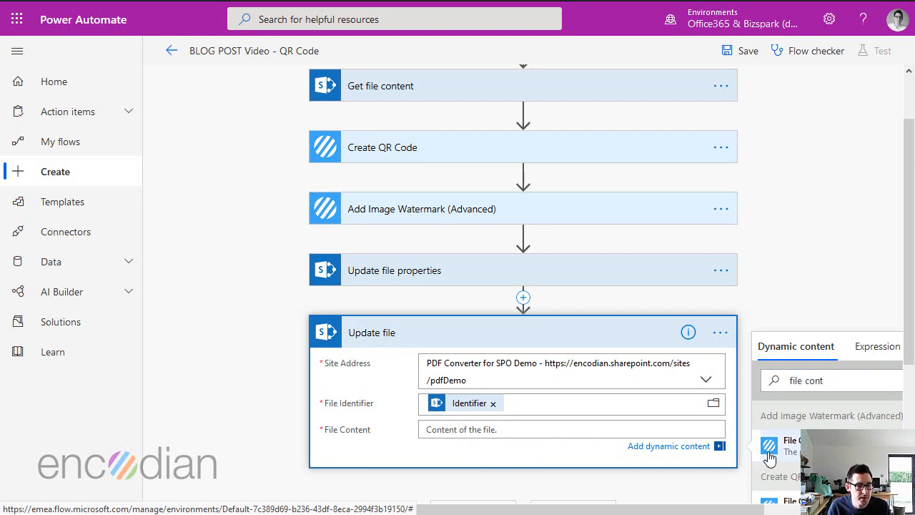
left_click(789, 446)
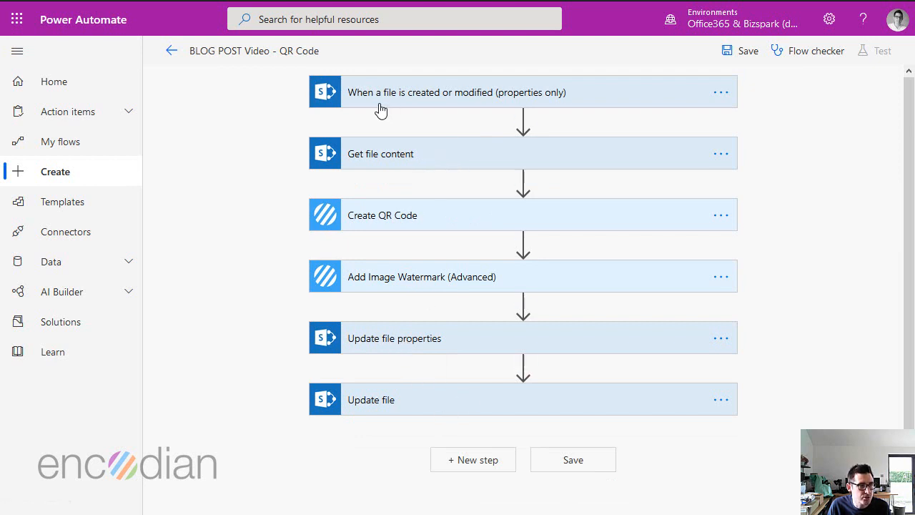
mouse_move(407, 342)
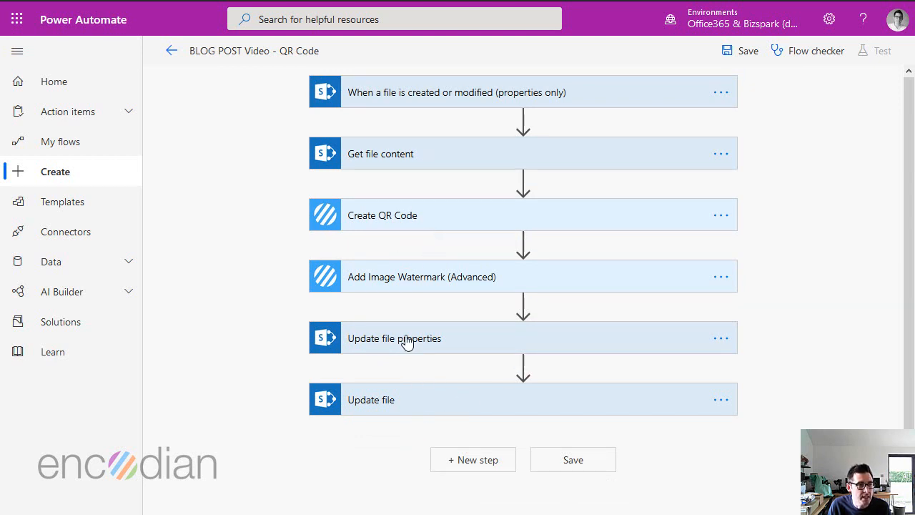
mouse_move(331, 124)
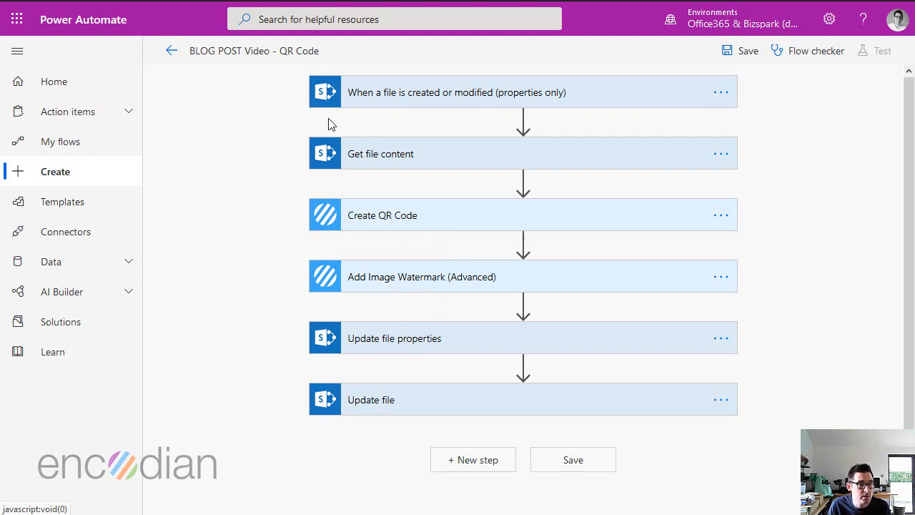
mouse_move(295, 143)
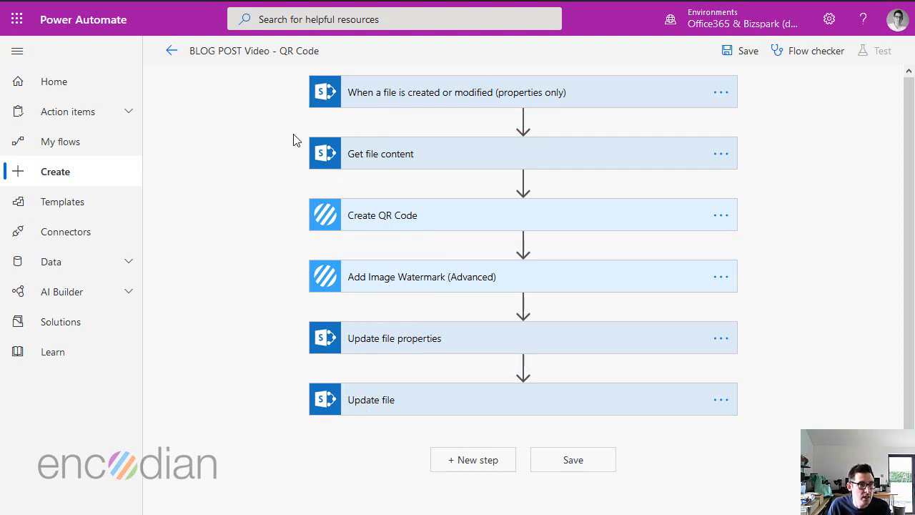
mouse_move(385, 85)
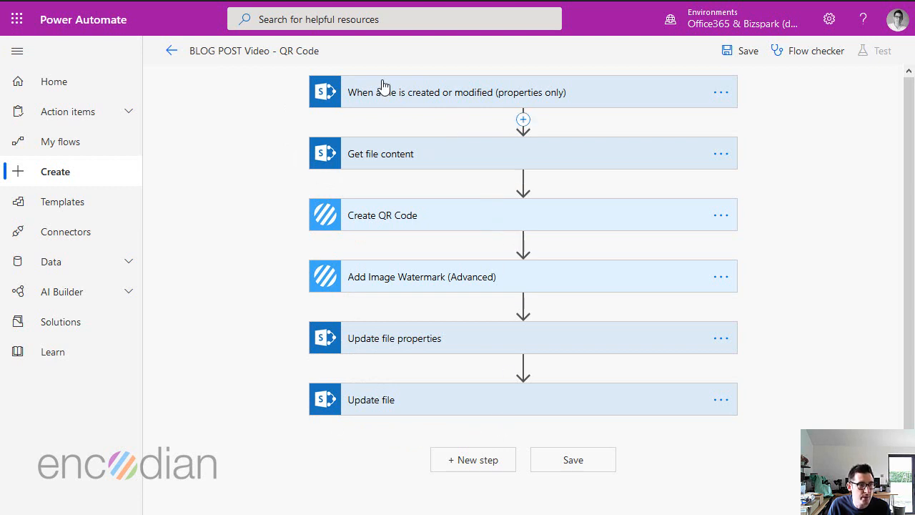
mouse_move(727, 97)
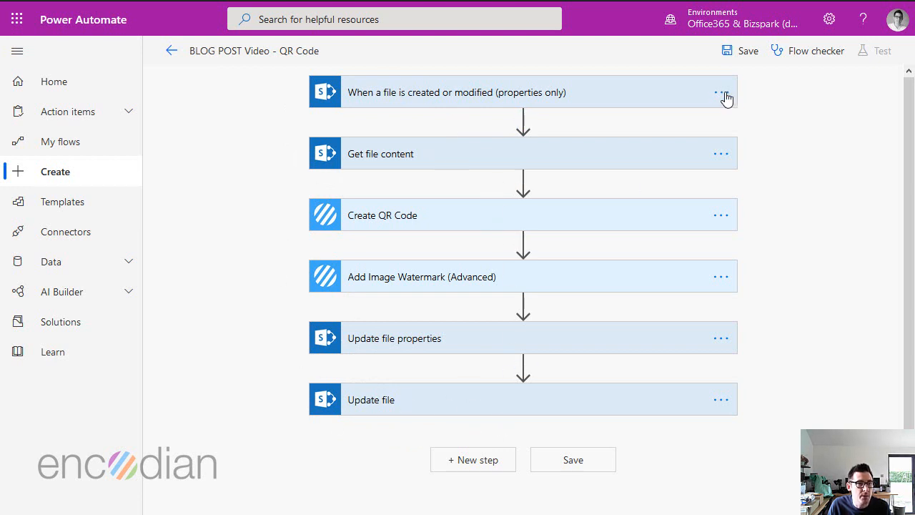
Open the ... menu on the 'When a file is created or modified' trigger
left_click(721, 93)
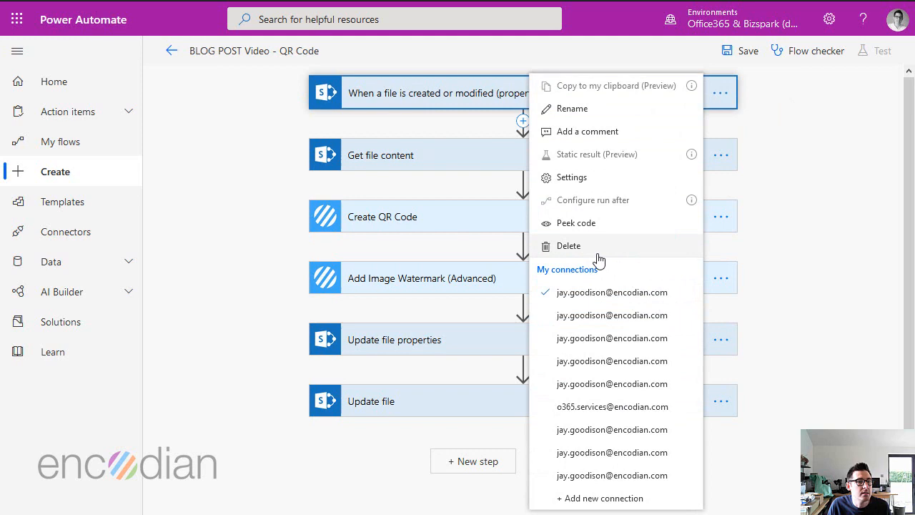
left_click(573, 176)
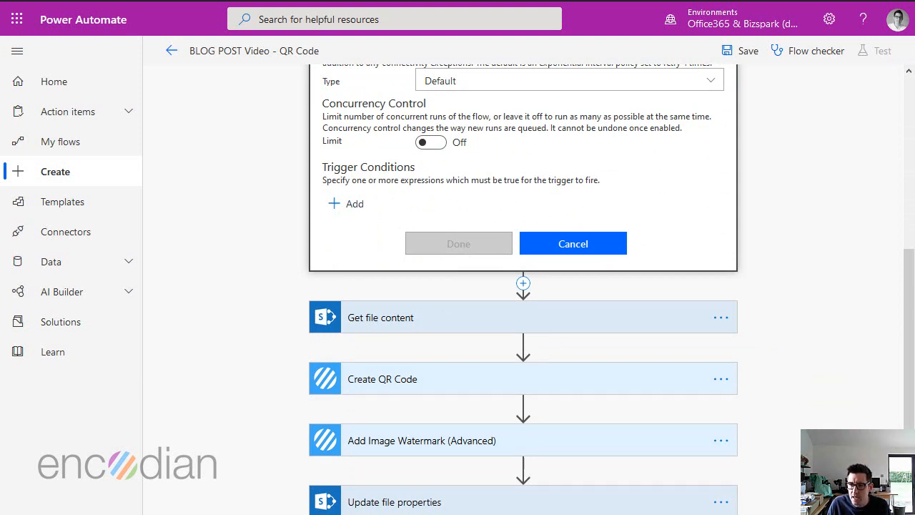
mouse_move(443, 233)
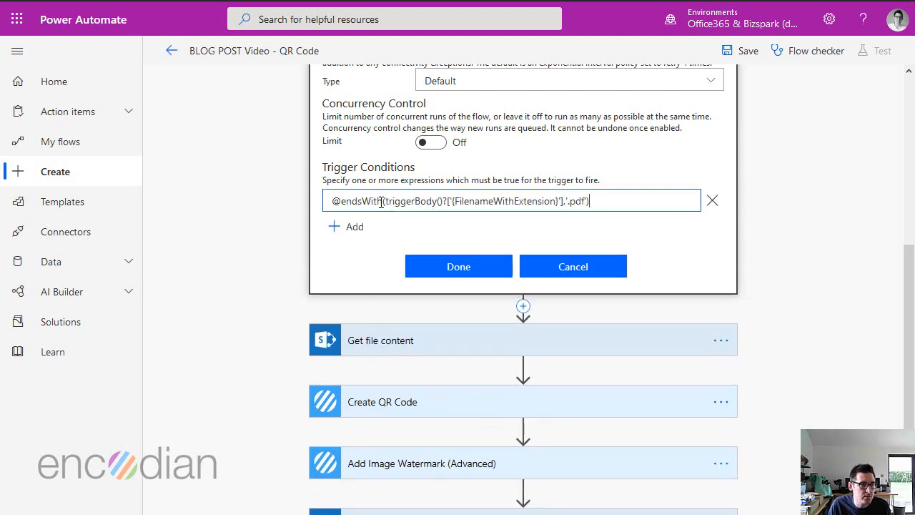
mouse_move(644, 208)
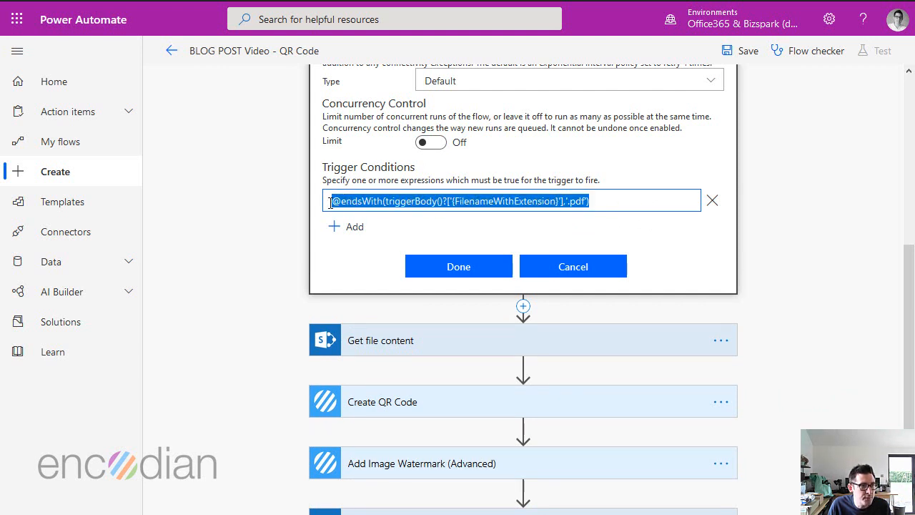
left_click(575, 200)
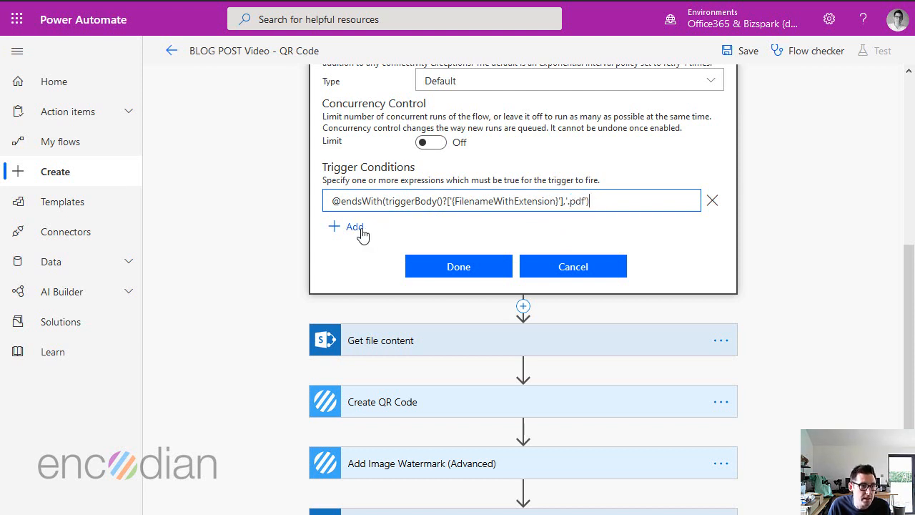
left_click(354, 227)
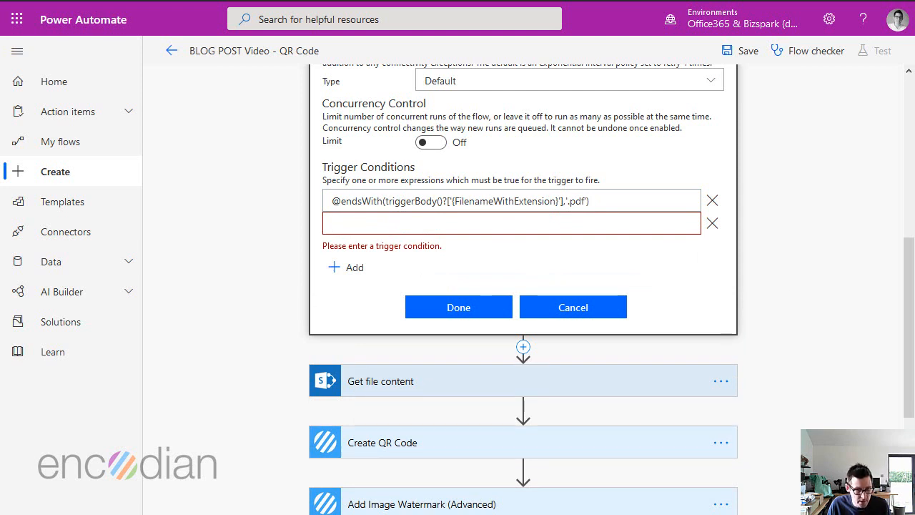
type("@not(empty(triggerBody()?['URL']))")
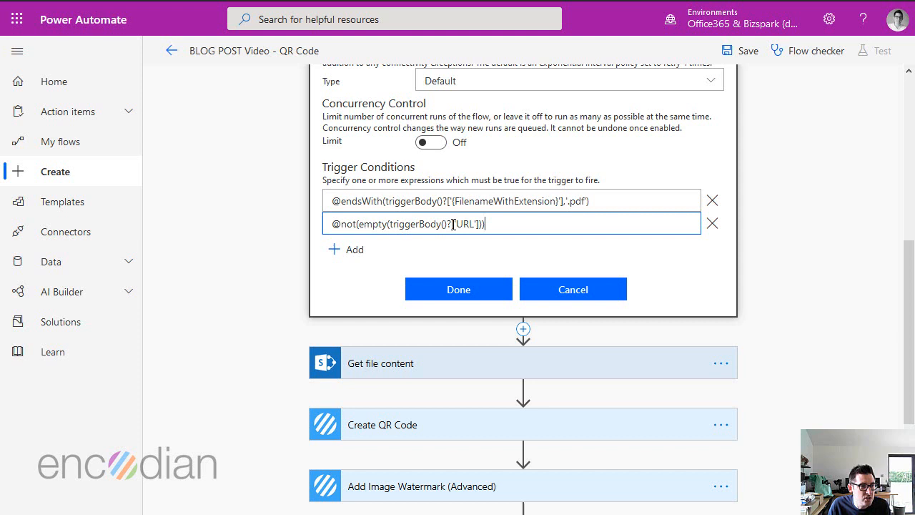
mouse_move(417, 257)
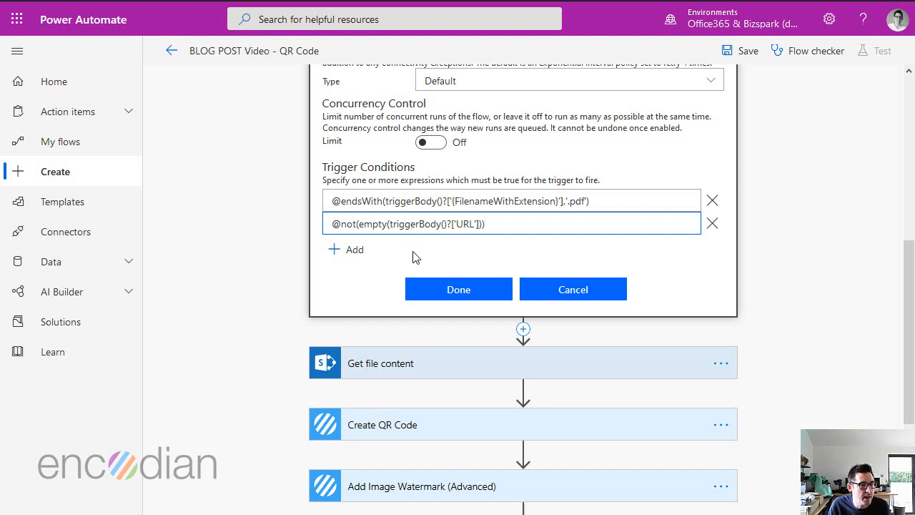
mouse_move(386, 254)
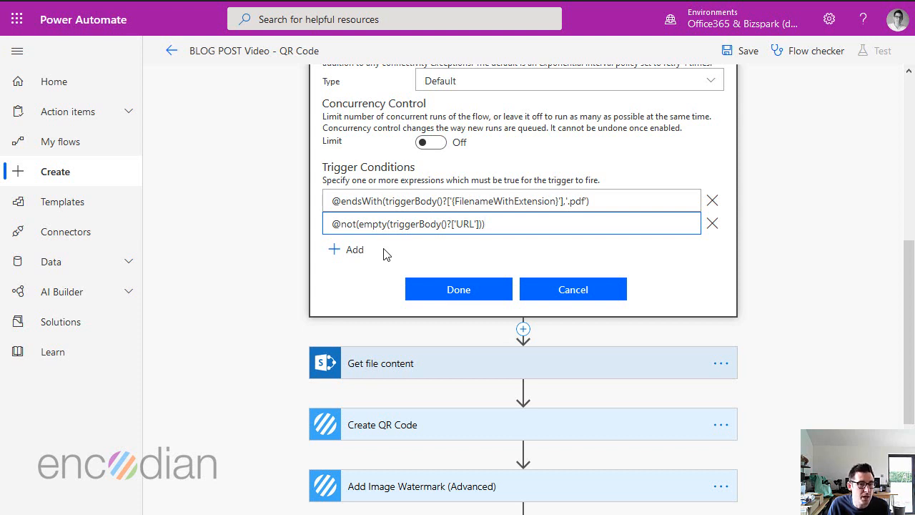
left_click(346, 250)
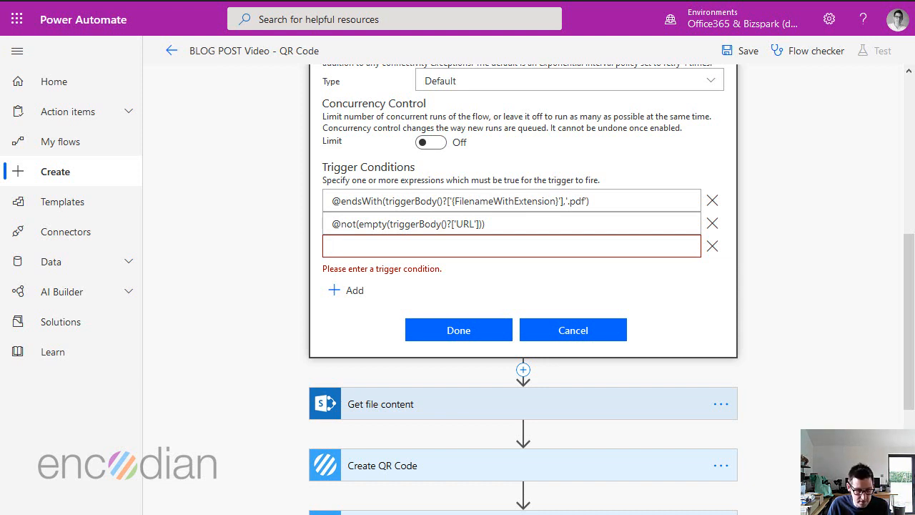
type("@not(equals(triggerBody()?['QRCodeAdded'],true))")
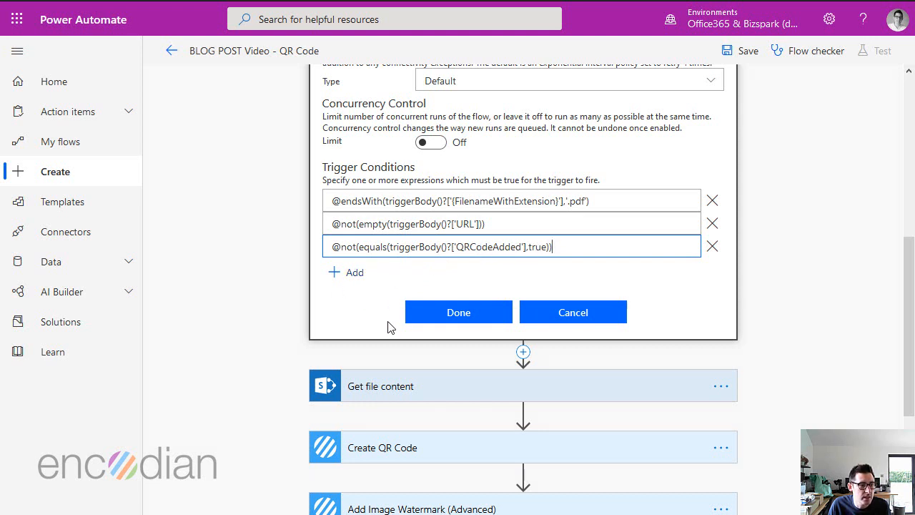
left_click(458, 312)
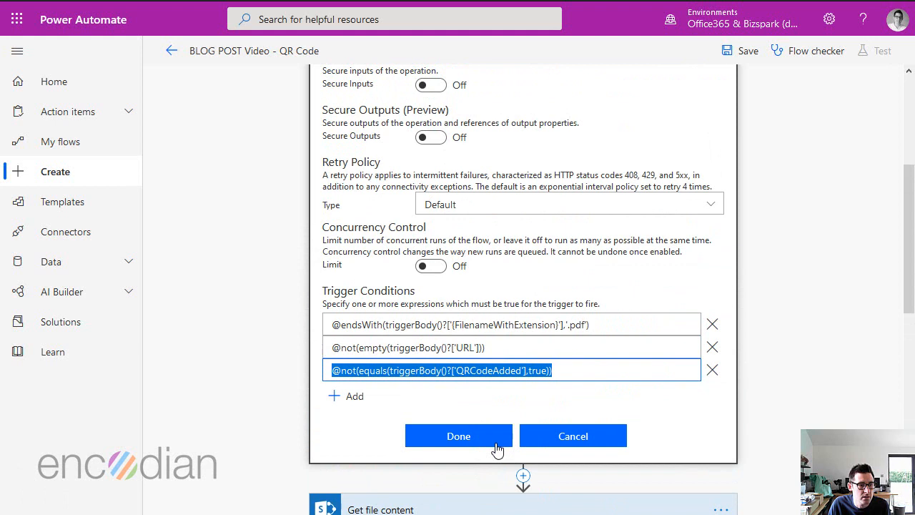
Confirm the trigger settings, then save and test with a self-performed trigger action
left_click(458, 436)
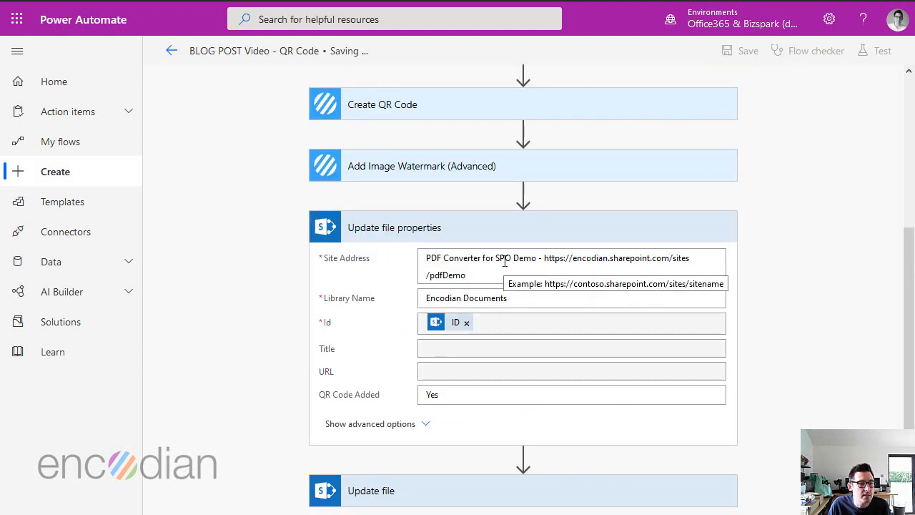
scroll("down", 3)
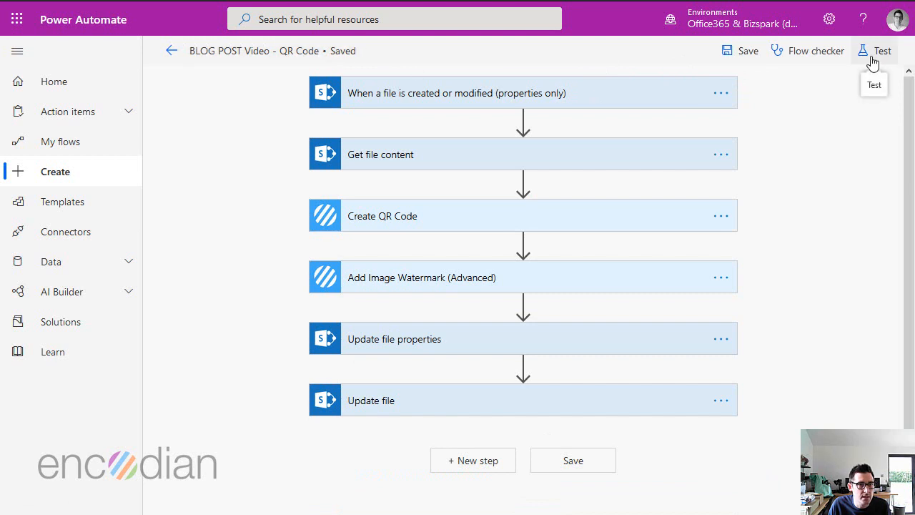
left_click(882, 51)
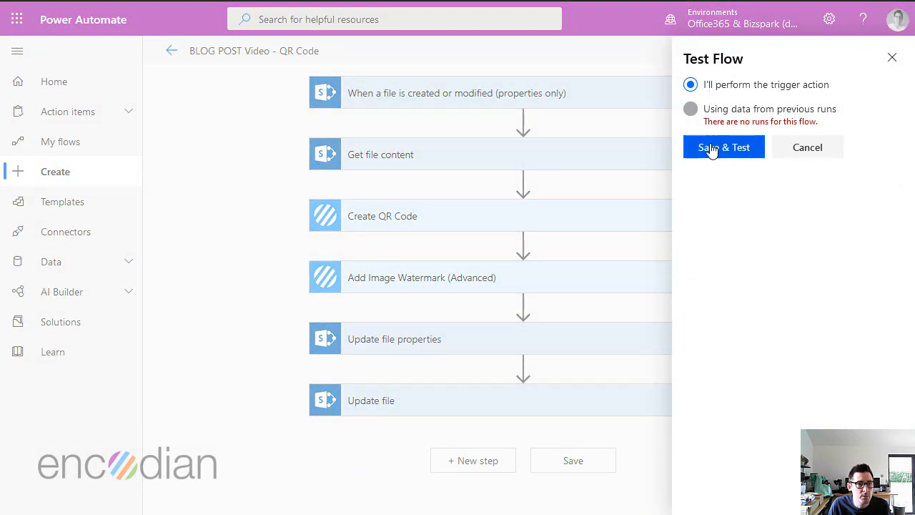
left_click(723, 148)
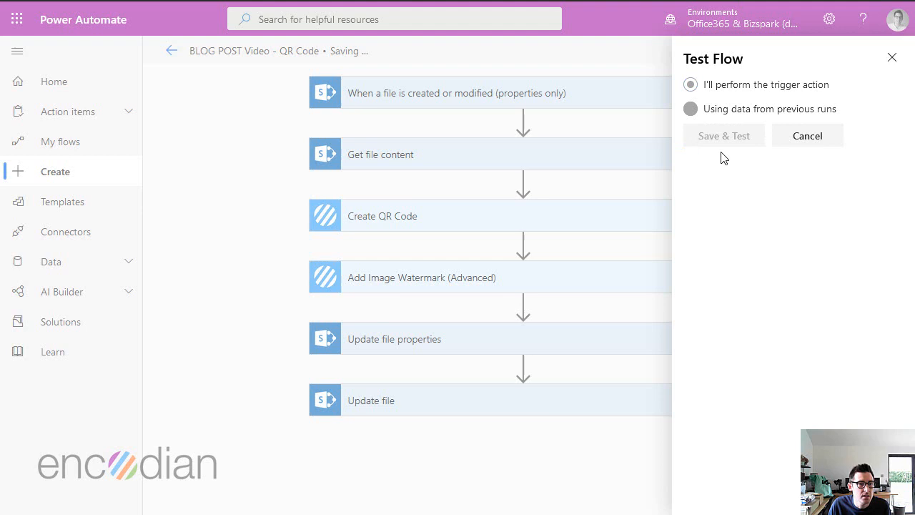
mouse_move(698, 154)
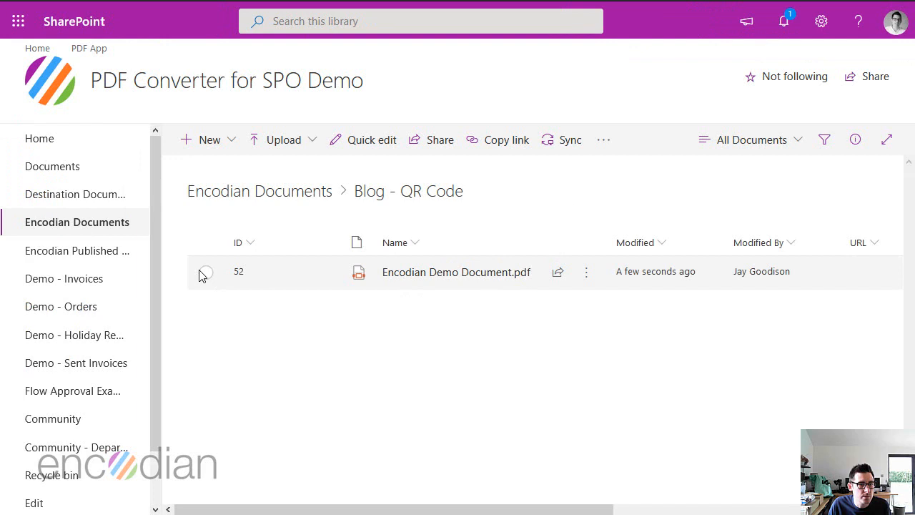
left_click(205, 272)
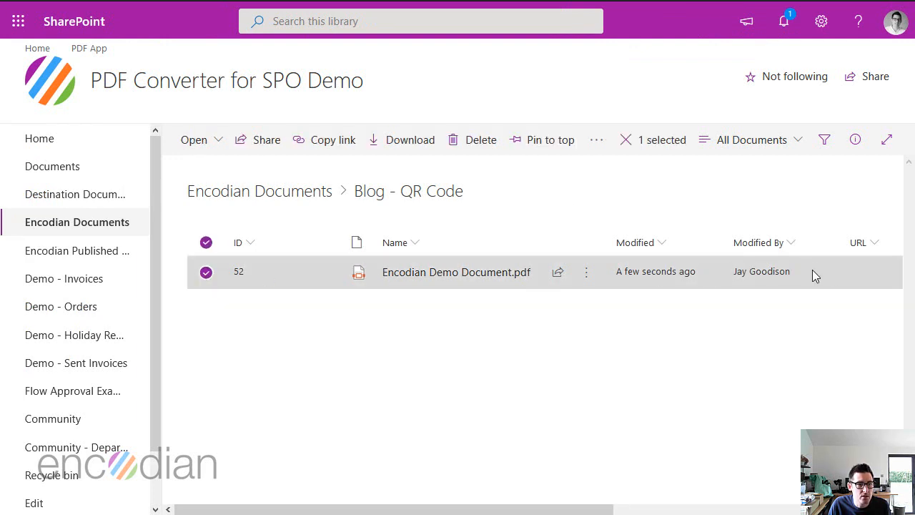
mouse_move(772, 326)
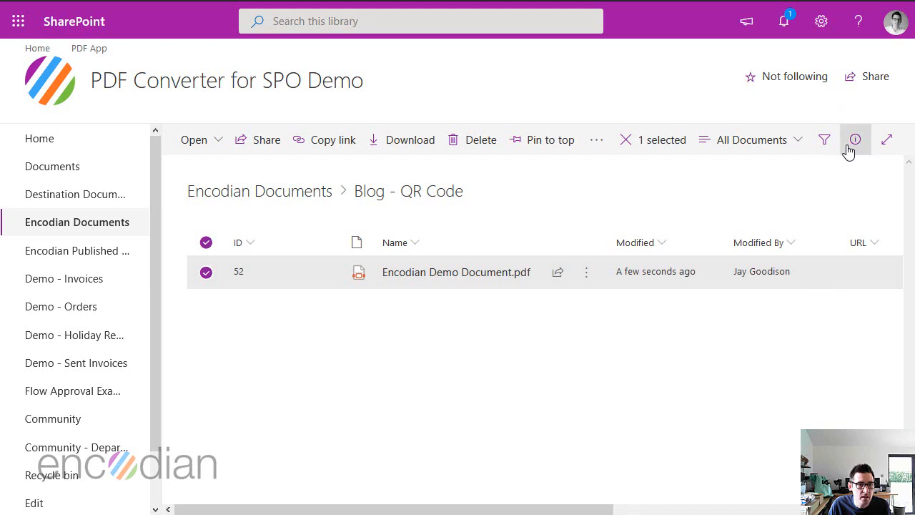
left_click(855, 139)
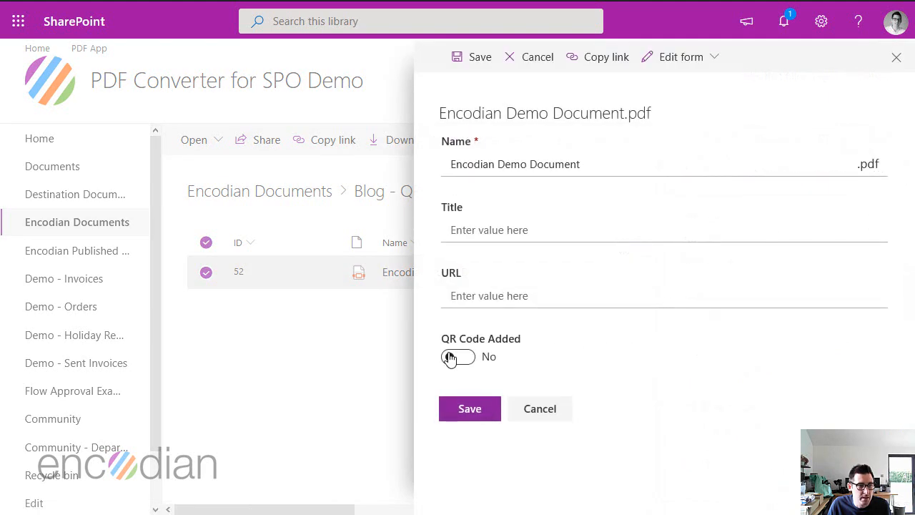
type("https://www.encodian")
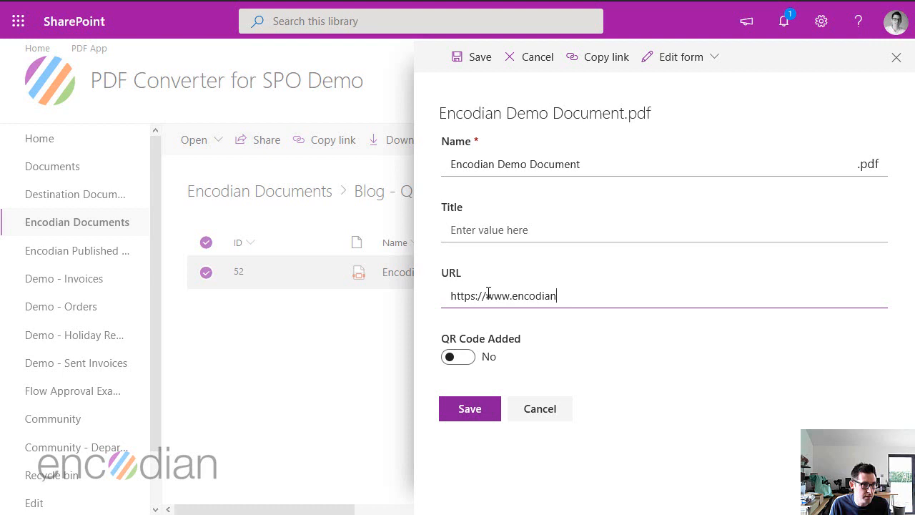
type(".com")
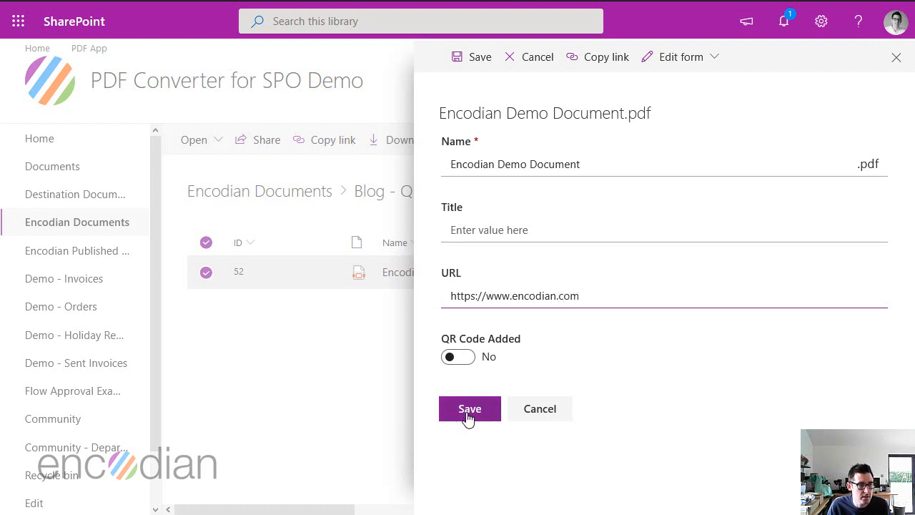
left_click(468, 408)
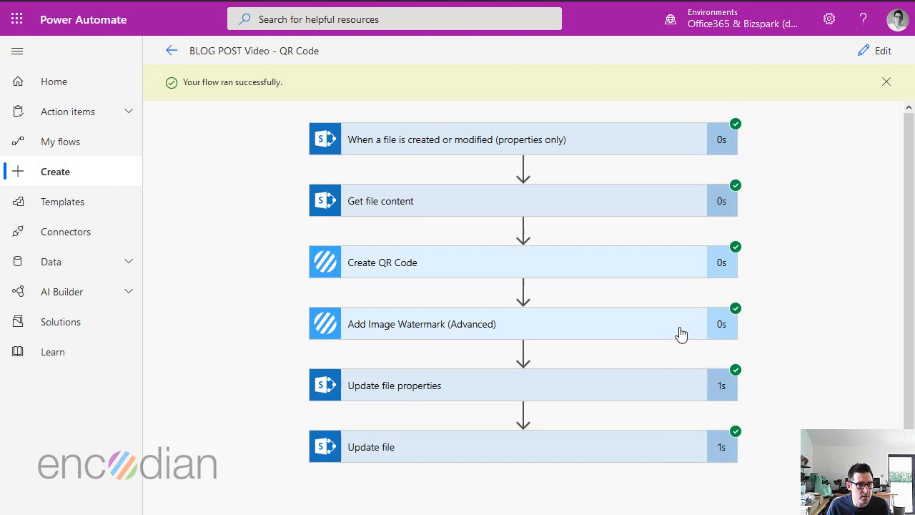
mouse_move(474, 388)
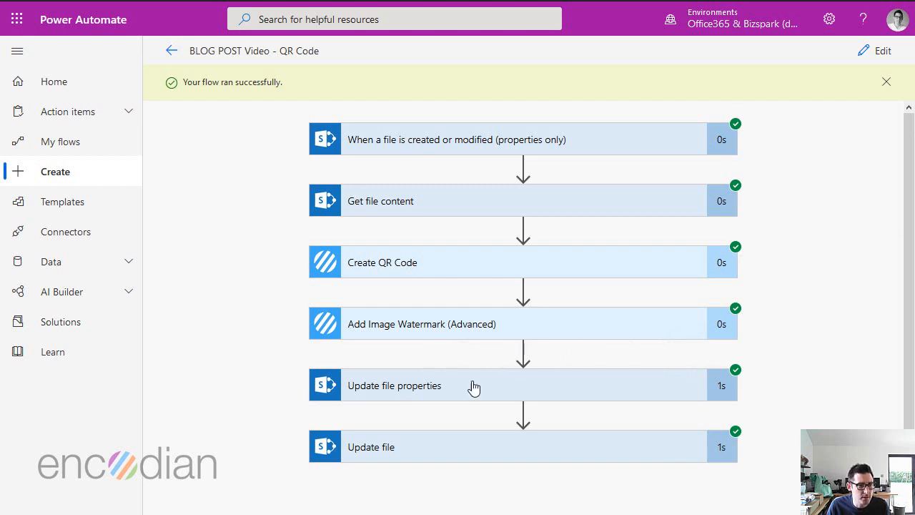
mouse_move(594, 395)
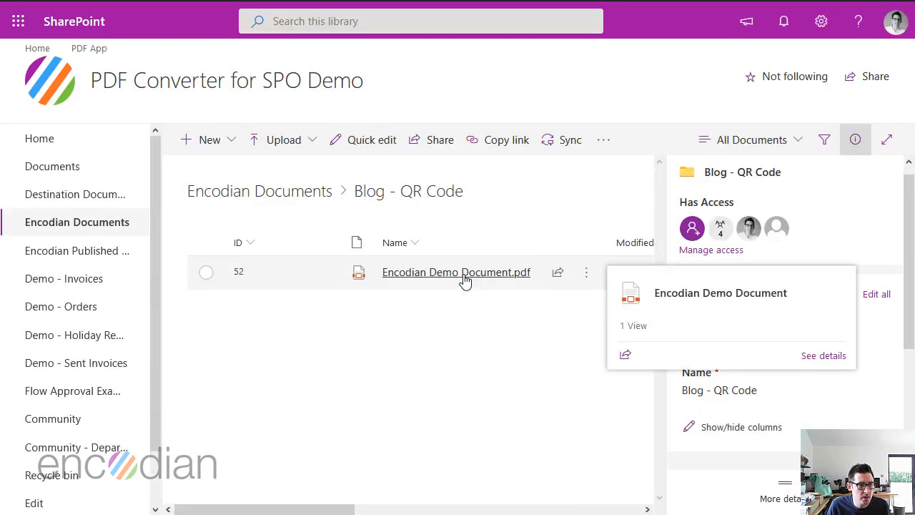
left_click(456, 272)
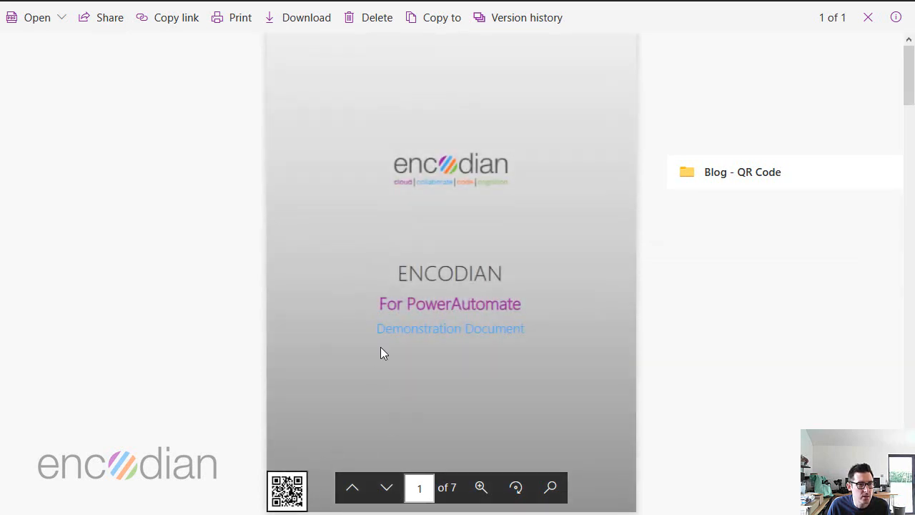
scroll("down", 3)
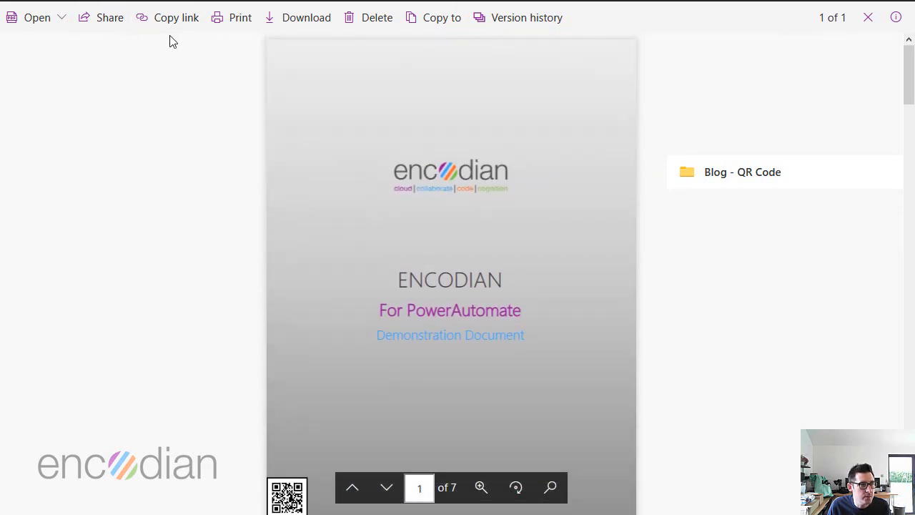
left_click(867, 17)
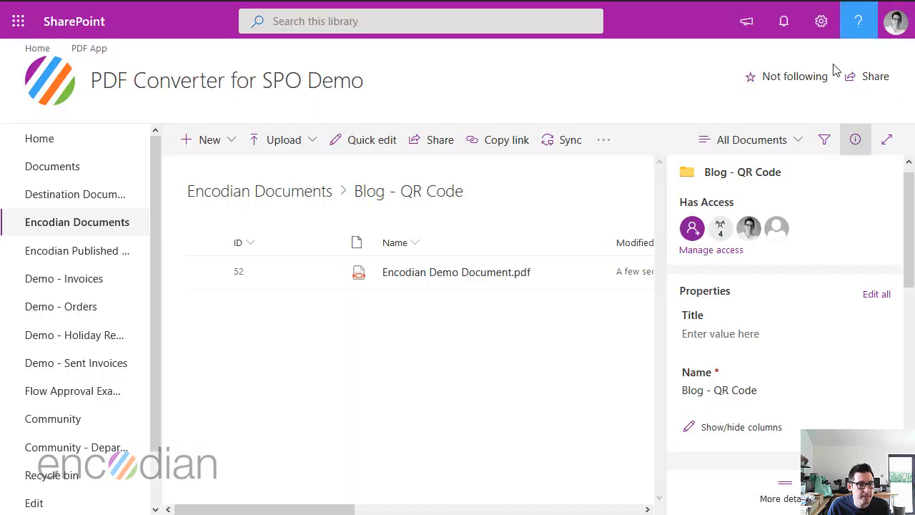
mouse_move(836, 69)
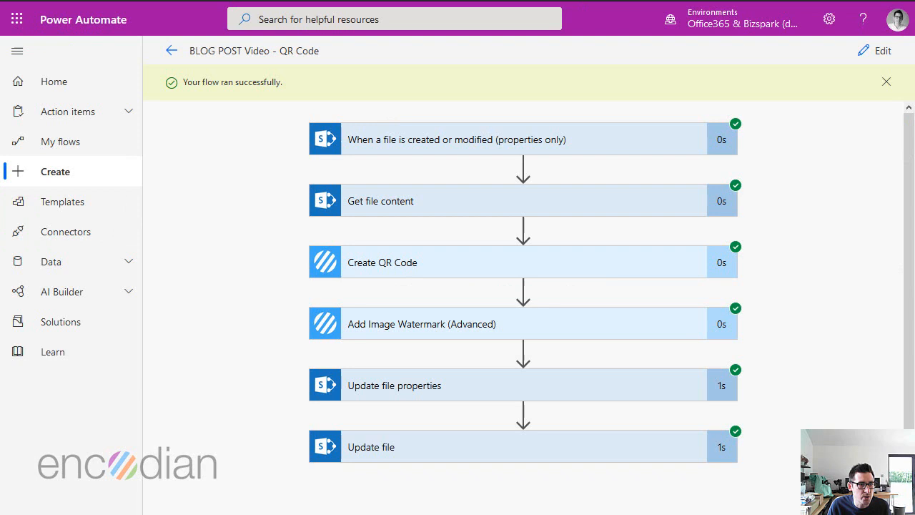
Edit the flow and size the Create QR Code step 50×50 with Nearest auto size mode
left_click(875, 50)
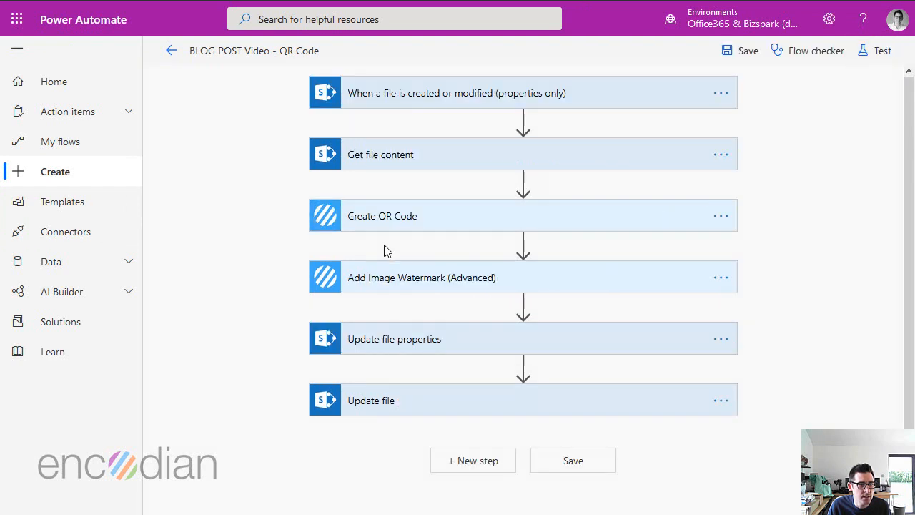
left_click(381, 215)
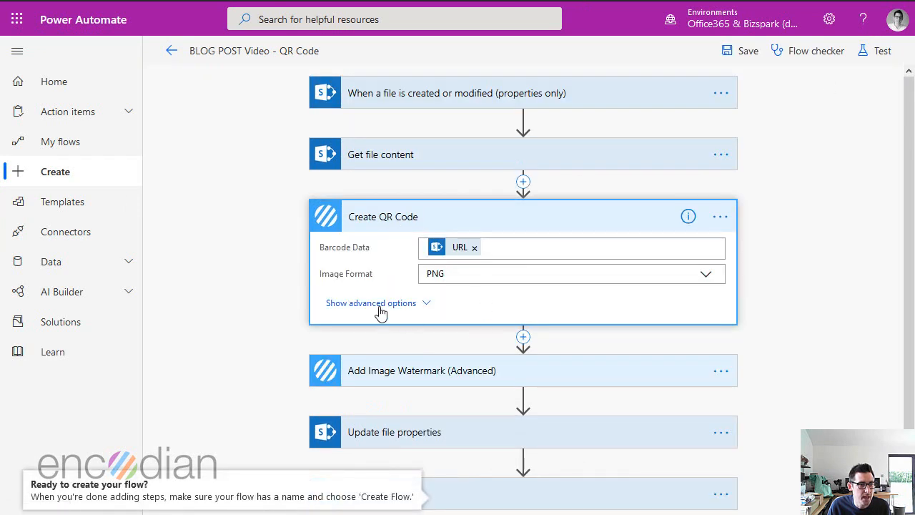
left_click(371, 302)
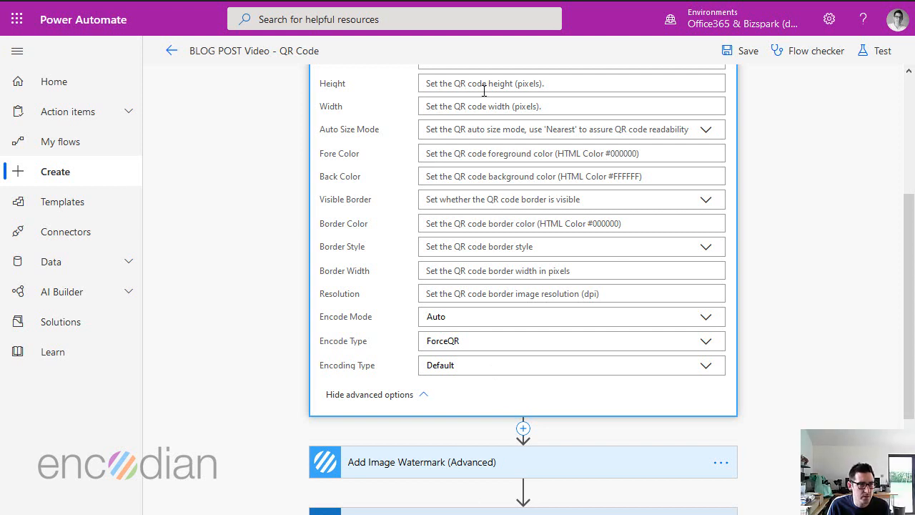
type("50")
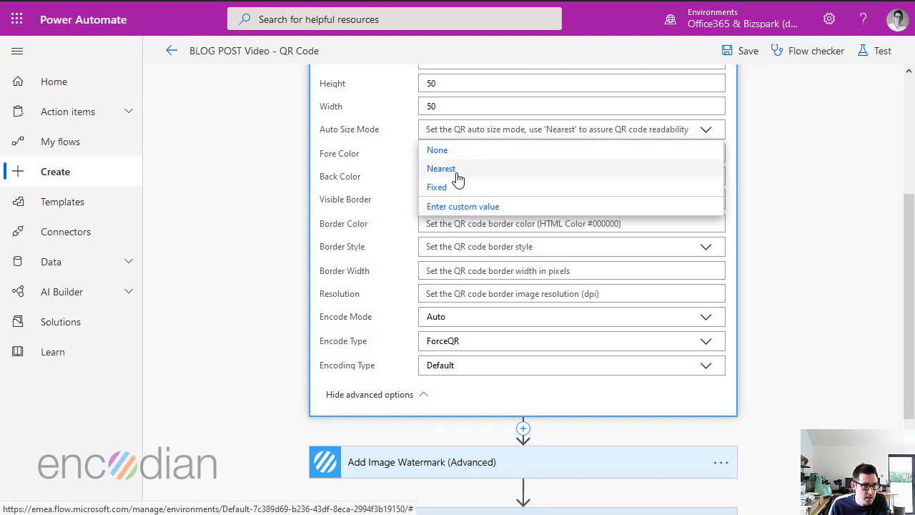
left_click(441, 168)
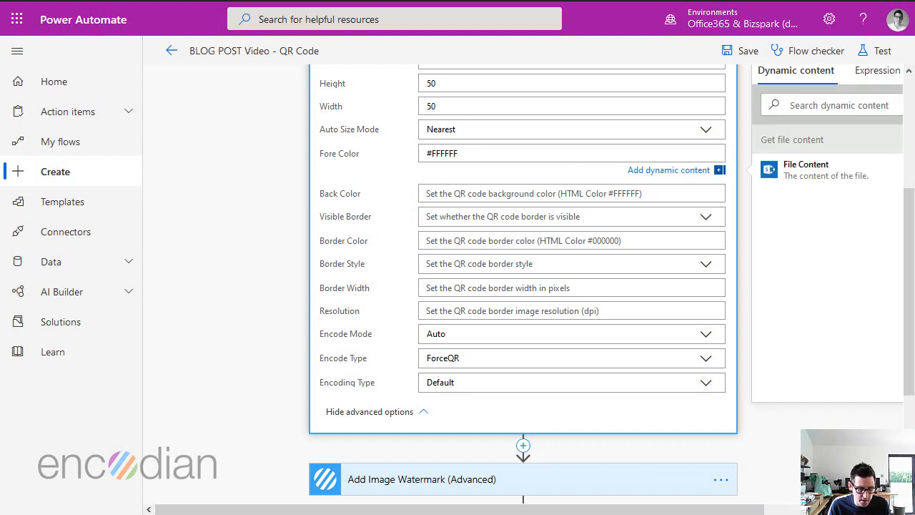
Colour the QR code white on #3FA9F6 with a solid white 2-pixel border
type("#3FA9F6")
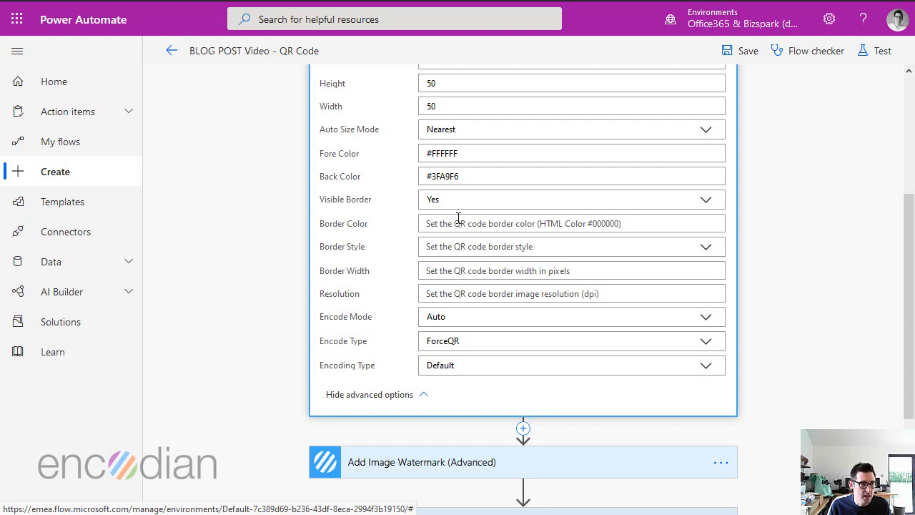
left_click(571, 223)
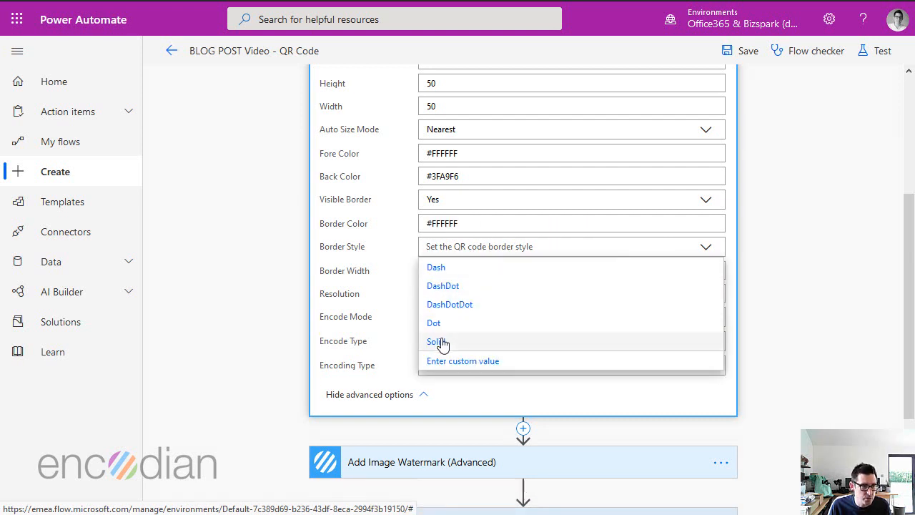
left_click(436, 341)
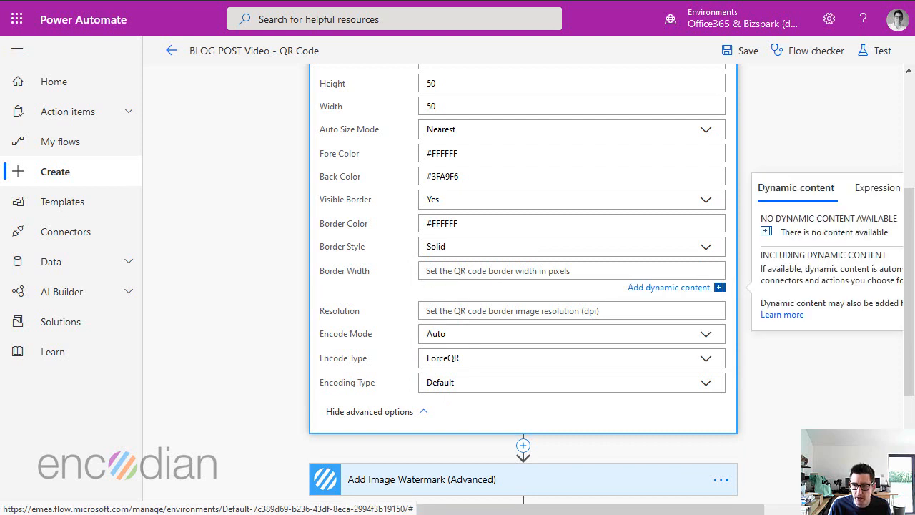
type("2")
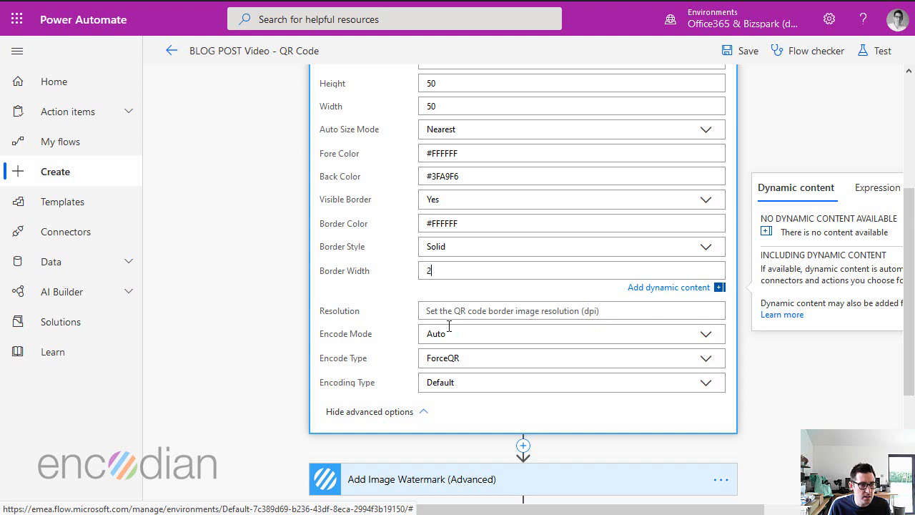
mouse_move(365, 296)
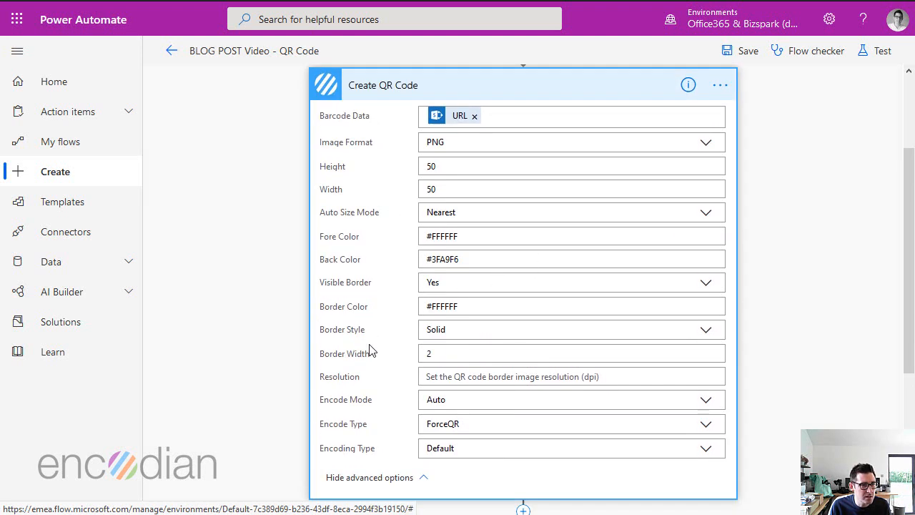
Make Add Image Watermark skip the first page at X offset 5, Y offset 100, and save
scroll("down", 3)
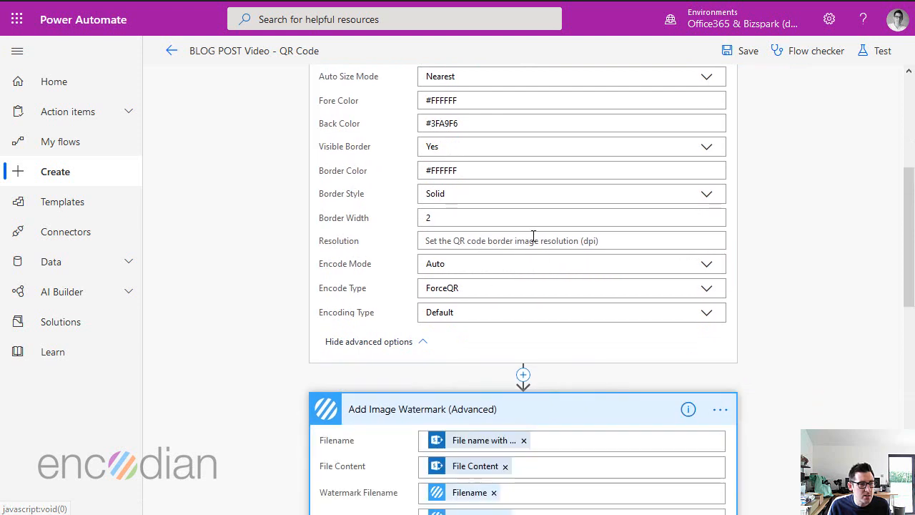
scroll("down", 3)
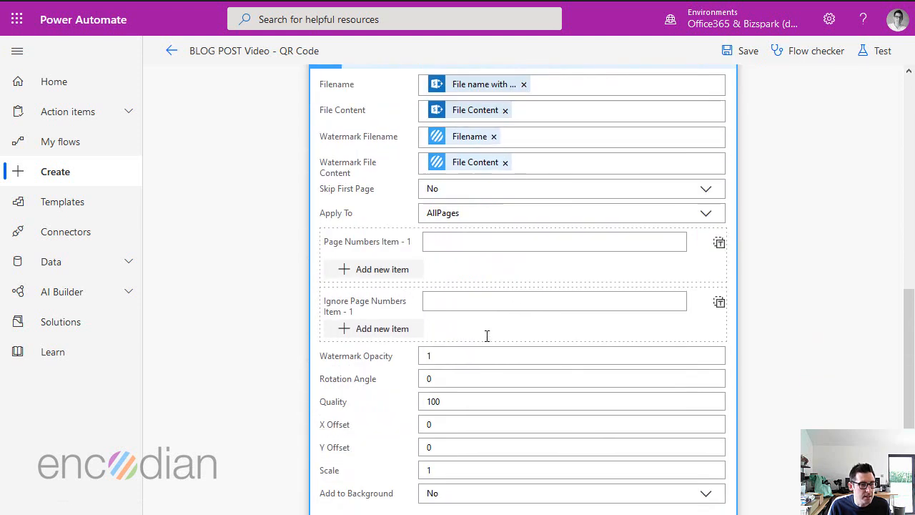
scroll("down", 3)
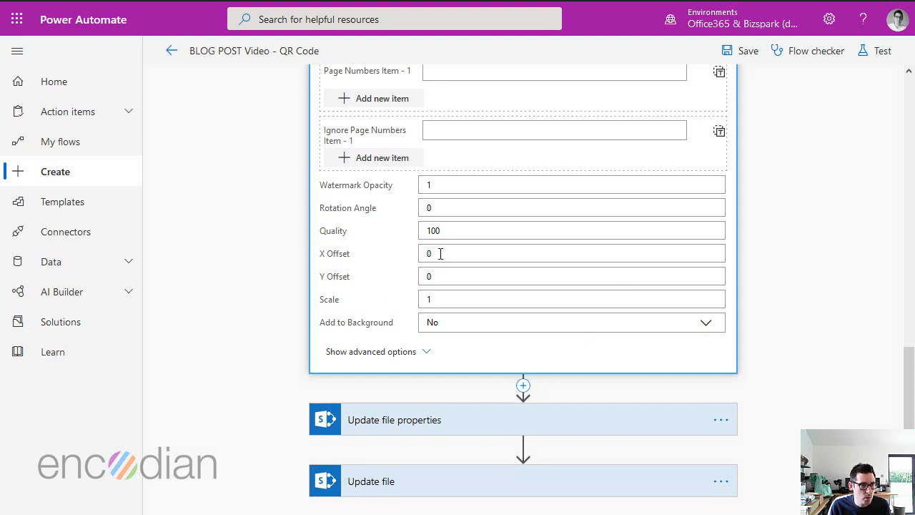
left_click(571, 276)
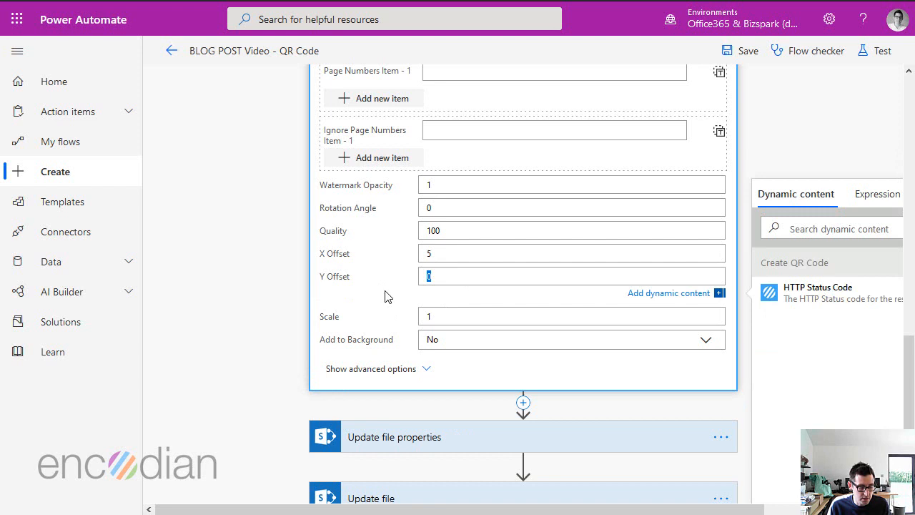
type("100")
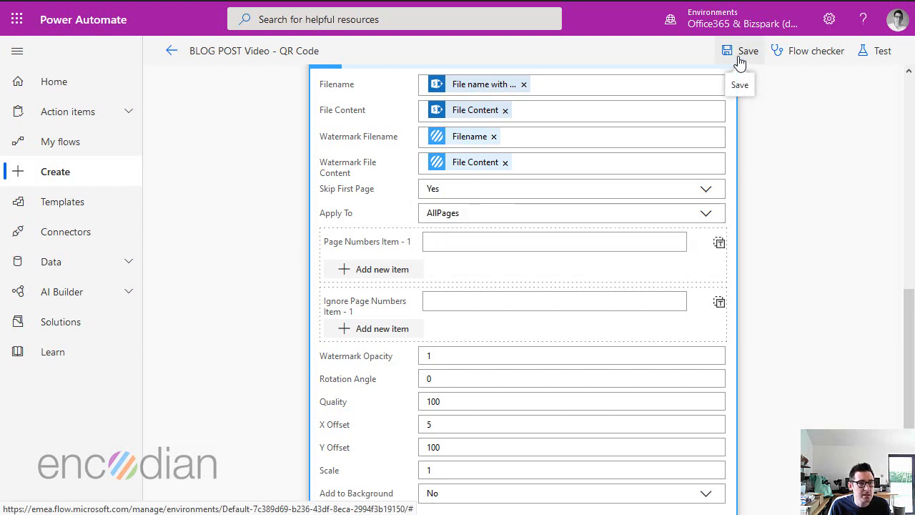
left_click(740, 51)
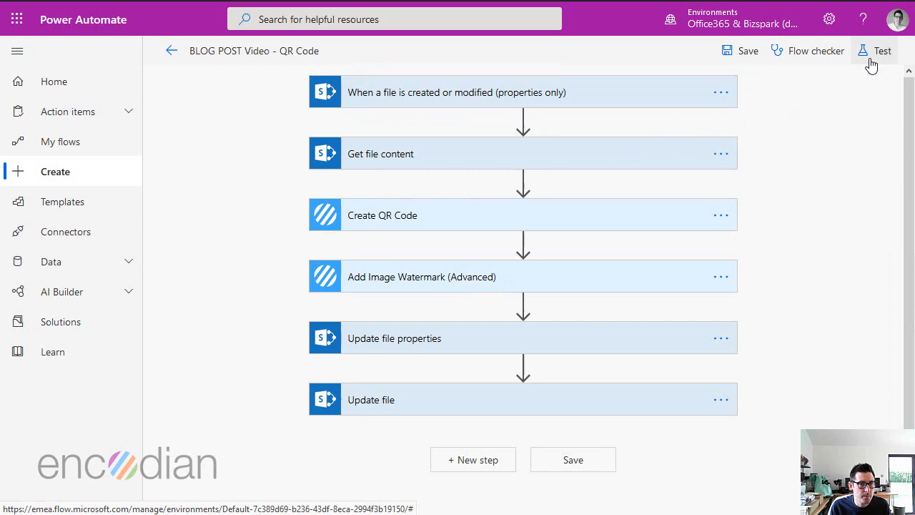
Save and test the flow using data from the previous successful run
left_click(882, 51)
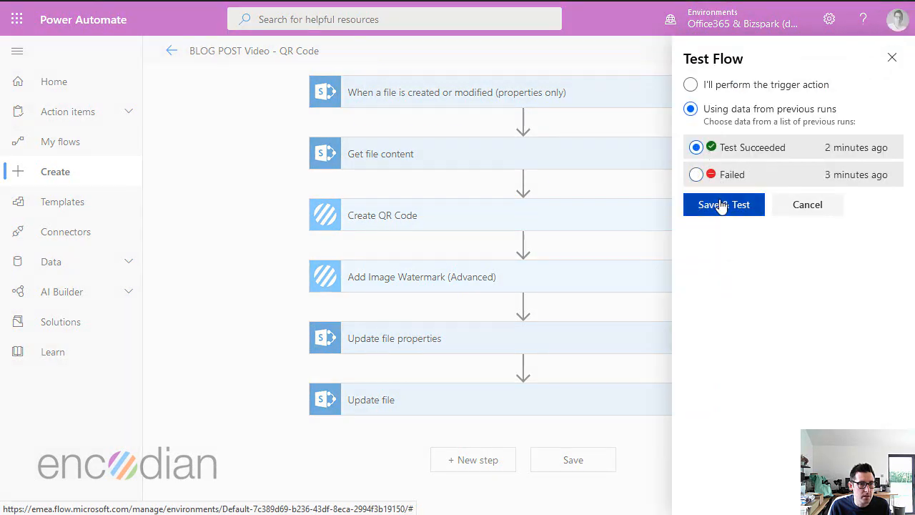
left_click(723, 205)
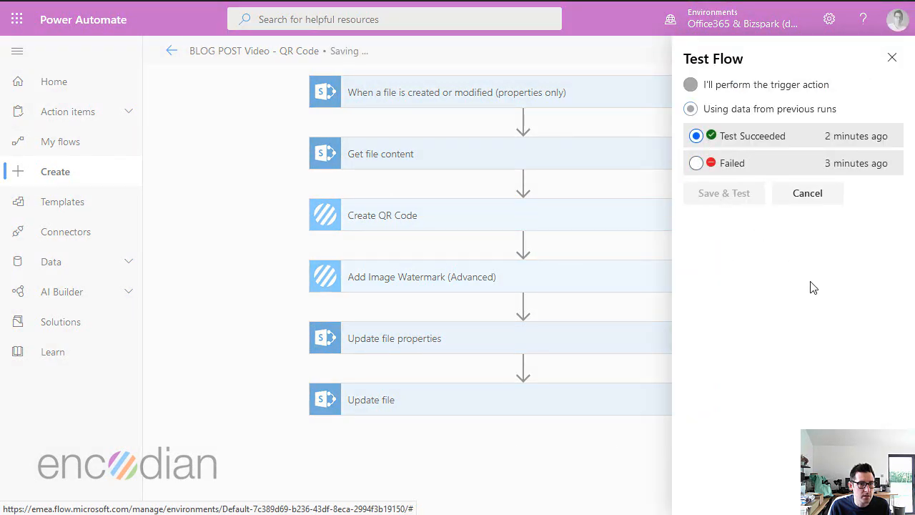
left_click(723, 193)
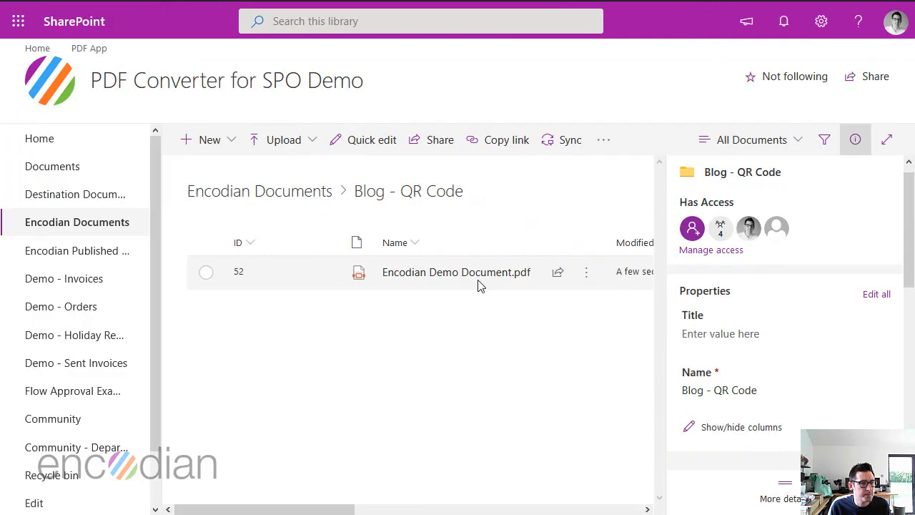
Check Encodian Demo Document.pdf in the Blog - QR Code library after the rerun
left_click(456, 272)
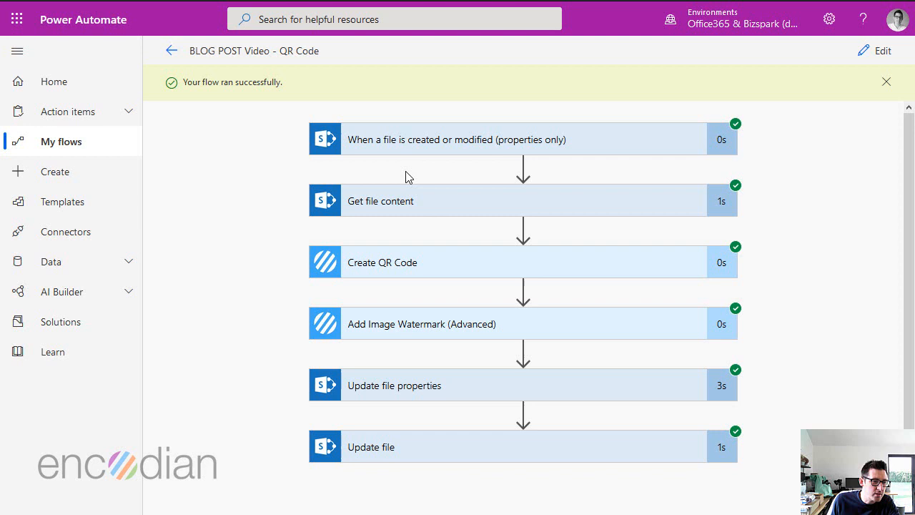
mouse_move(510, 294)
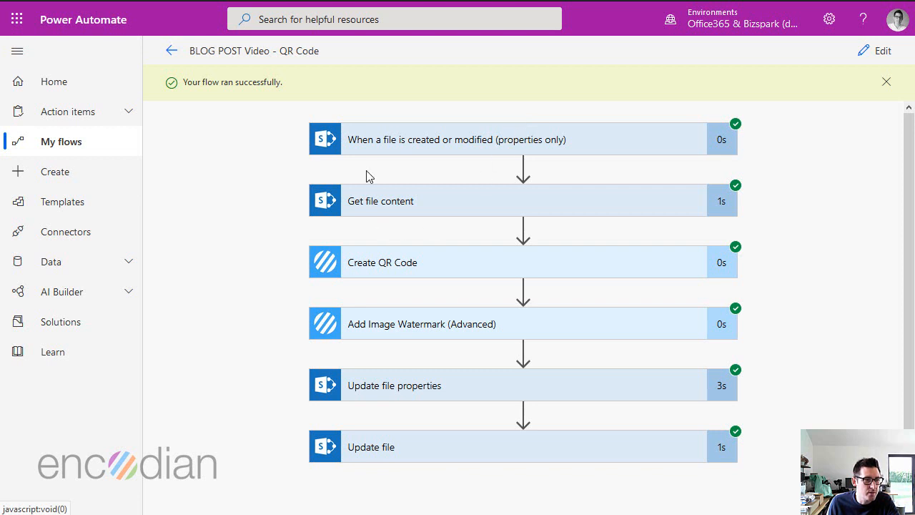
mouse_move(456, 368)
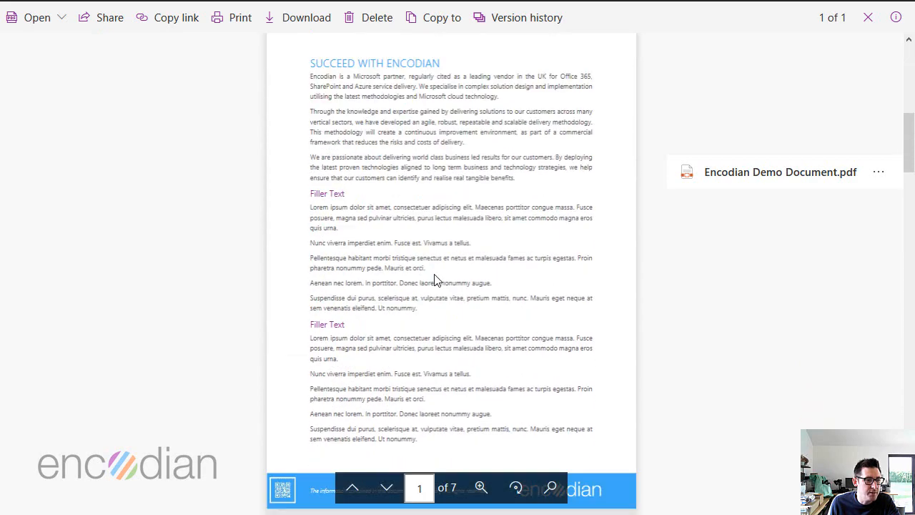
scroll("down", 3)
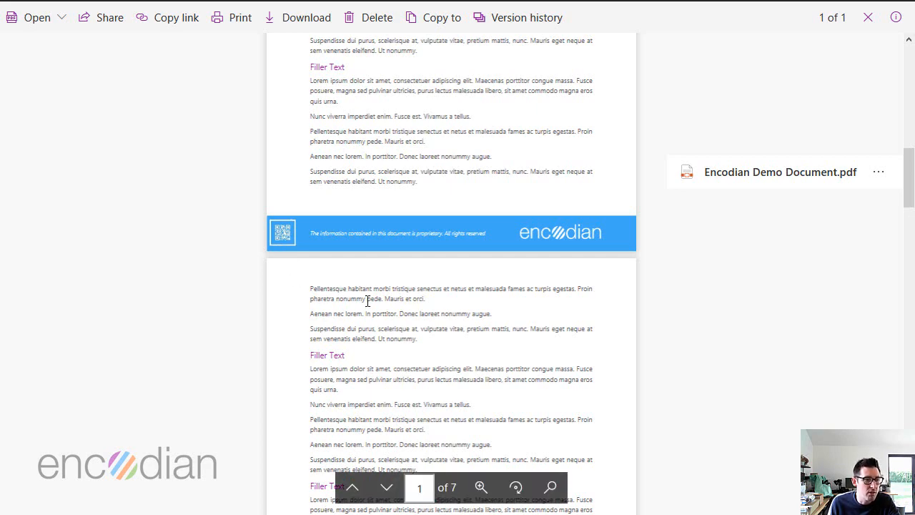
scroll("down", 3)
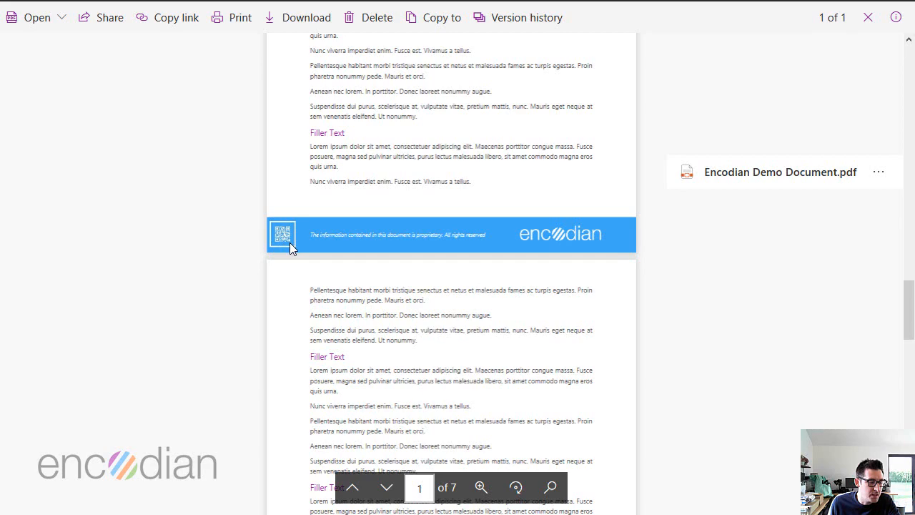
mouse_move(378, 311)
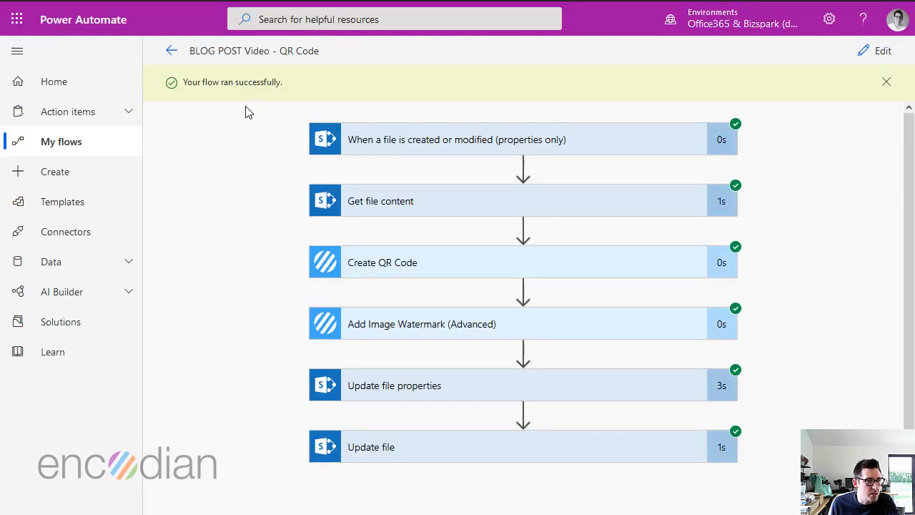
mouse_move(196, 72)
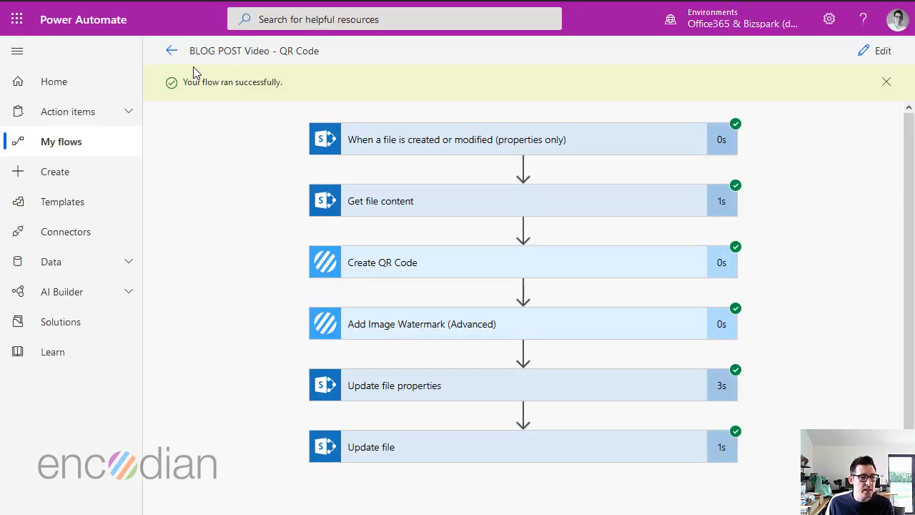
mouse_move(382, 299)
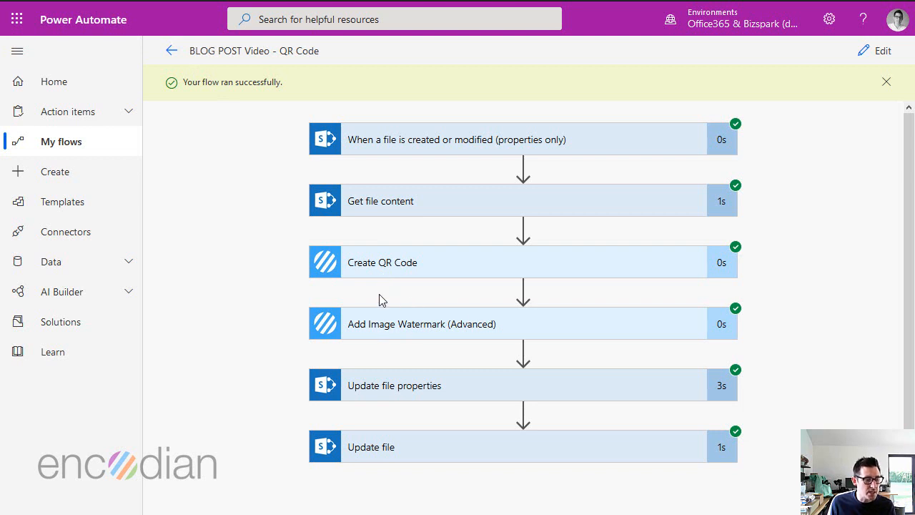
mouse_move(150, 149)
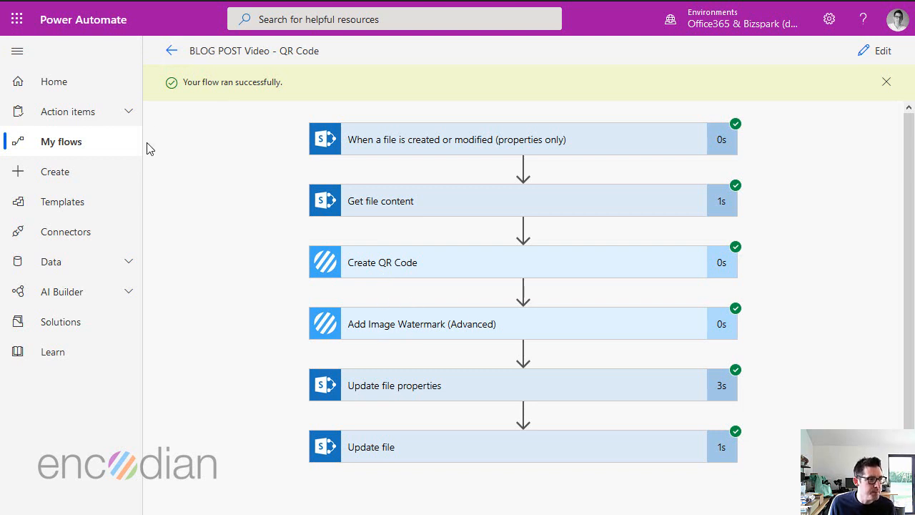
Go to Create in the left navigation to start a new flow
left_click(55, 171)
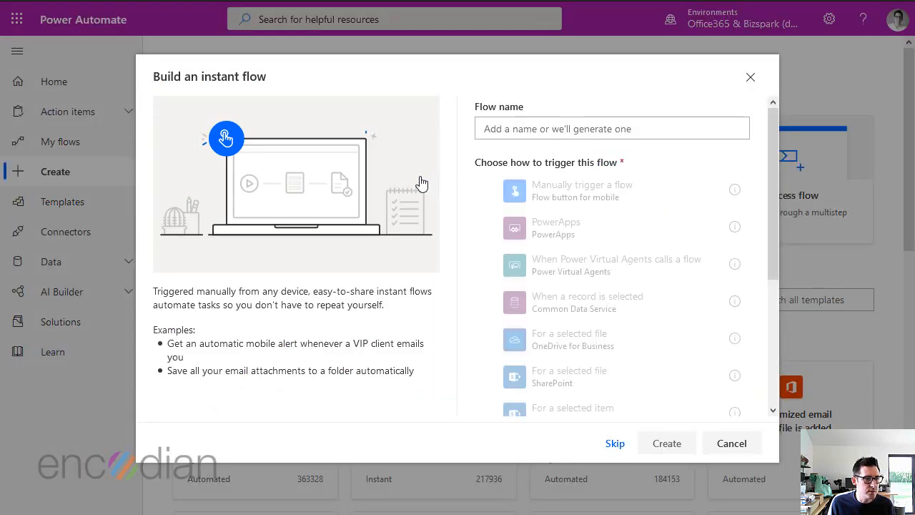
Create a manually triggered instant flow named 'BLOG POST VIDEO - DATURI'
left_click(582, 191)
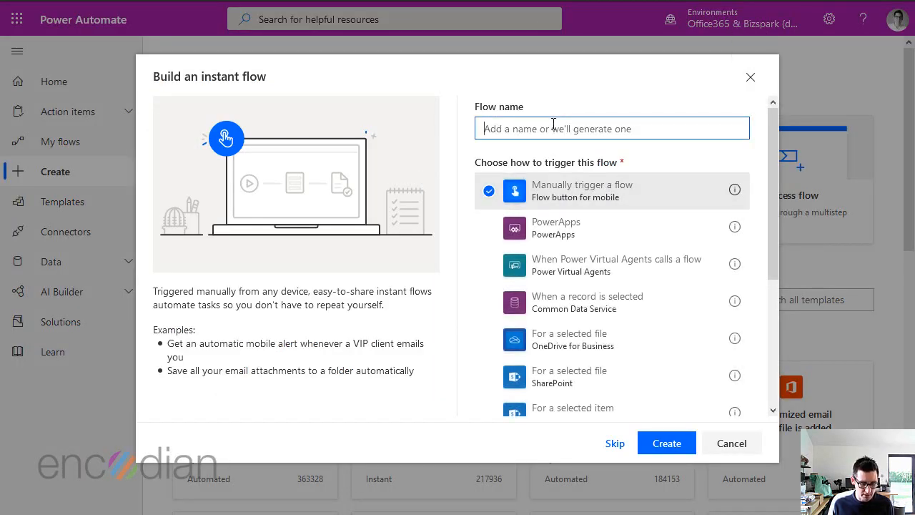
type("BLOG POST VIDEO")
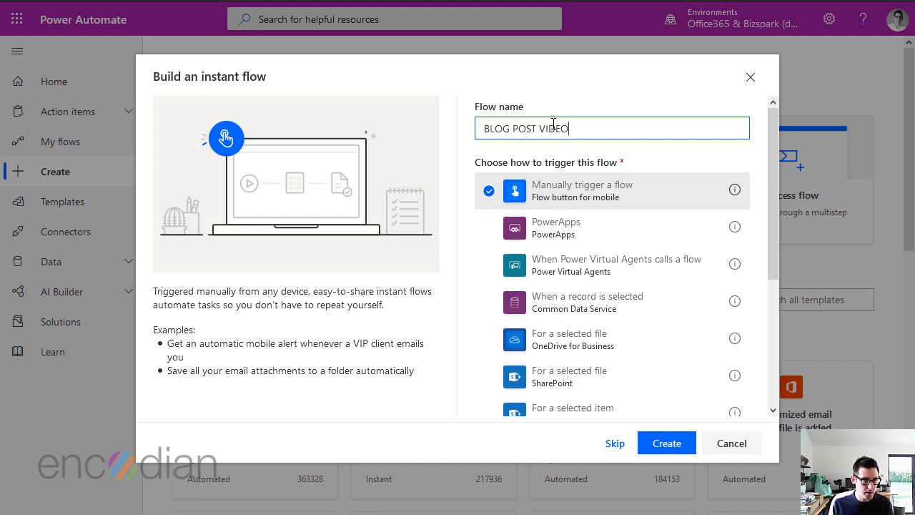
type("- DATURI")
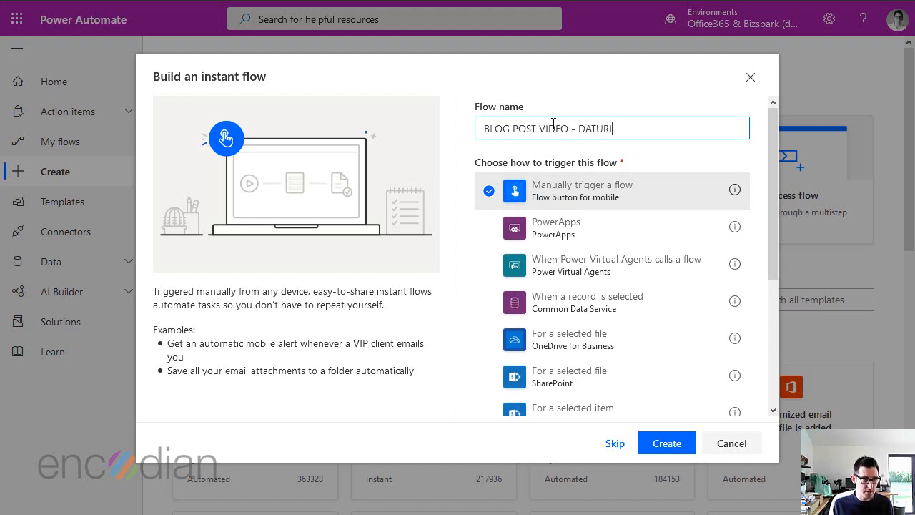
left_click(665, 442)
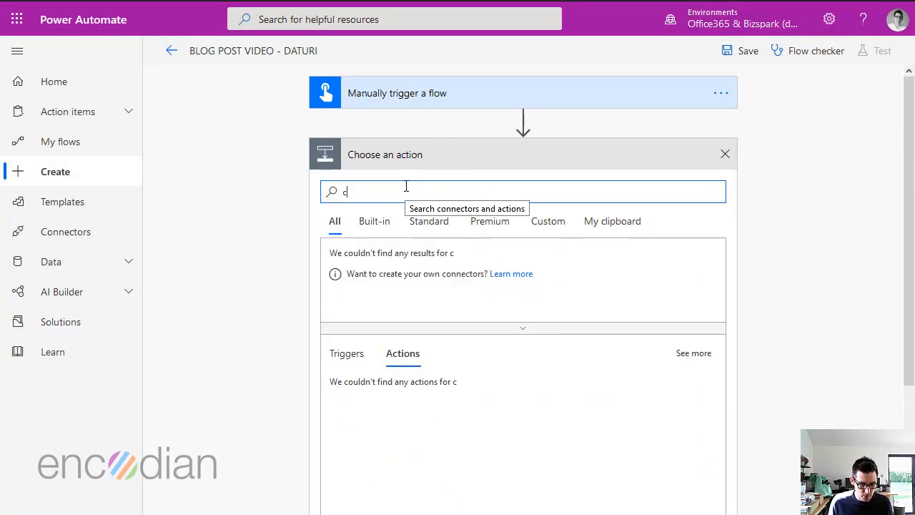
type("reate QR code")
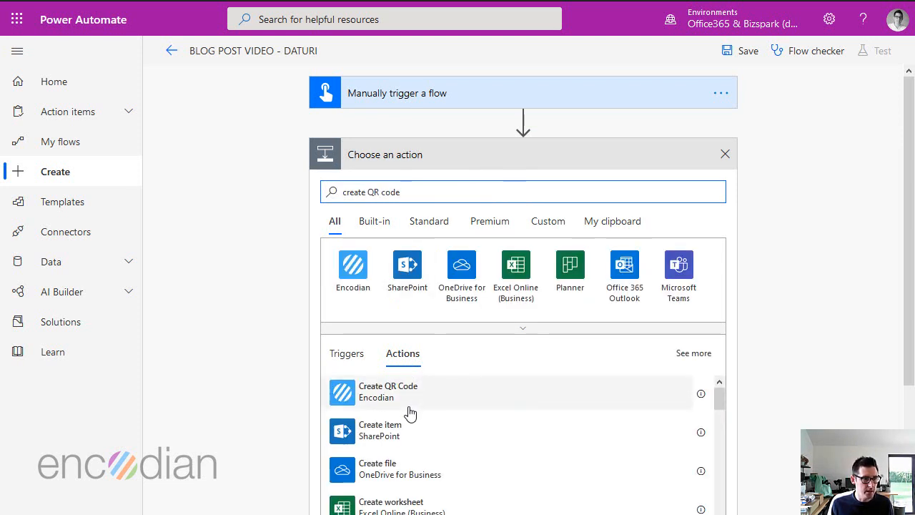
left_click(388, 392)
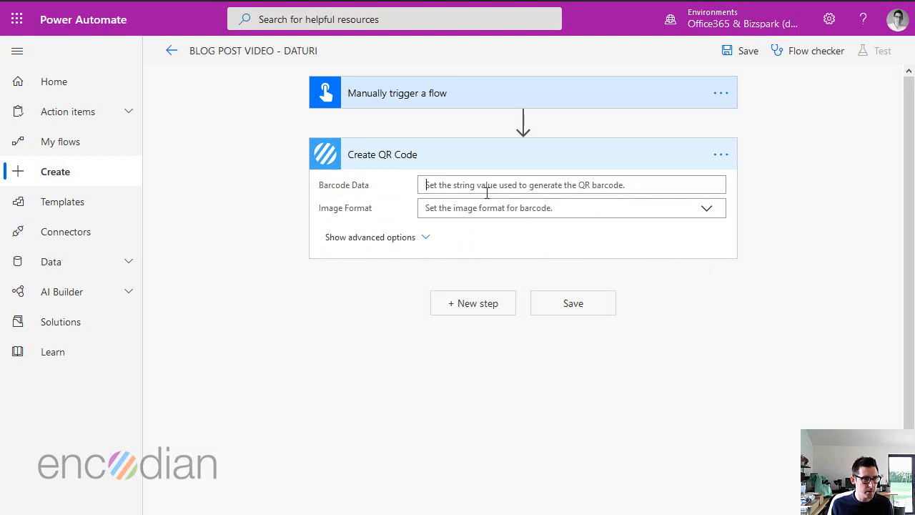
type("https://www.encodian.com")
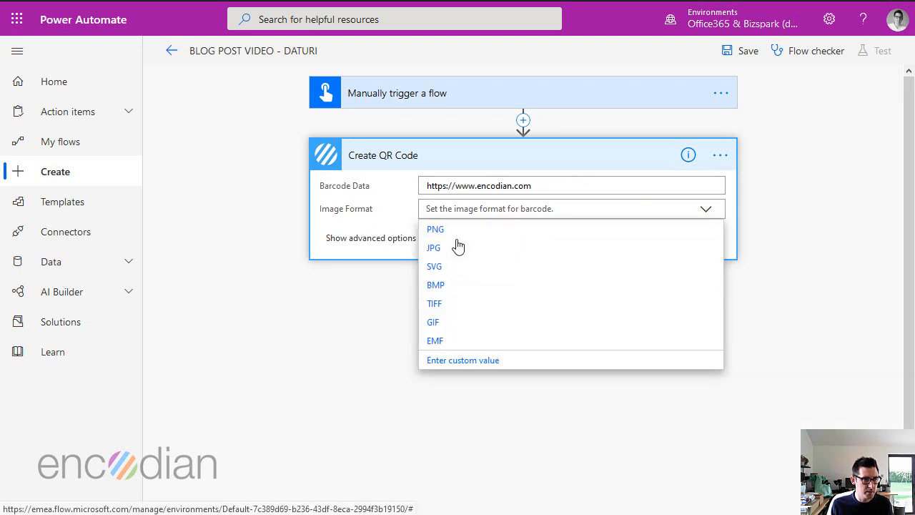
left_click(435, 228)
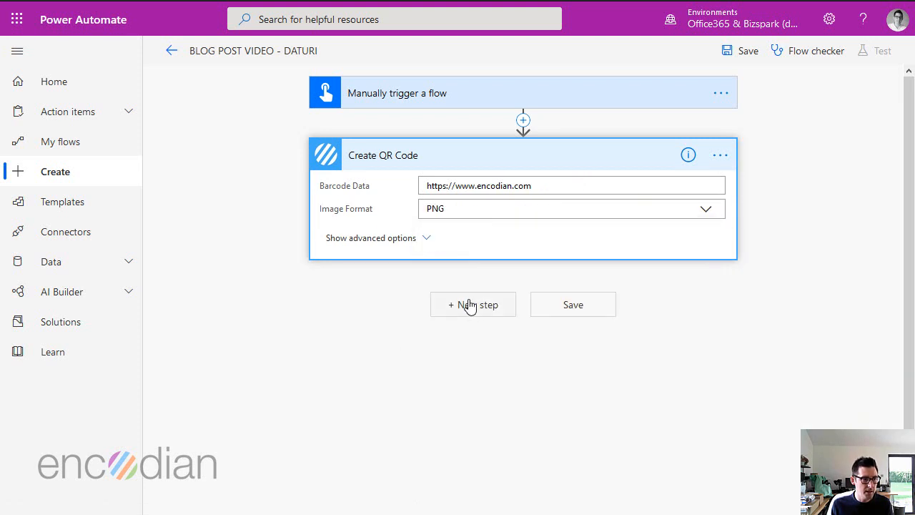
left_click(473, 305)
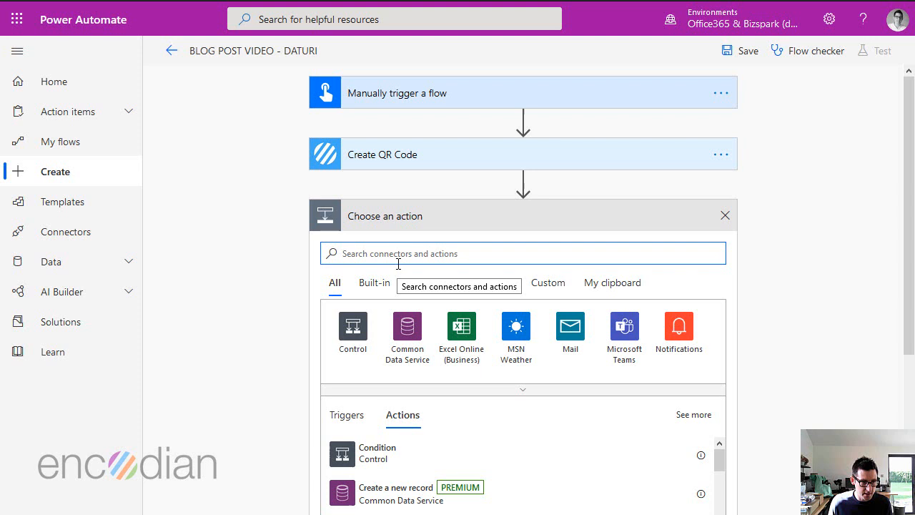
Add Encodian's Convert HTML to Word action after Create QR Code, with filename qrCodeDemo.docx
type("encodian")
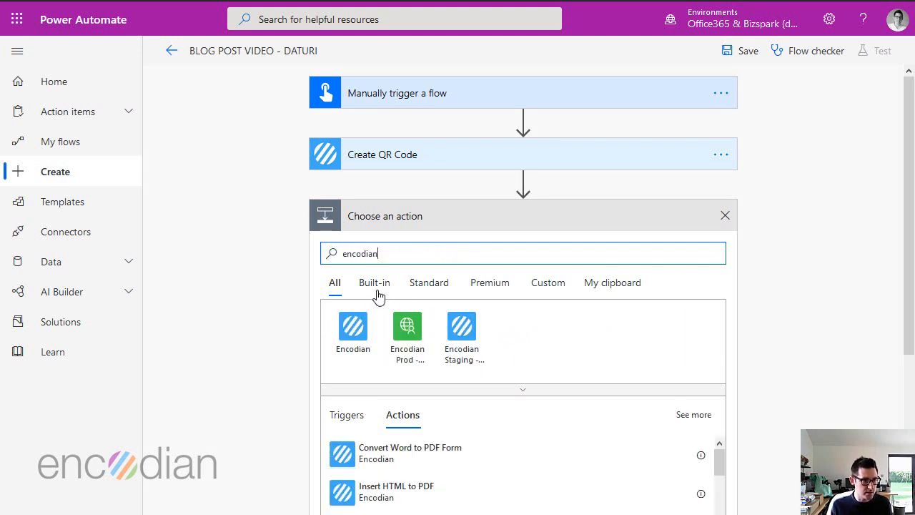
left_click(353, 327)
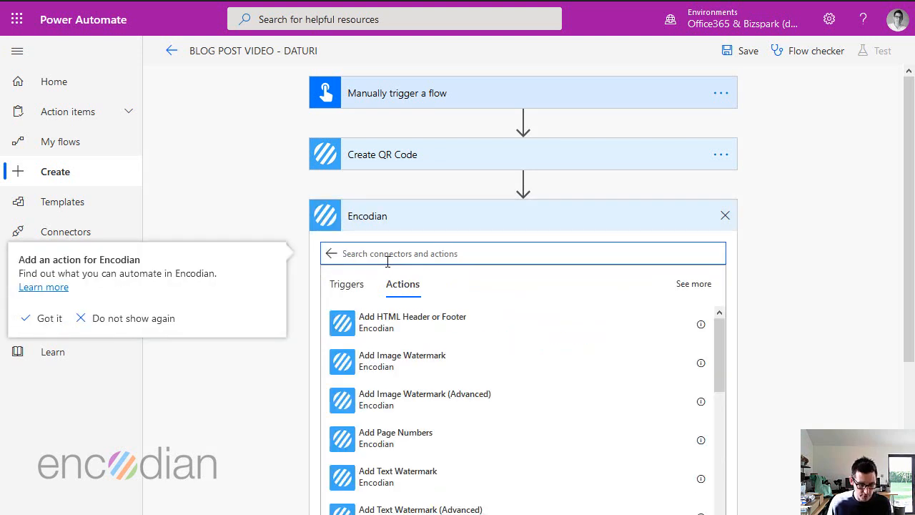
type("html")
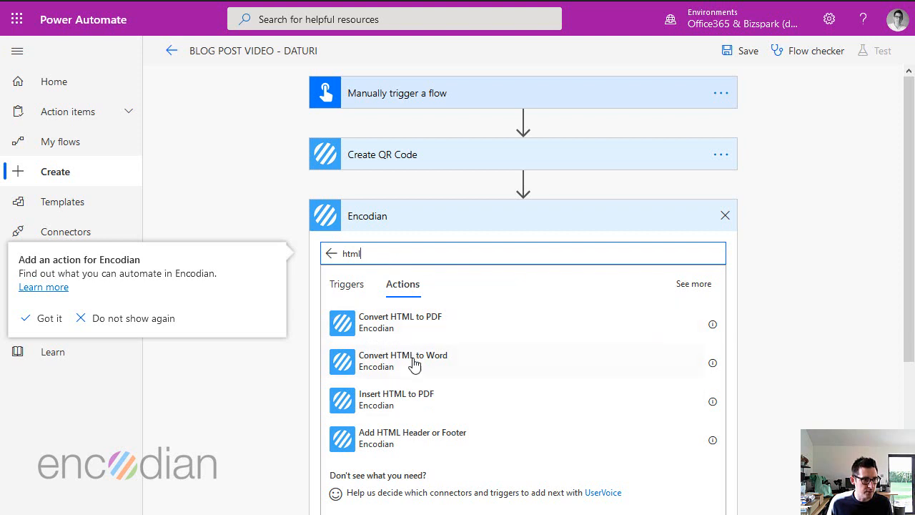
left_click(403, 360)
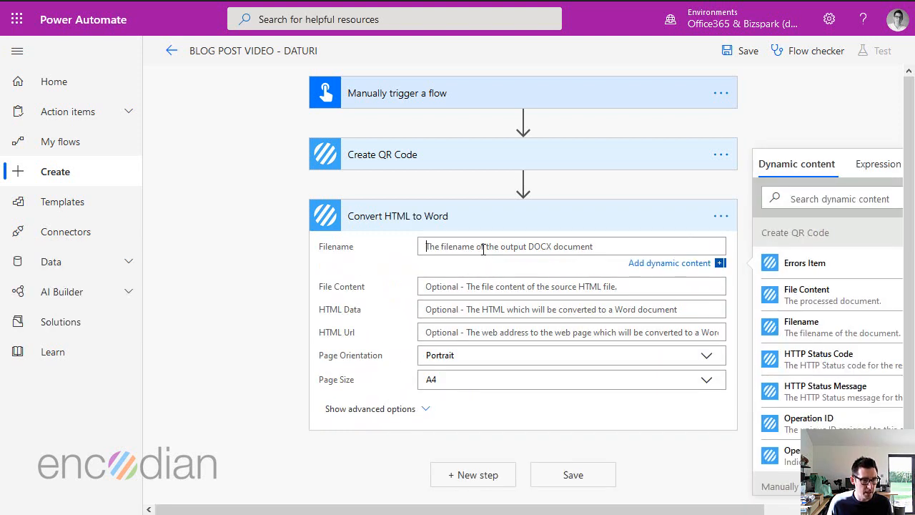
type("qrCodeDemo.docs")
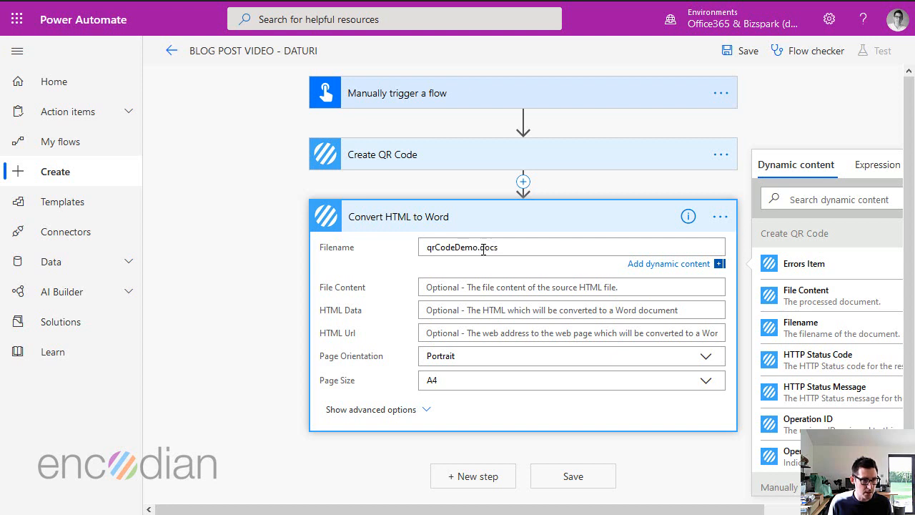
type("x")
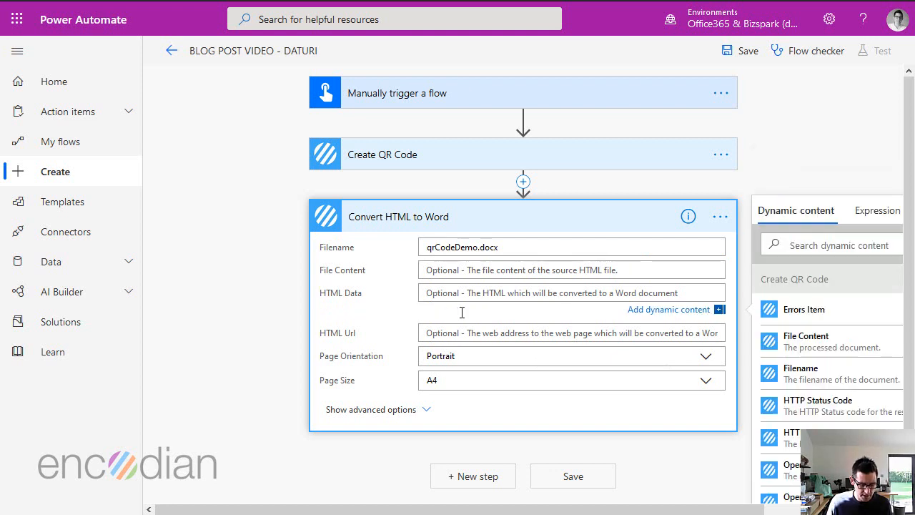
type("#FFFFFF")
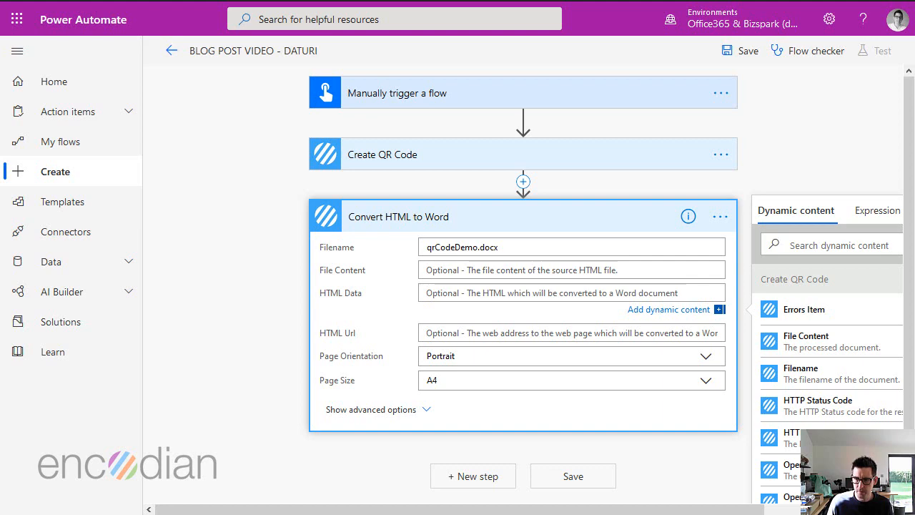
mouse_move(445, 328)
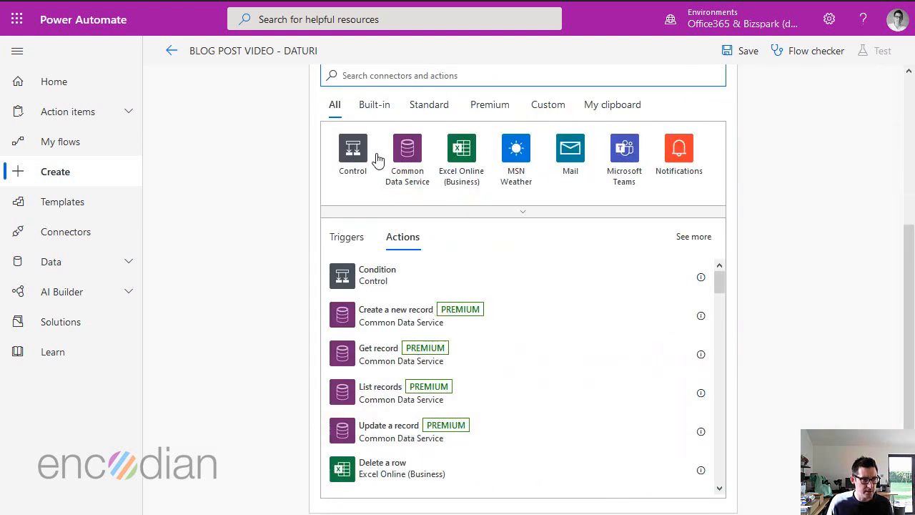
Add SharePoint Create file on the demo site's Blog - QR Code folder, using the Word output's filename and content
type("create file")
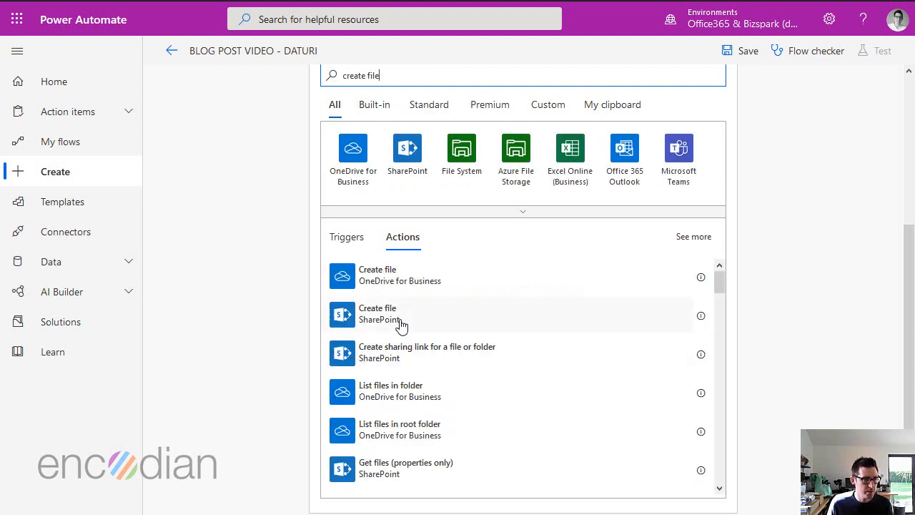
left_click(400, 313)
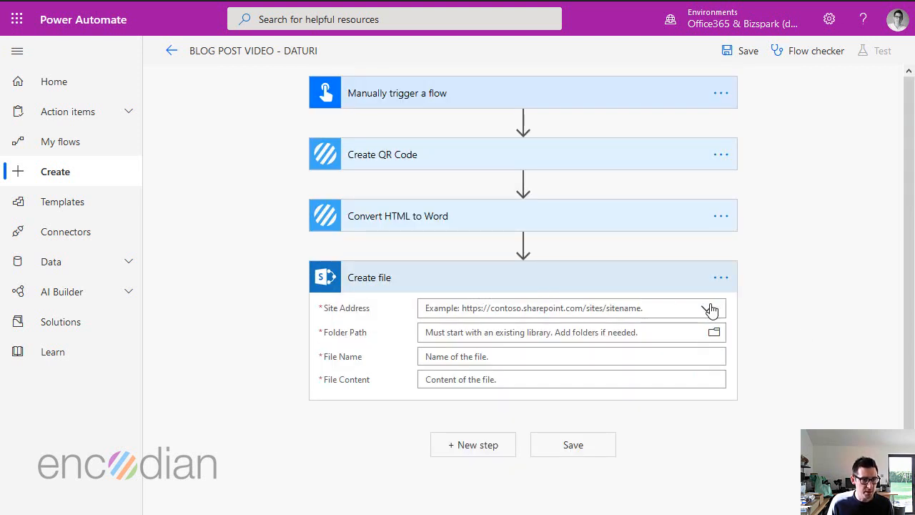
left_click(710, 308)
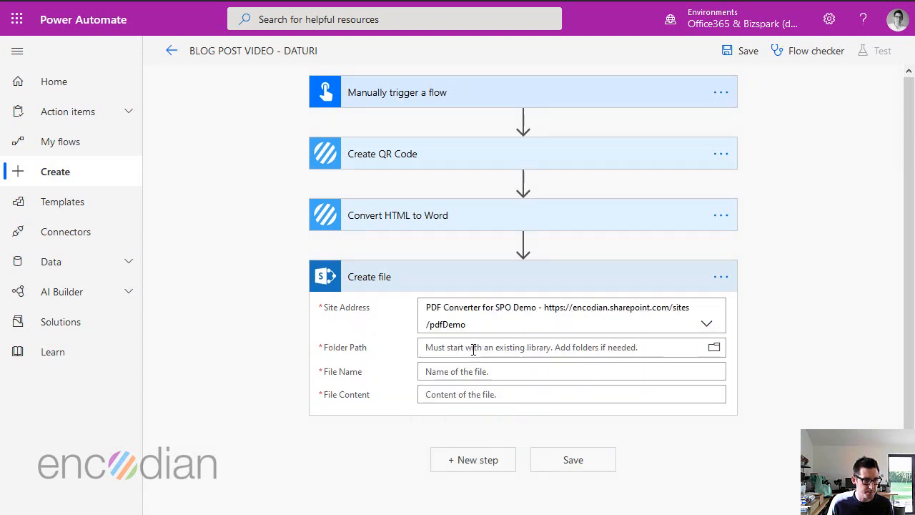
left_click(564, 348)
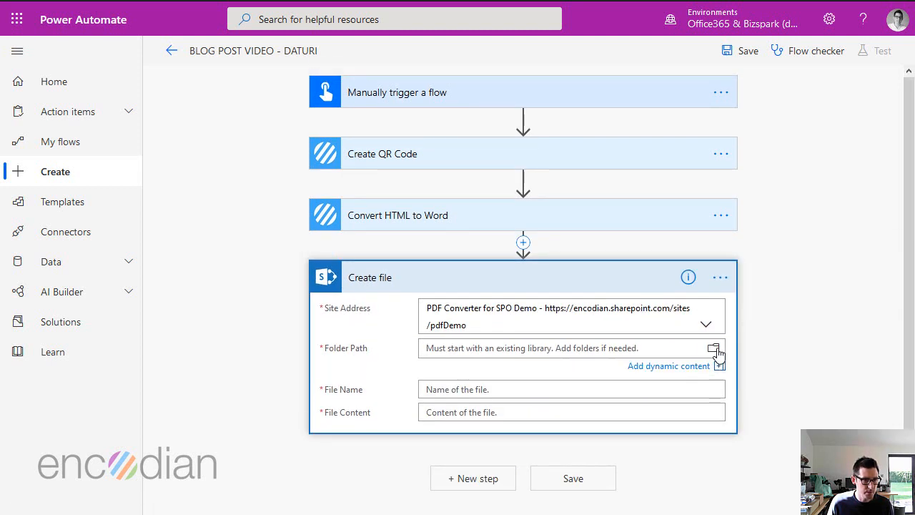
left_click(718, 348)
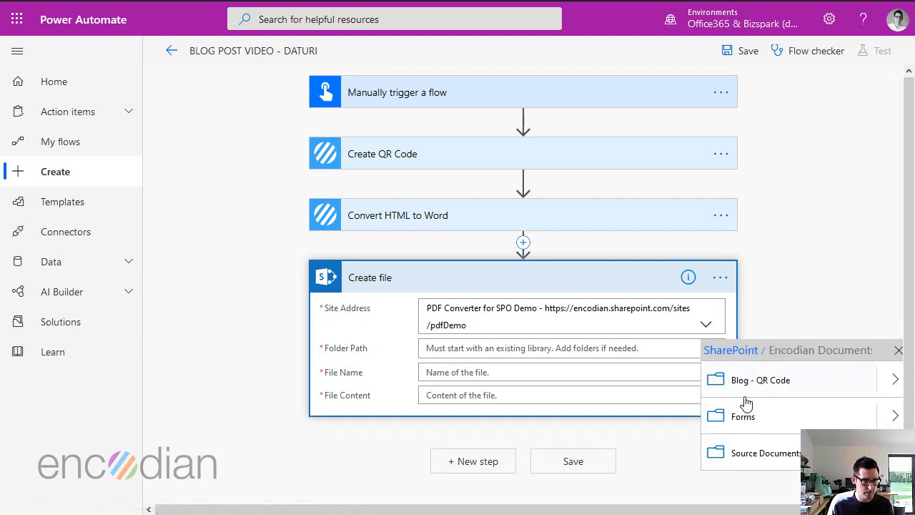
left_click(760, 379)
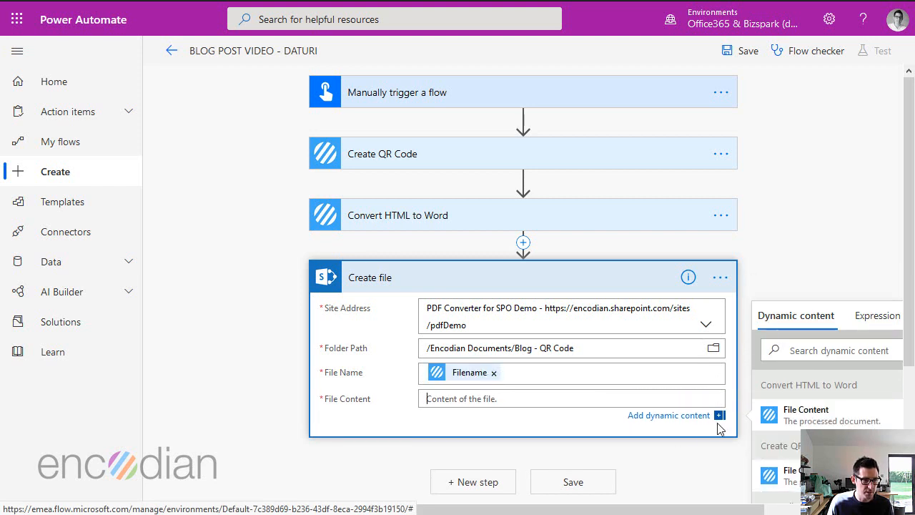
left_click(806, 415)
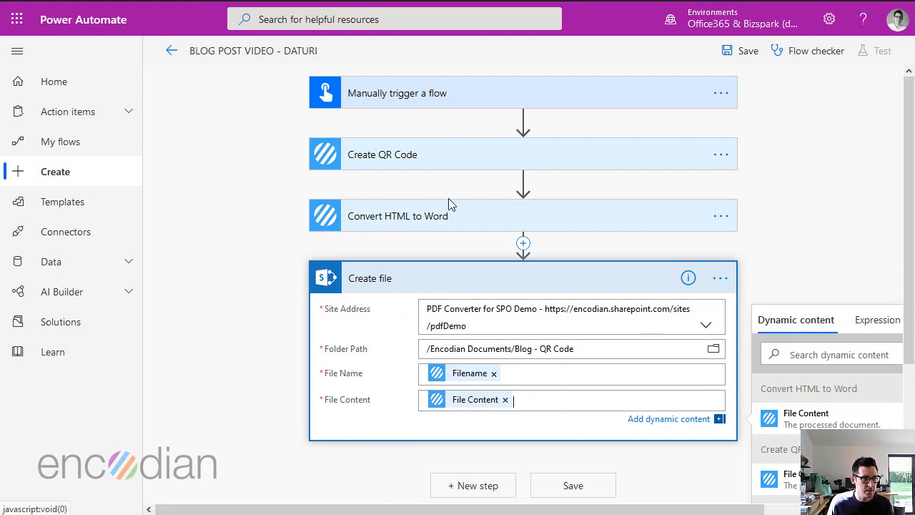
mouse_move(424, 286)
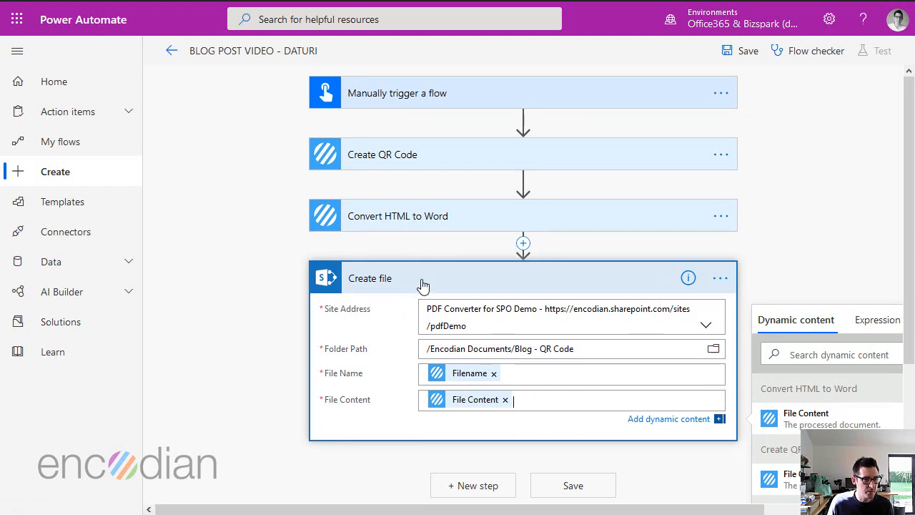
Insert a Compose action after Create QR Code and start an expression for its Inputs
left_click(369, 277)
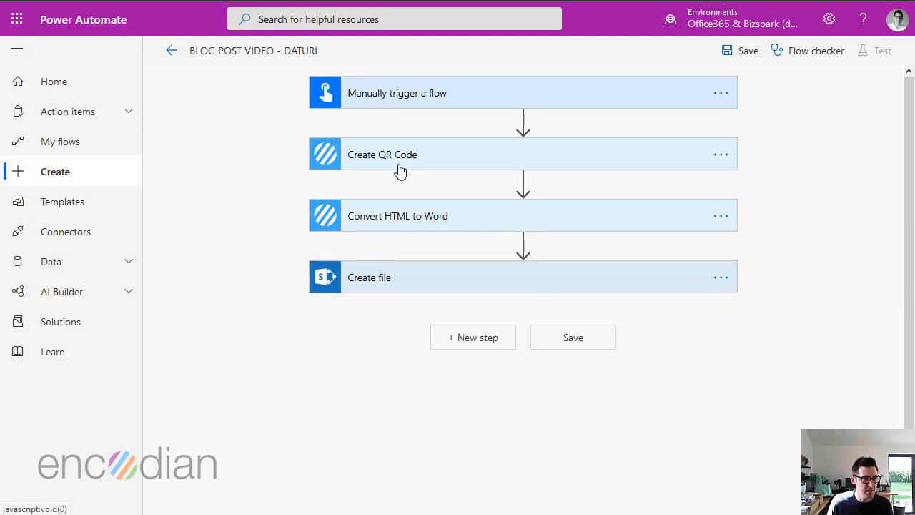
left_click(382, 154)
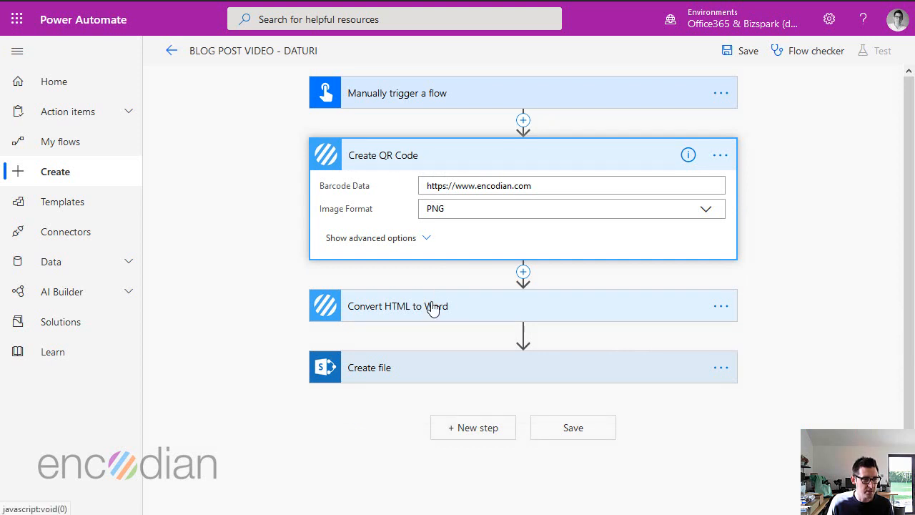
left_click(398, 305)
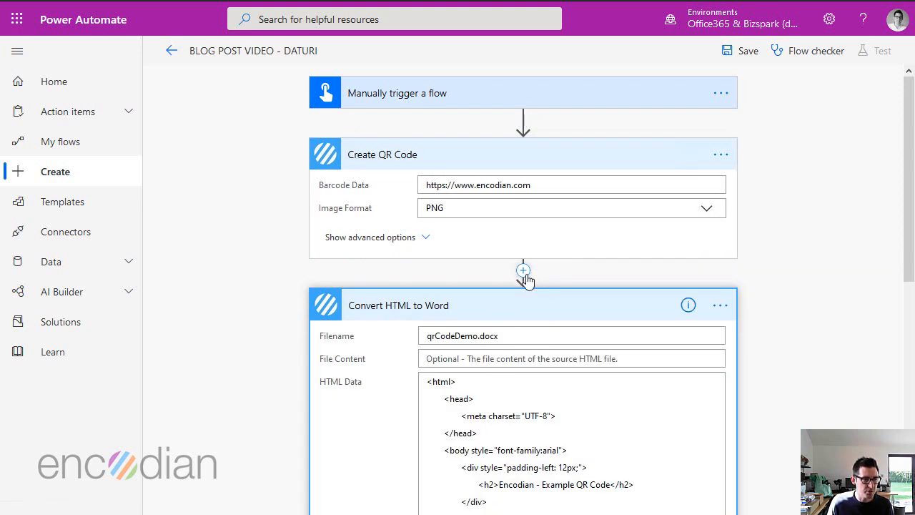
left_click(523, 269)
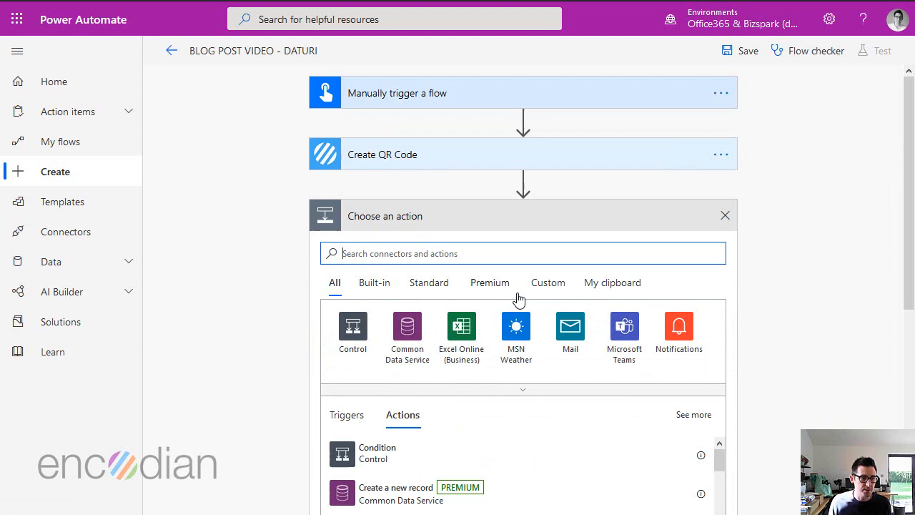
type("Compose a")
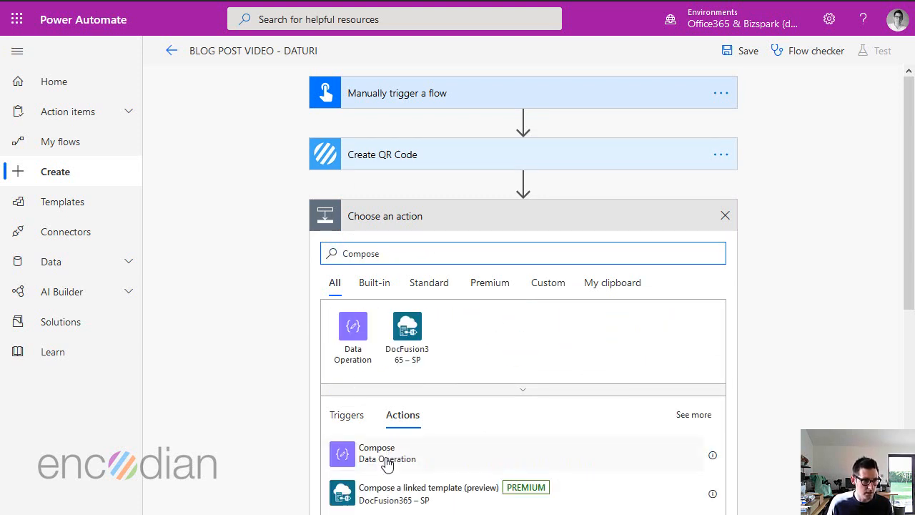
left_click(377, 453)
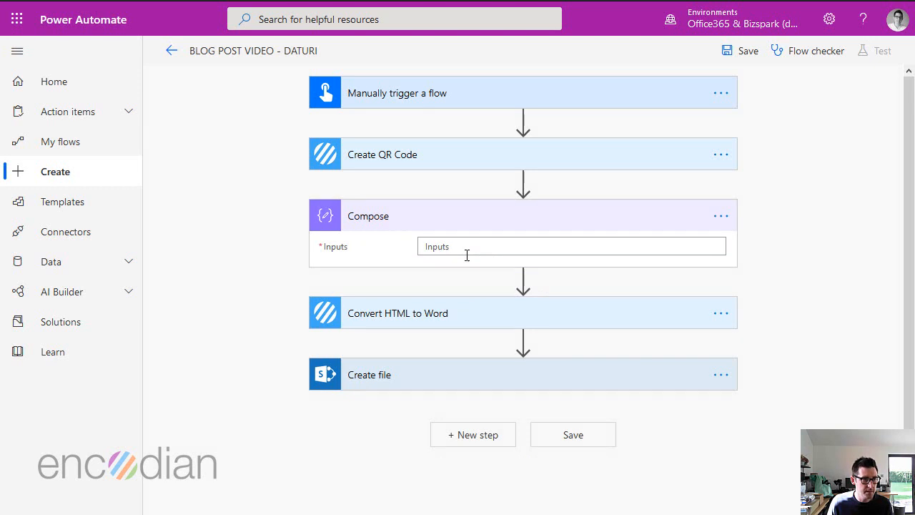
left_click(571, 246)
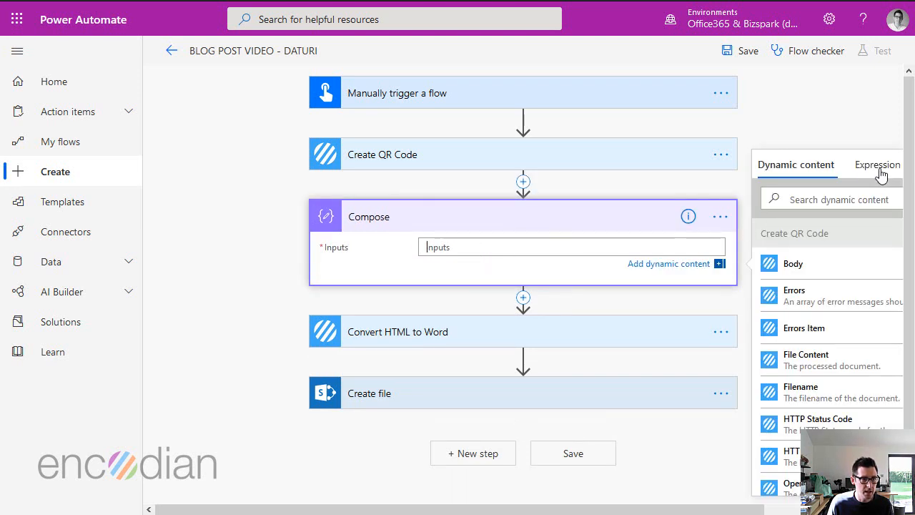
left_click(877, 164)
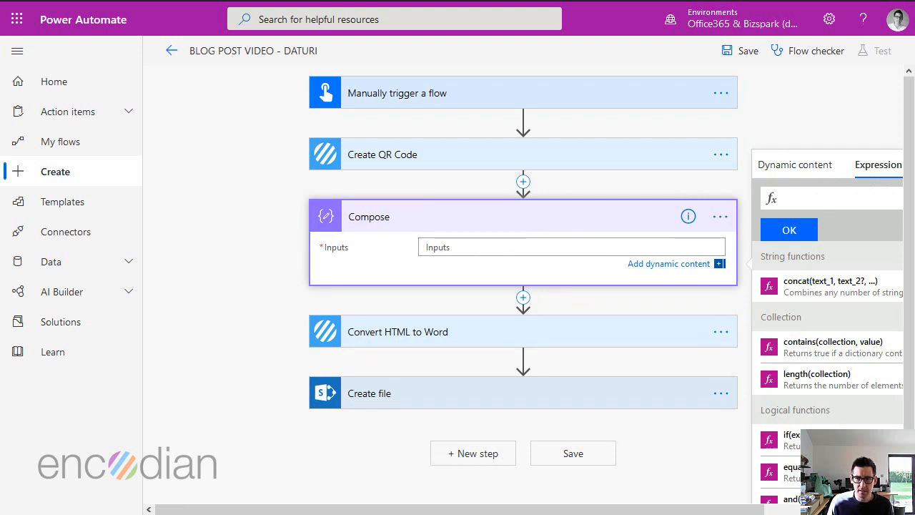
mouse_move(775, 218)
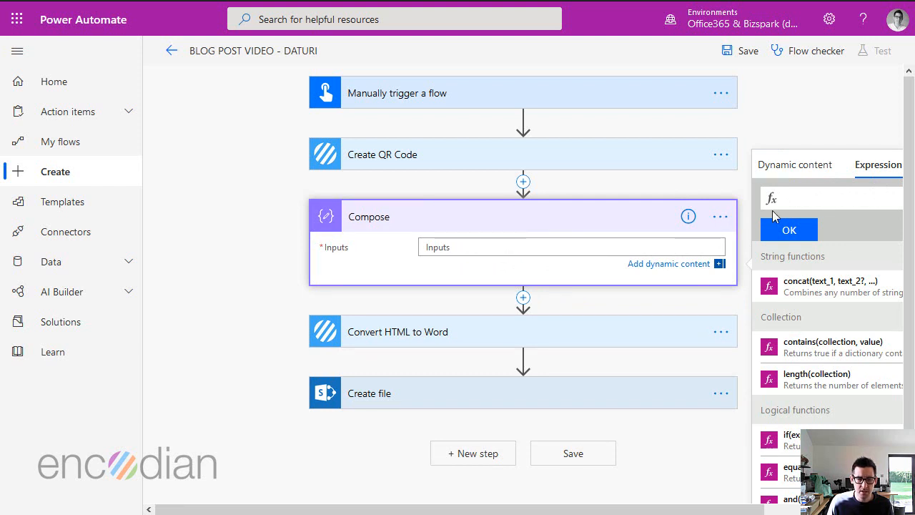
Set Compose Inputs to dataUri(base64ToBinary(...)) of the Create QR Code File Content
type("da")
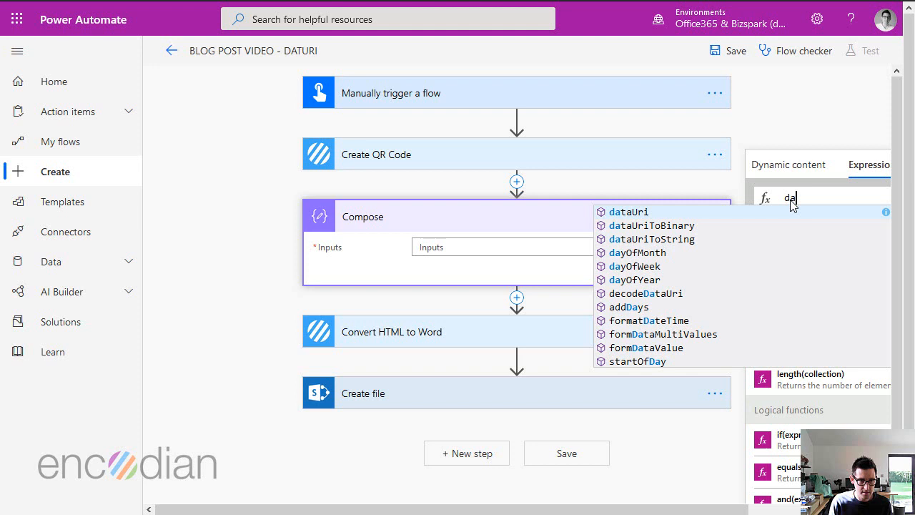
left_click(628, 211)
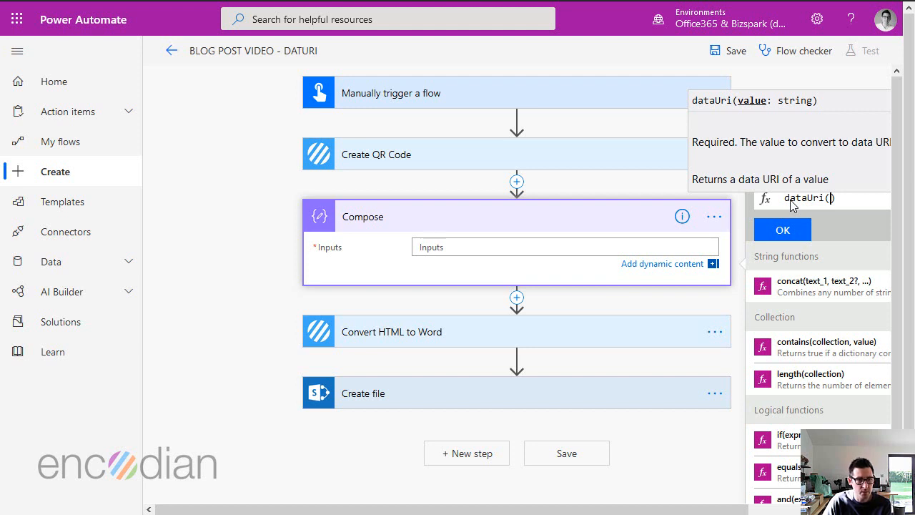
mouse_move(414, 169)
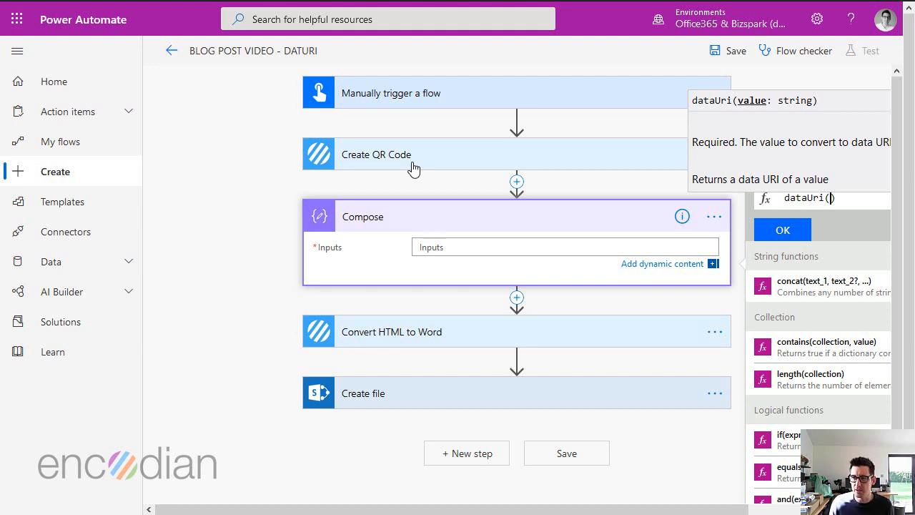
type("base64")
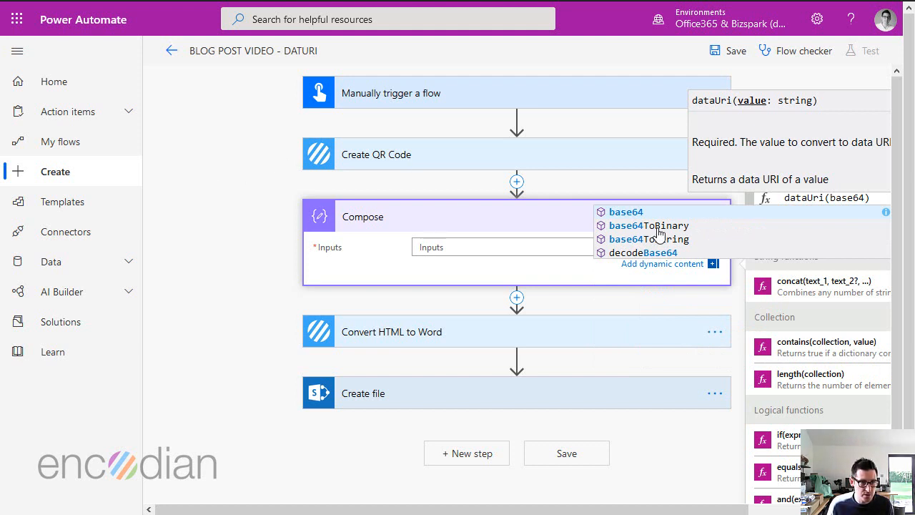
left_click(648, 225)
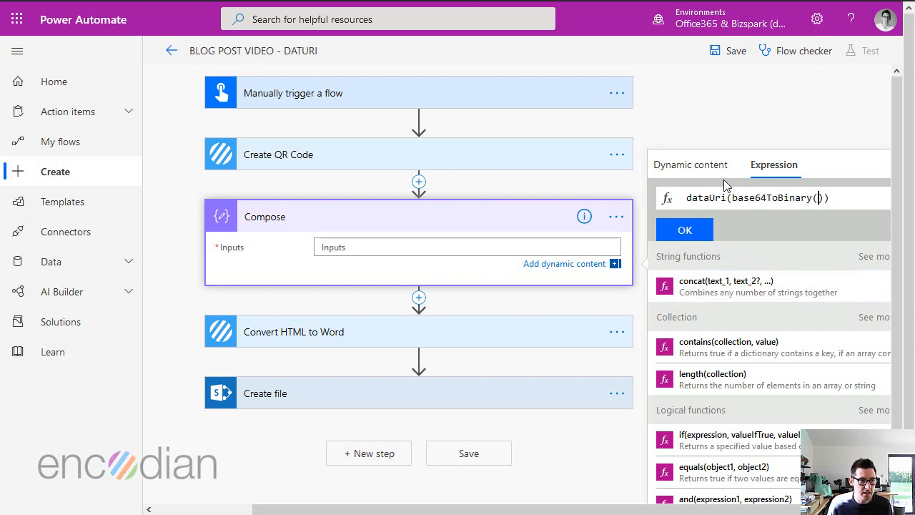
mouse_move(441, 169)
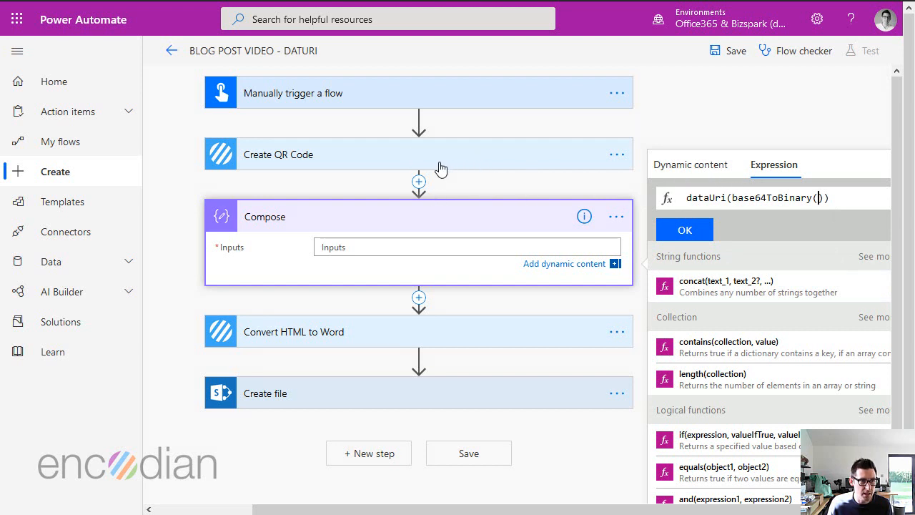
mouse_move(705, 177)
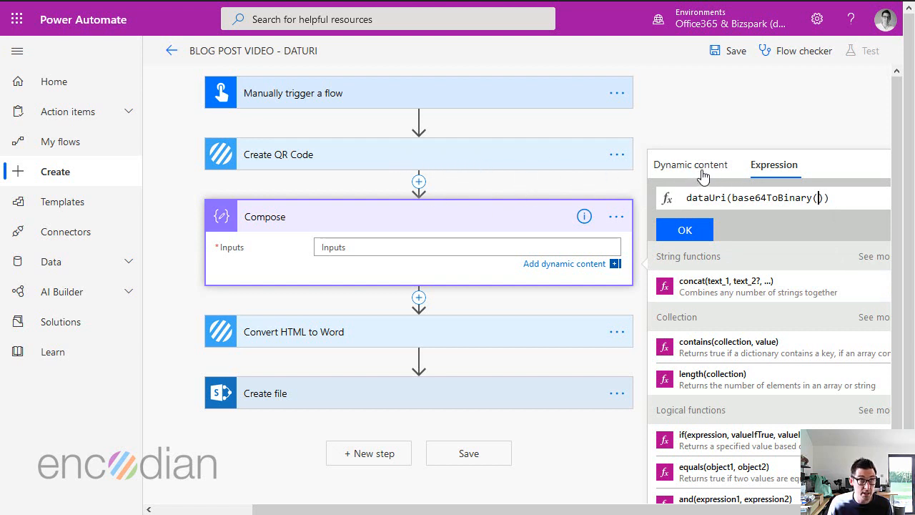
left_click(690, 165)
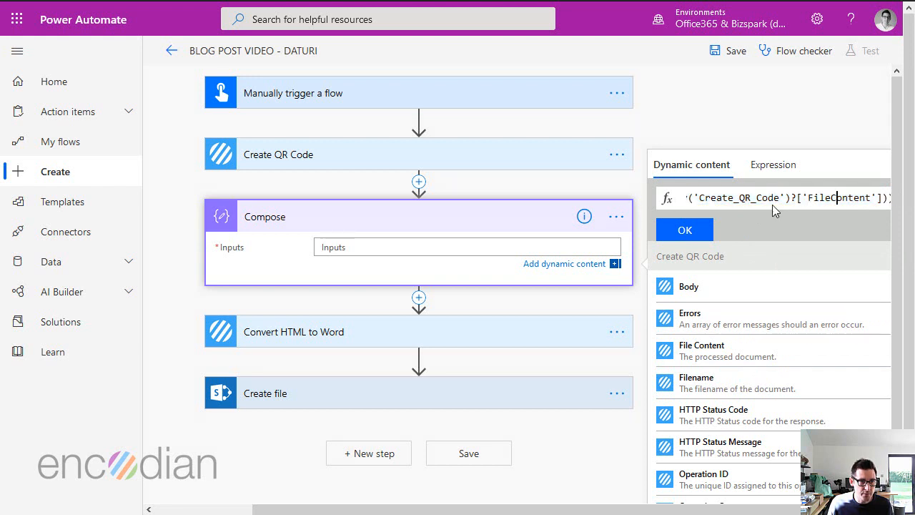
mouse_move(749, 198)
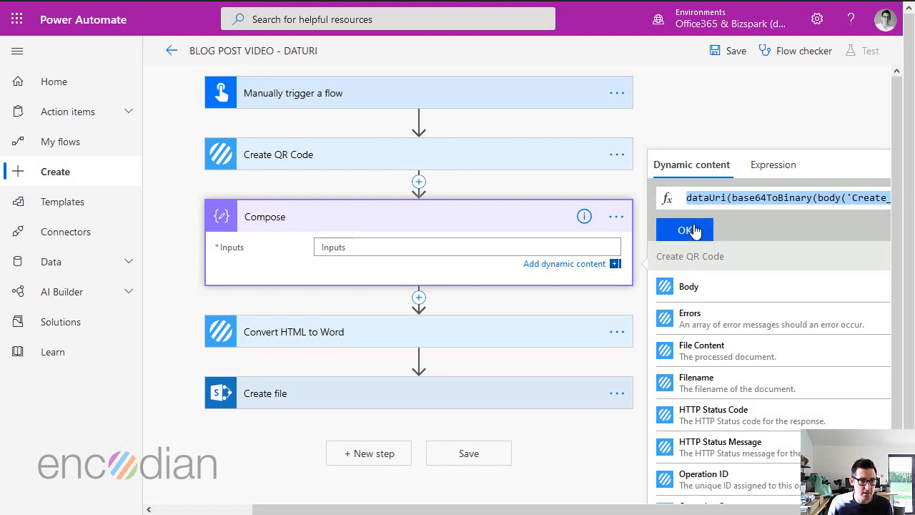
left_click(684, 229)
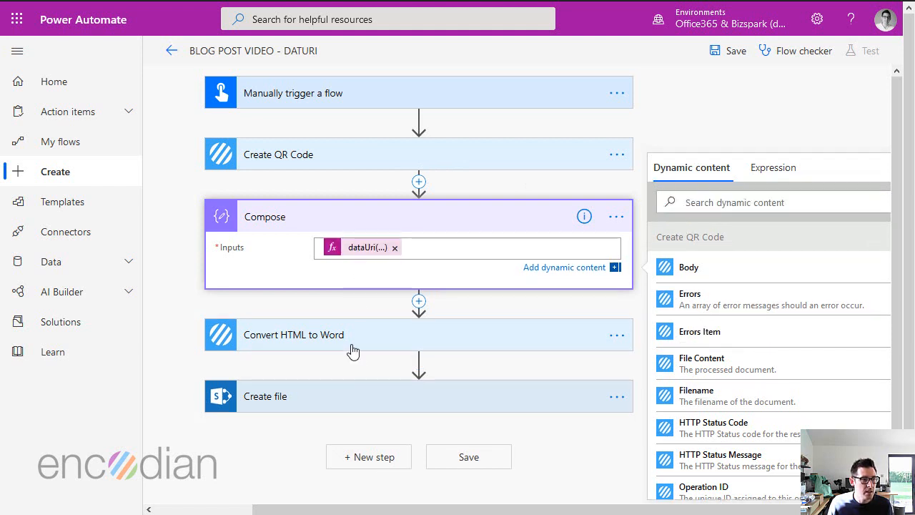
left_click(293, 334)
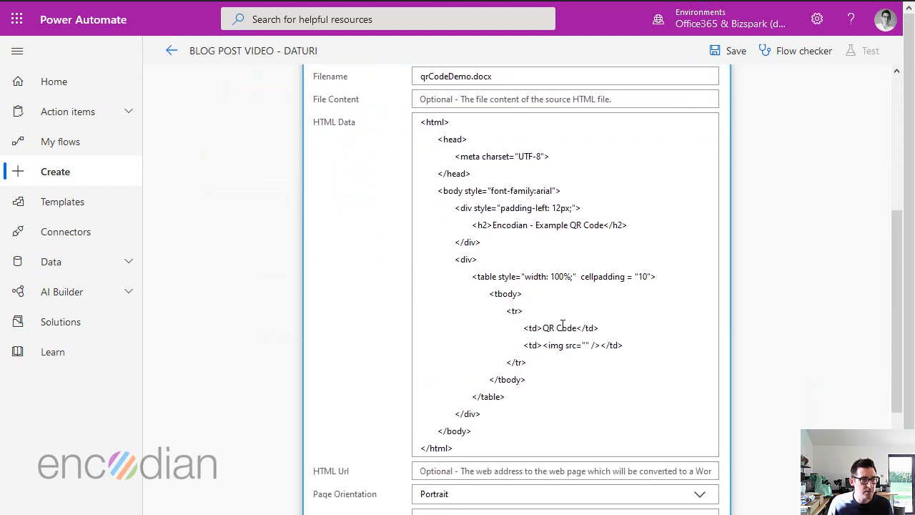
Put the Compose Outputs into the HTML img src and save the flow
scroll("down", 3)
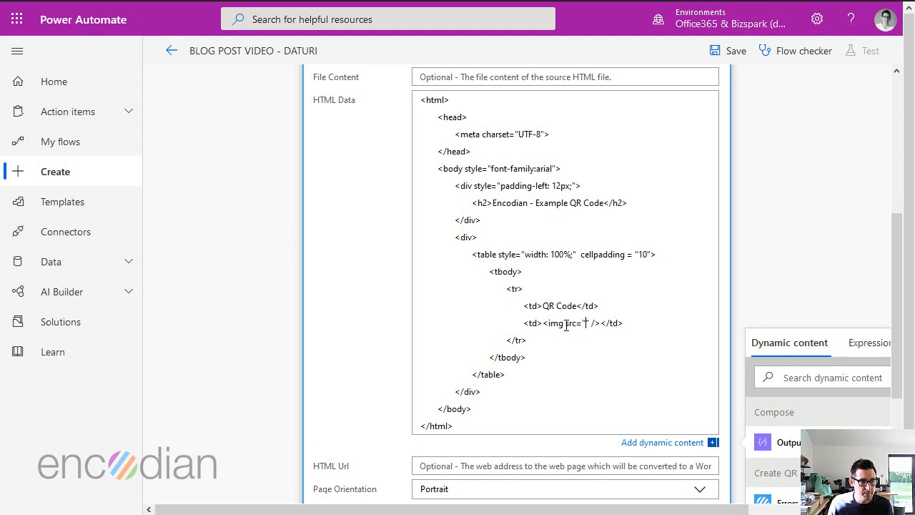
mouse_move(751, 422)
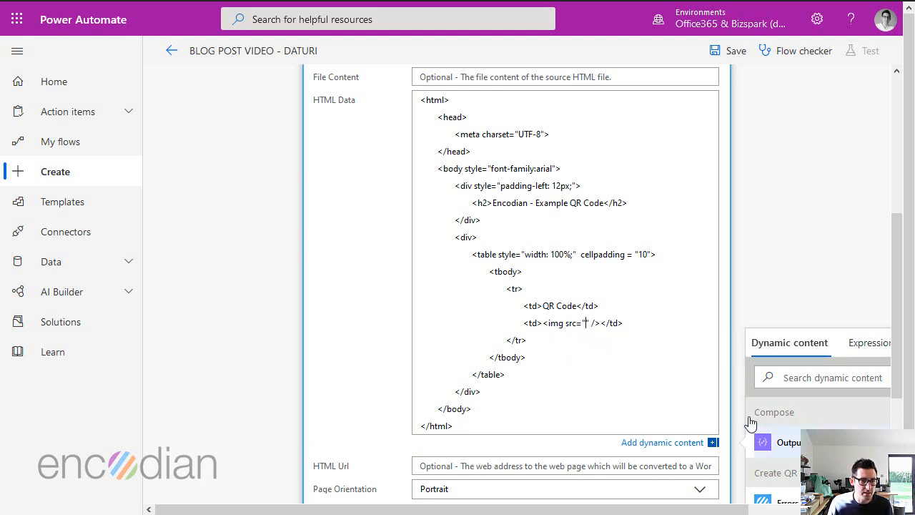
left_click(788, 443)
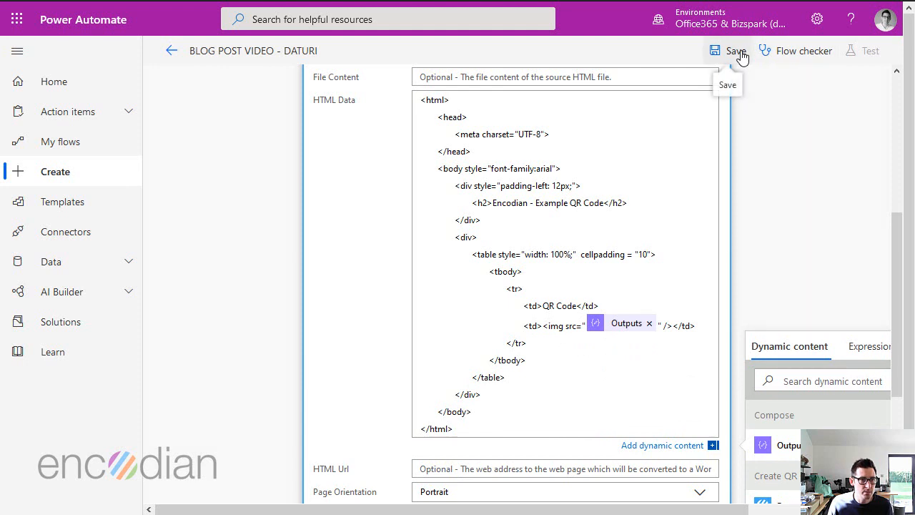
left_click(735, 51)
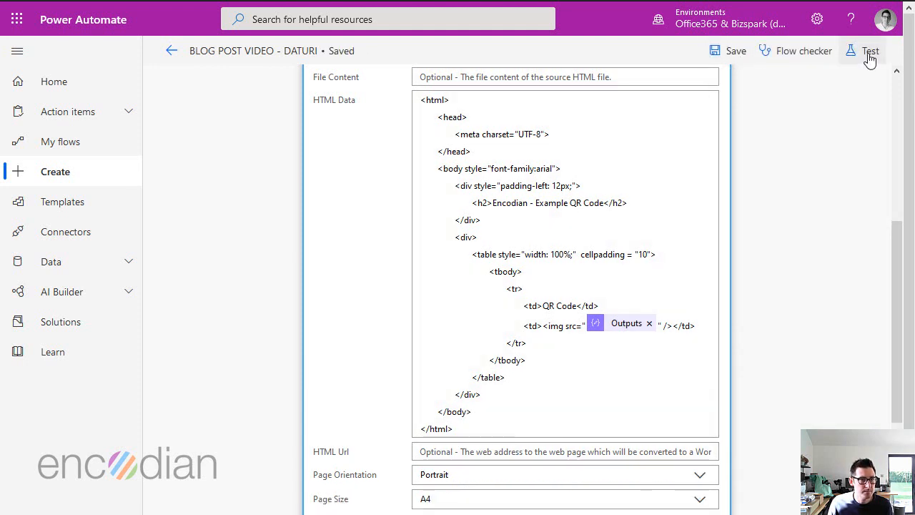
Run a manual test of the DATURI flow, confirming connections and starting the run
left_click(870, 50)
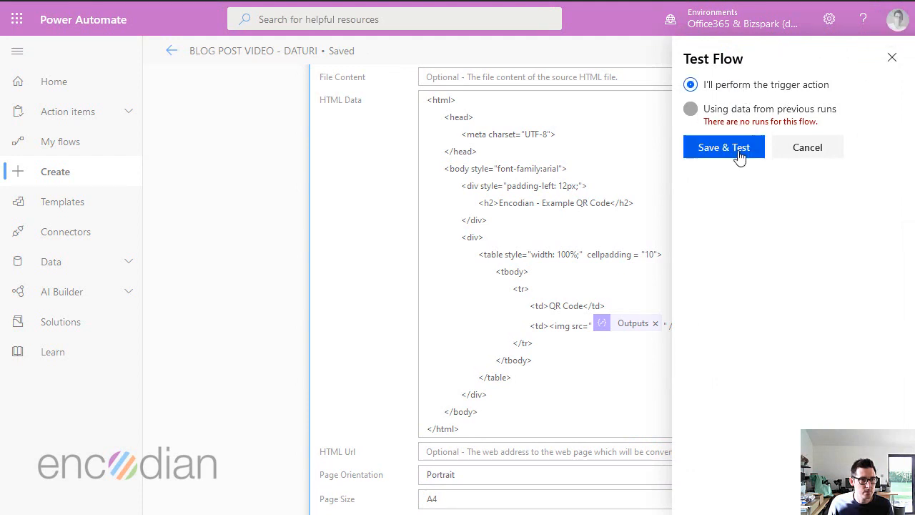
left_click(724, 147)
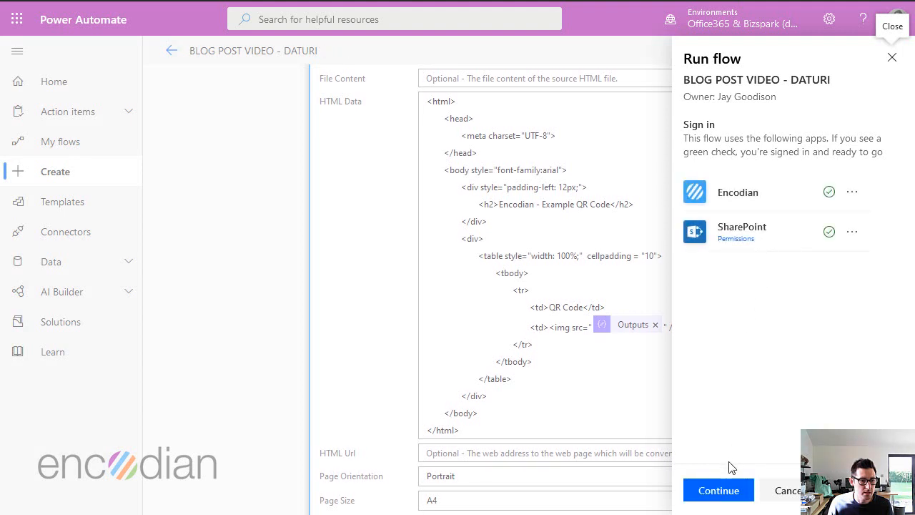
left_click(718, 489)
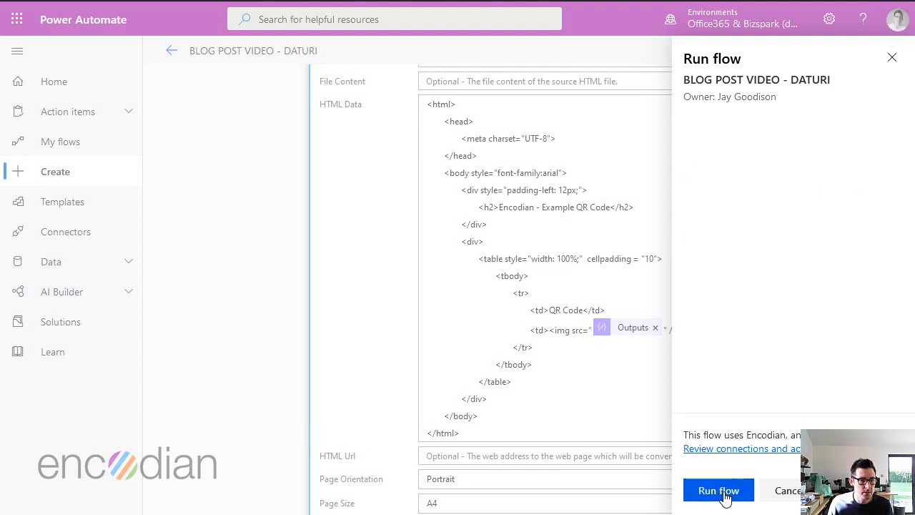
left_click(719, 490)
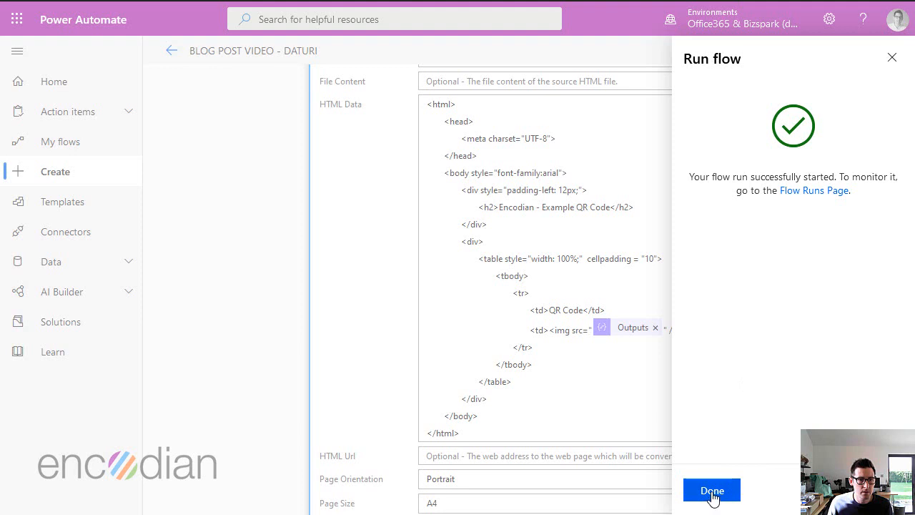
left_click(711, 489)
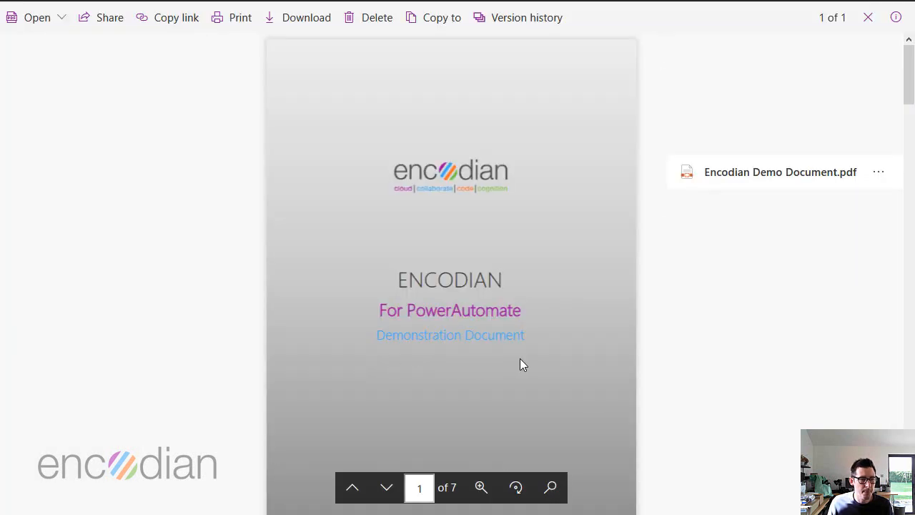
Close the Encodian Demo Document.pdf preview to return to the Blog - QR Code folder
left_click(867, 17)
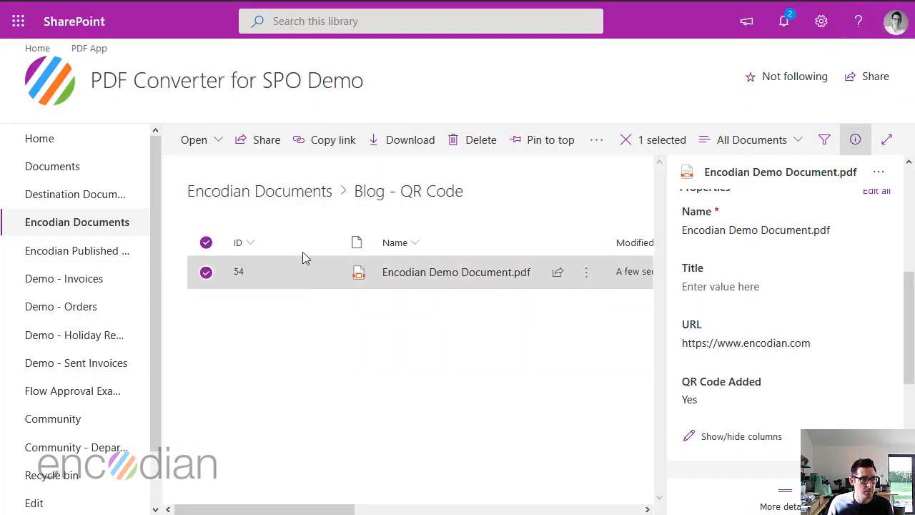